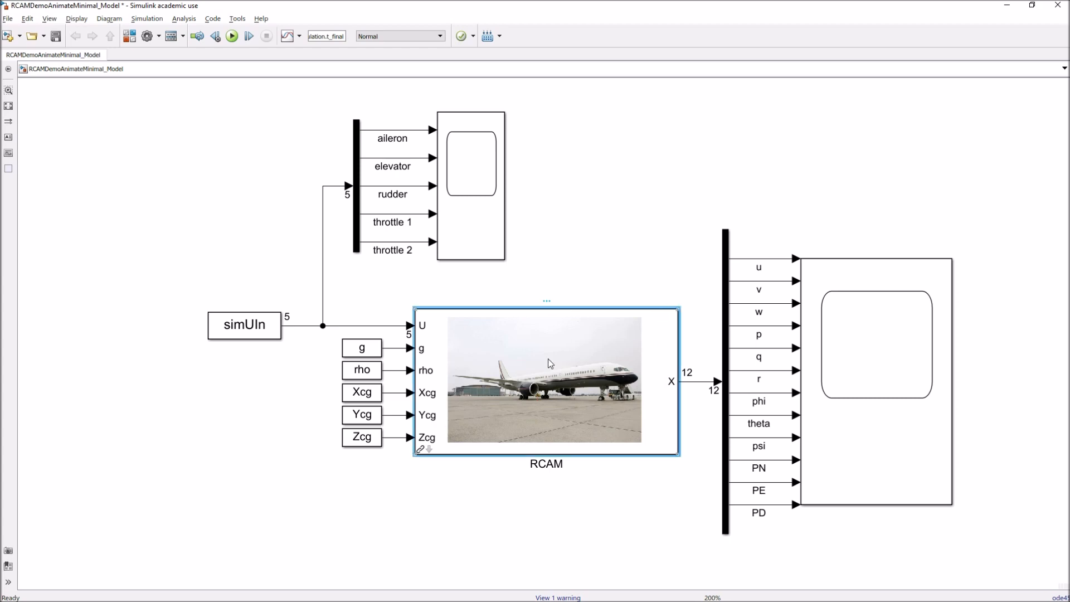
mouse_move(576, 438)
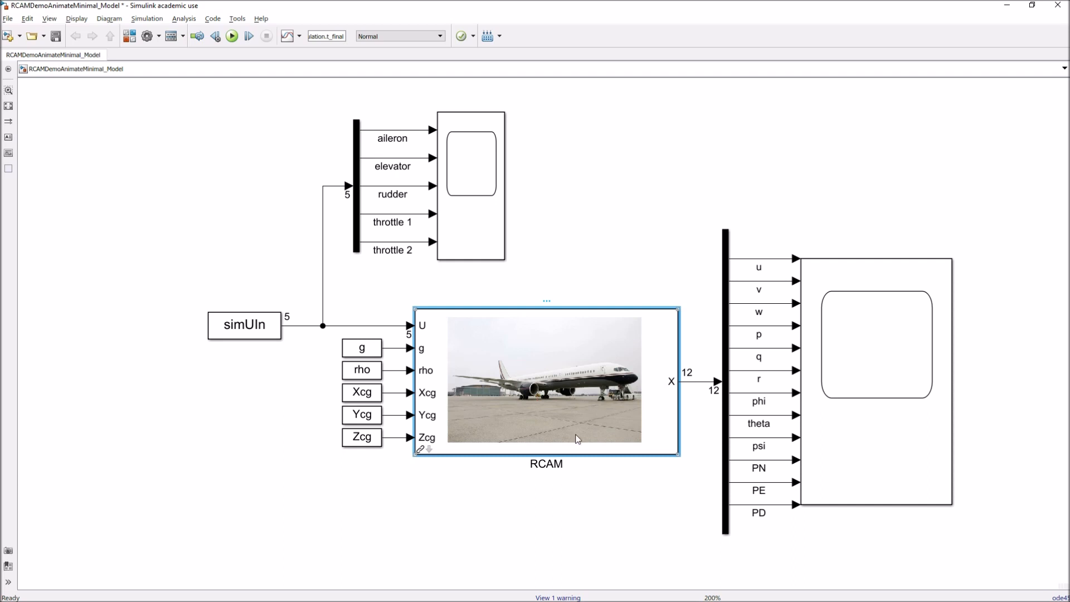
mouse_move(620, 446)
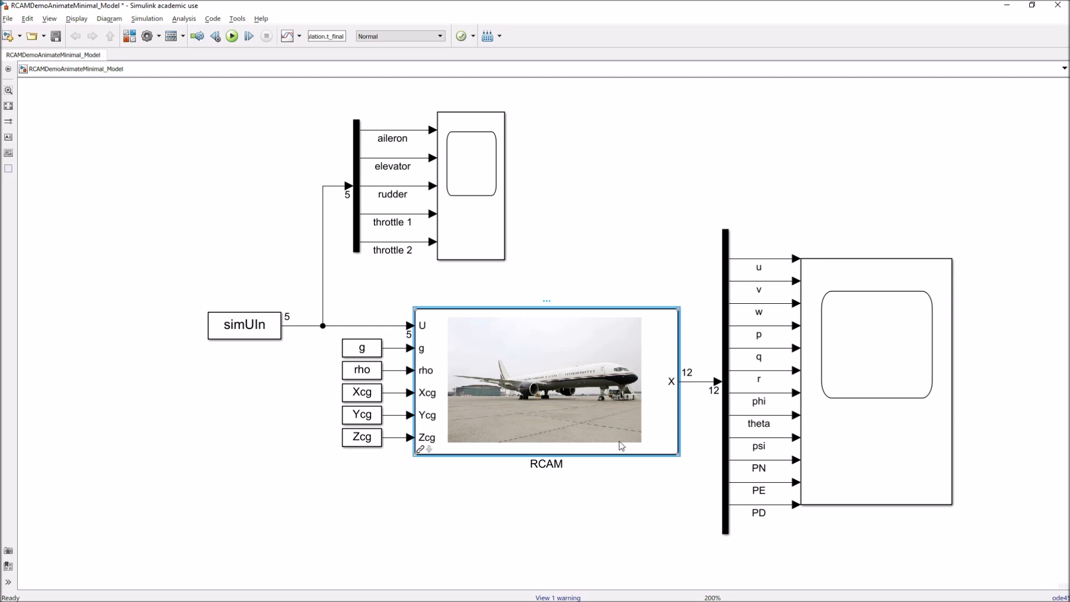
mouse_move(647, 433)
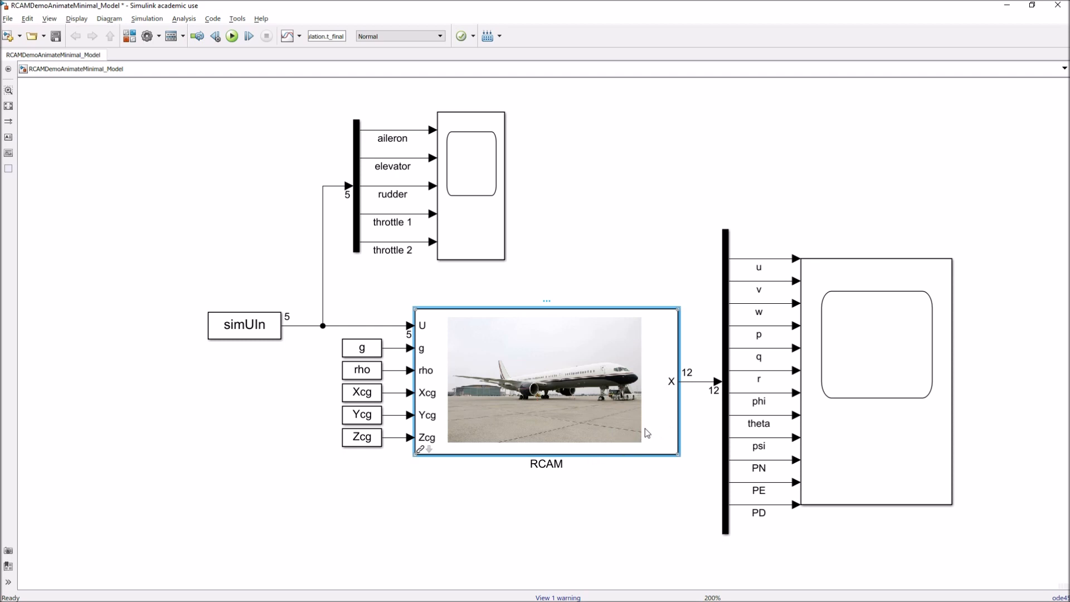
mouse_move(795, 183)
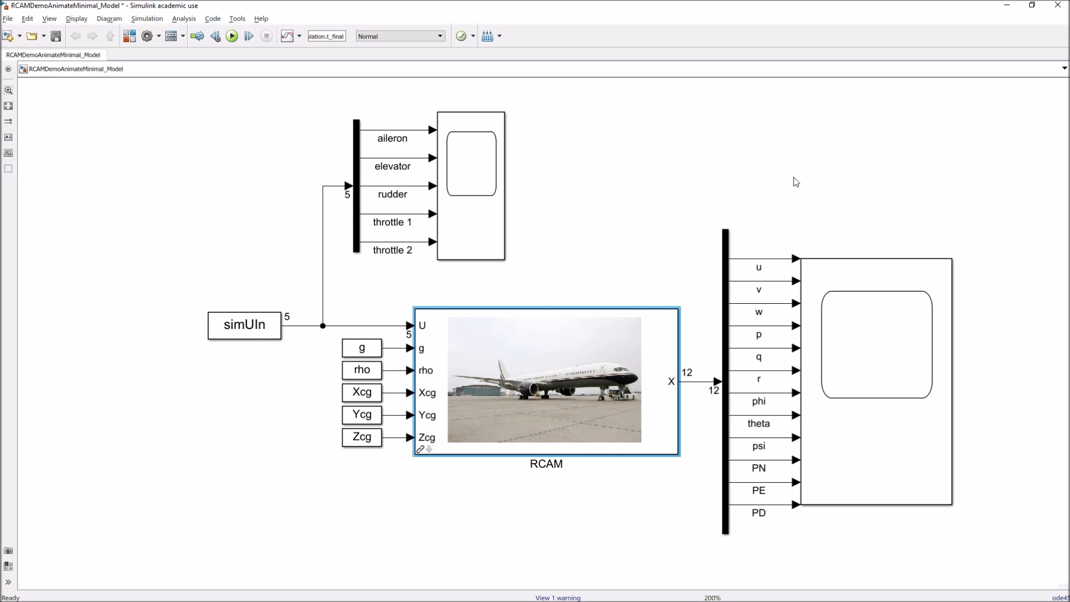
mouse_move(646, 312)
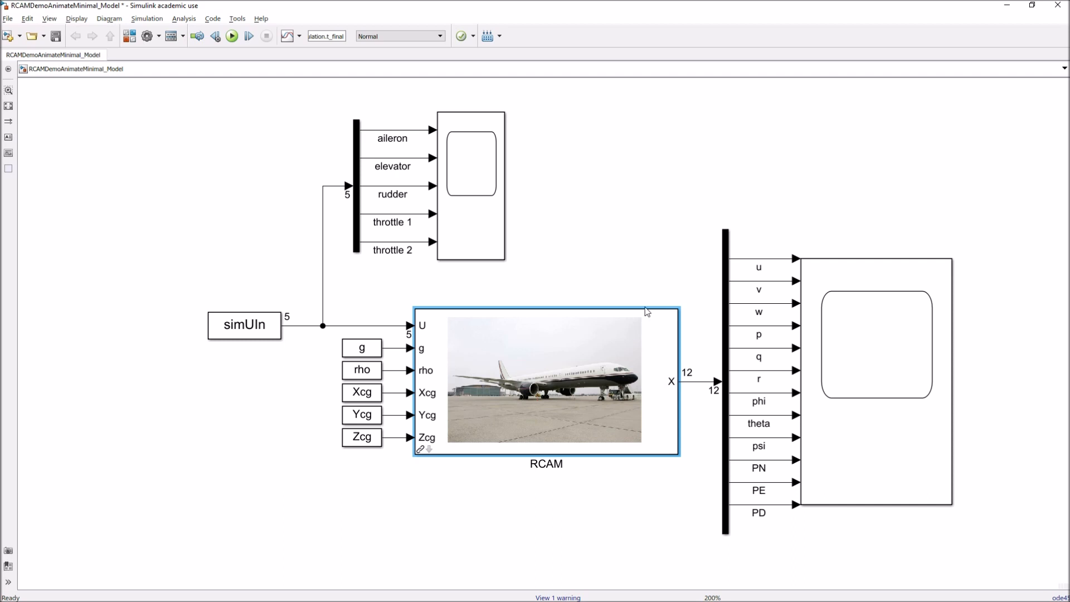
mouse_move(615, 368)
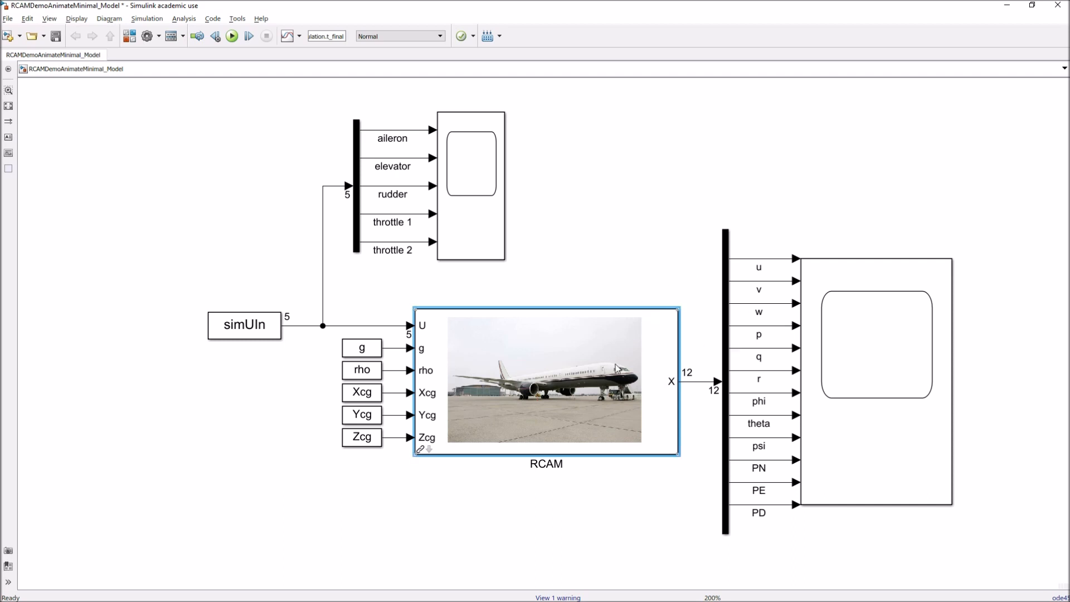
mouse_move(475, 359)
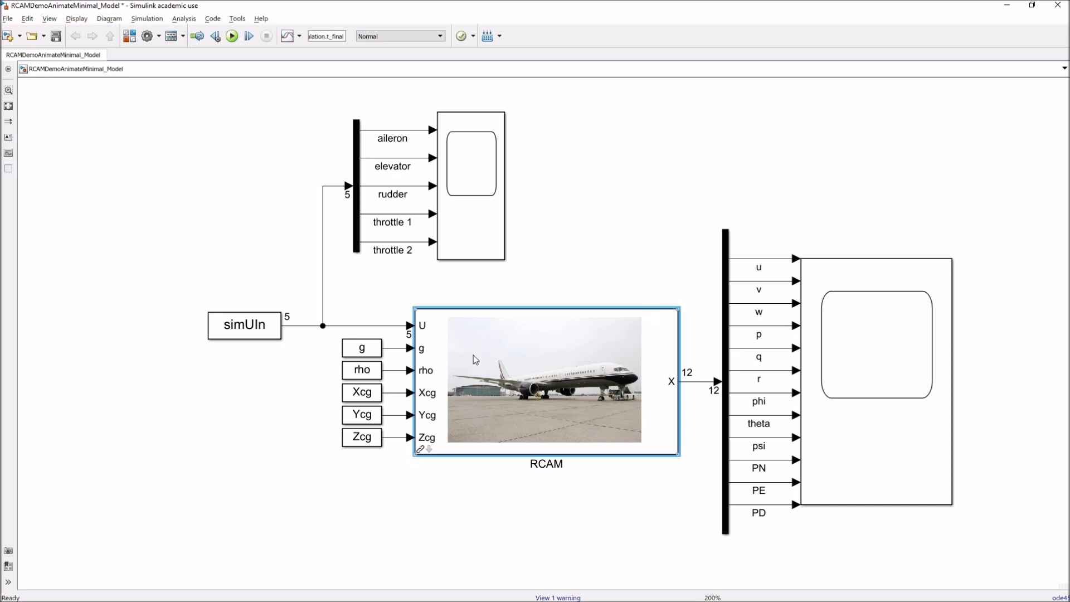
Select the simUIn workspace input block feeding the control-input Scope1.
click(243, 324)
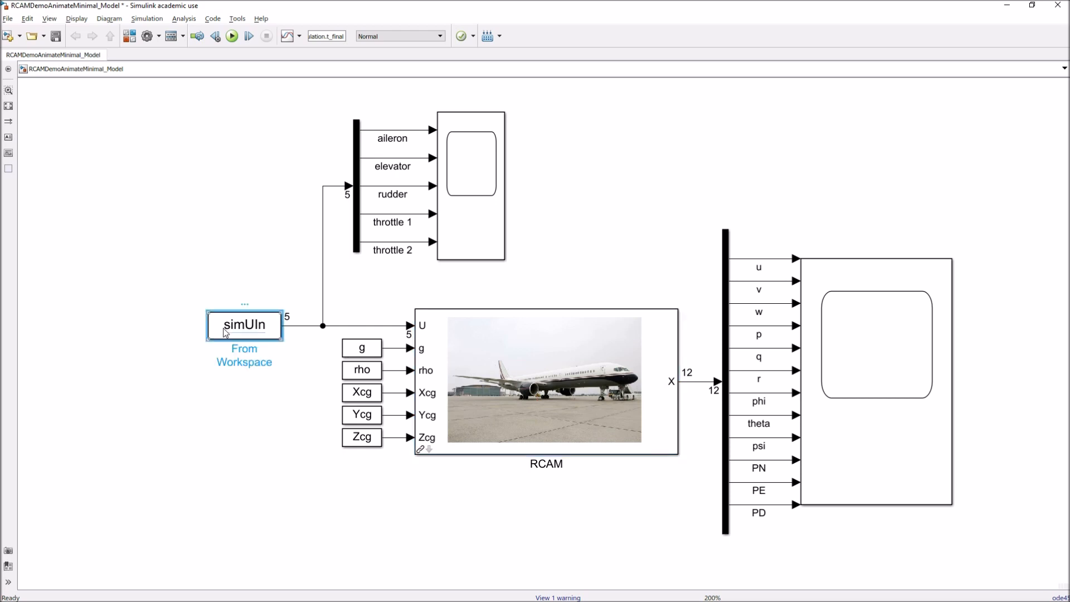
mouse_move(264, 345)
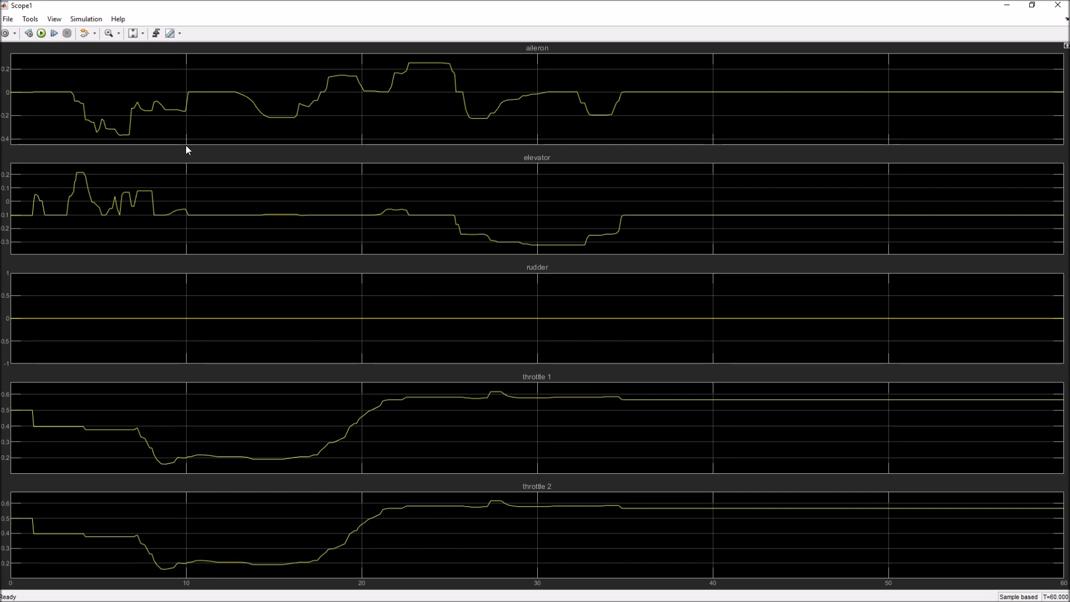
mouse_move(77, 113)
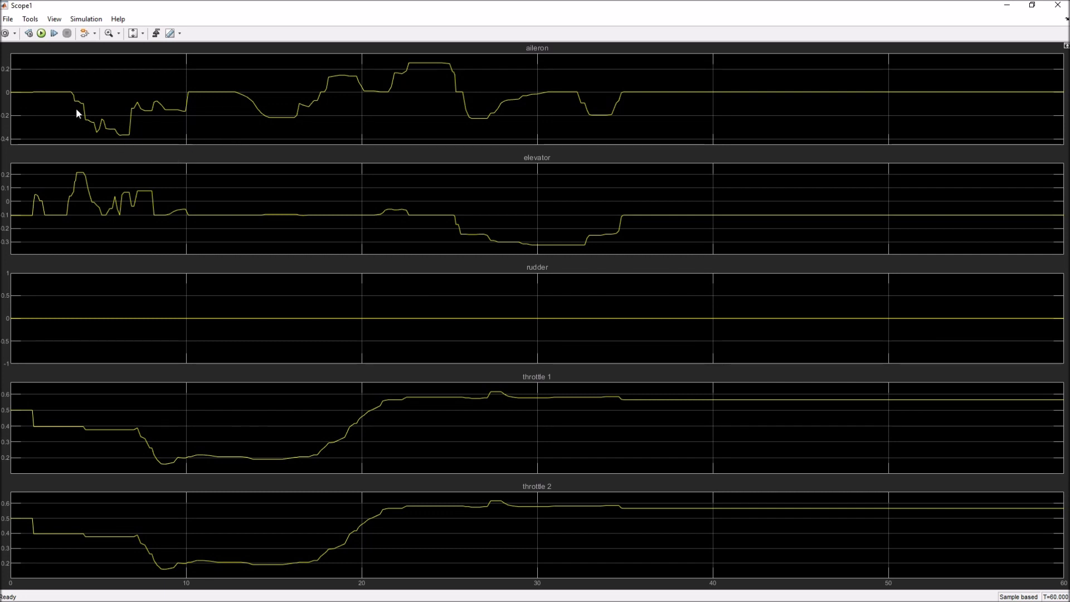
mouse_move(207, 134)
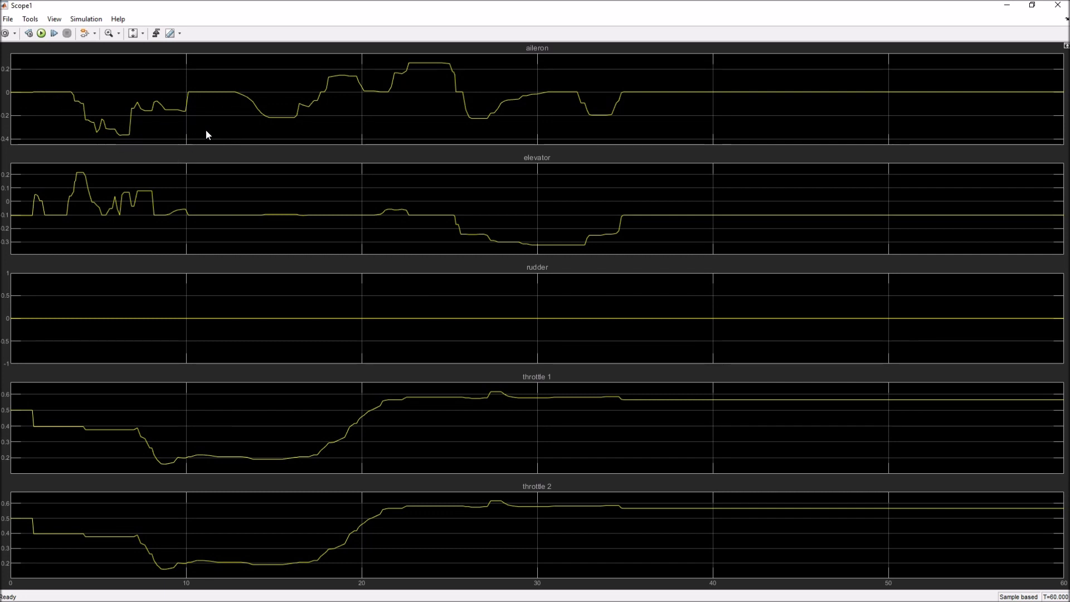
mouse_move(46, 216)
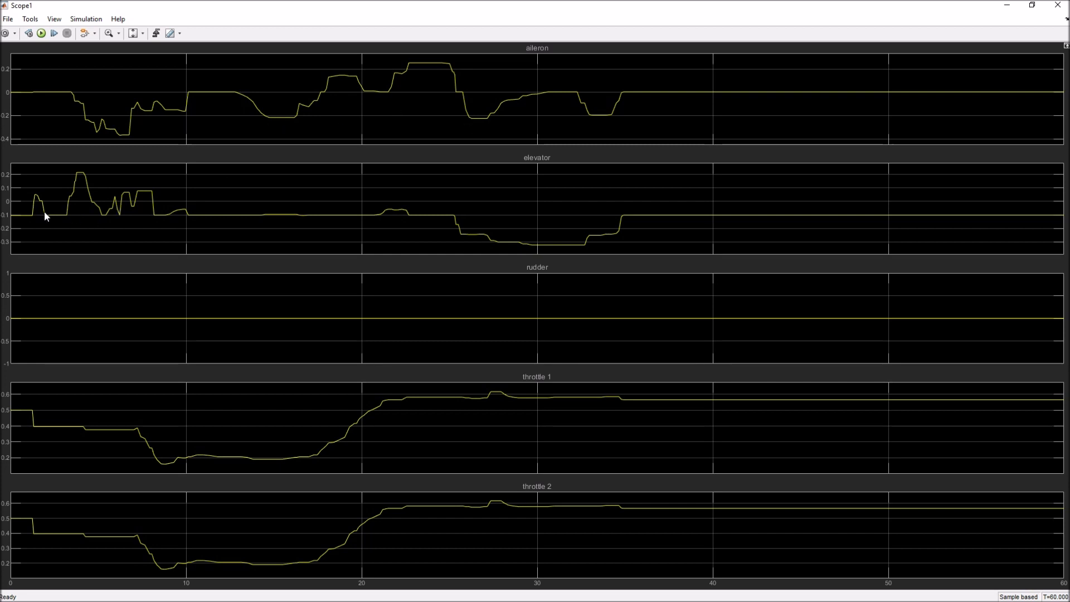
mouse_move(125, 325)
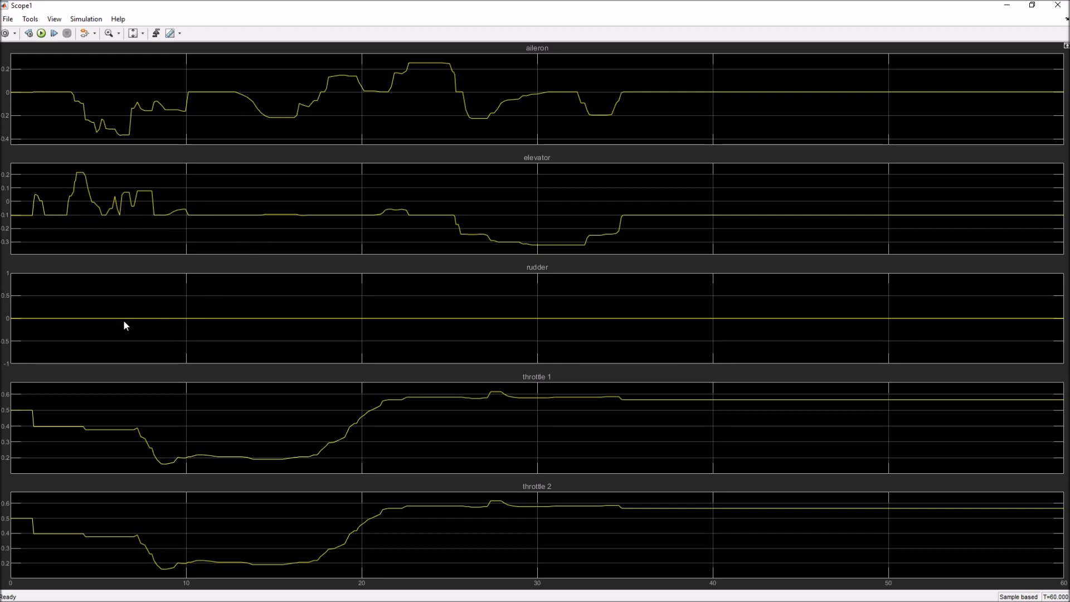
mouse_move(1014, 329)
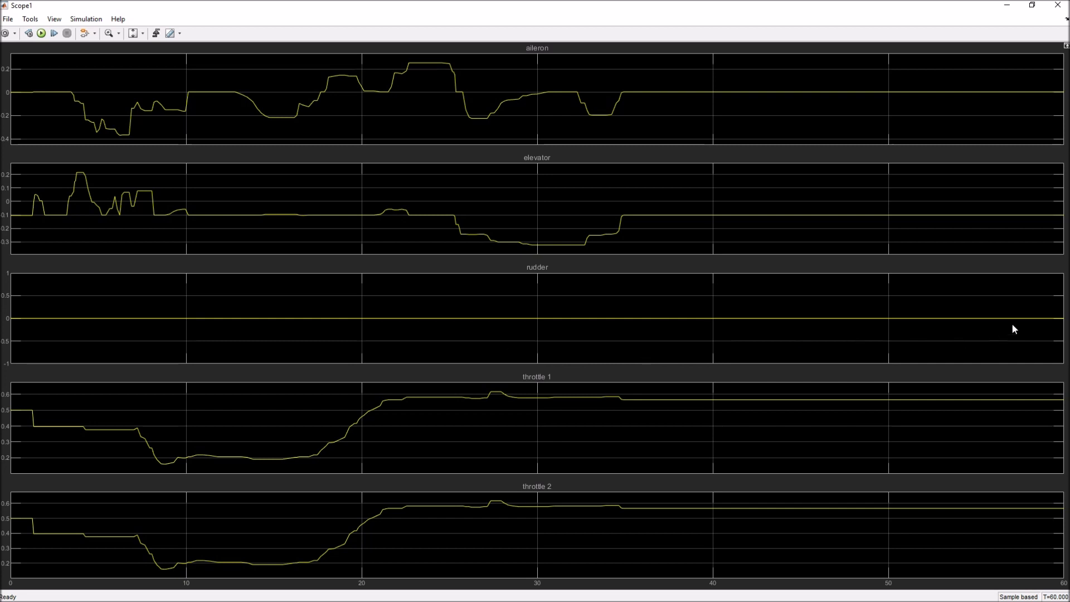
mouse_move(125, 503)
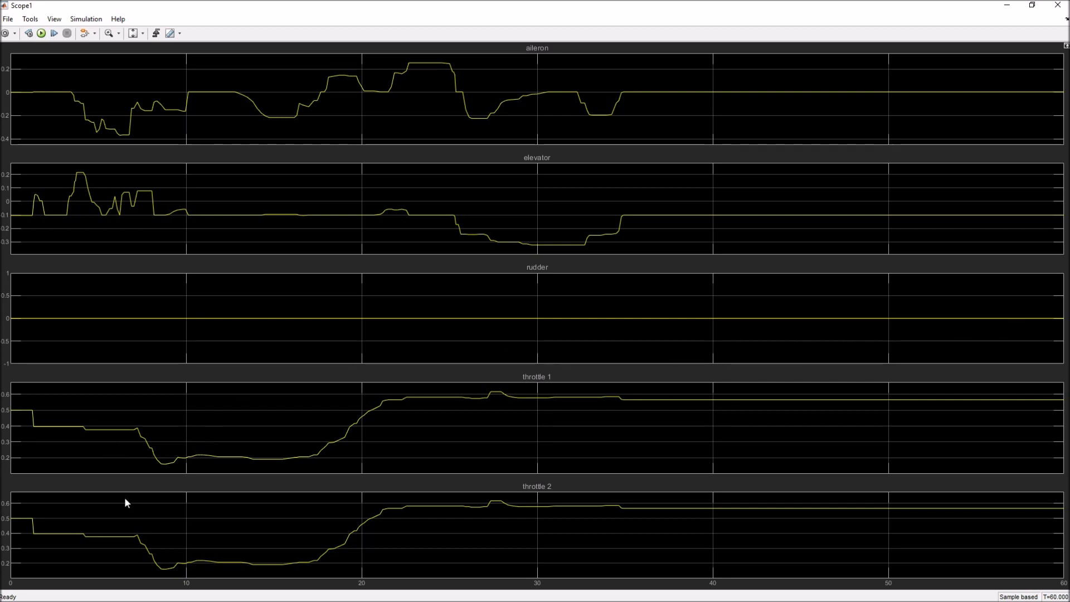
mouse_move(13, 413)
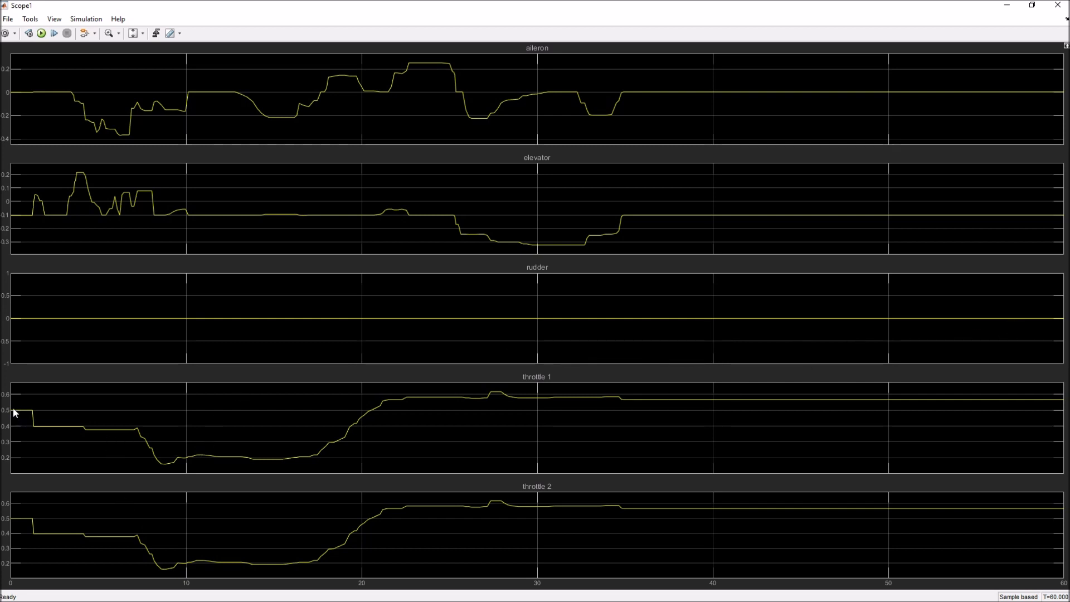
mouse_move(50, 429)
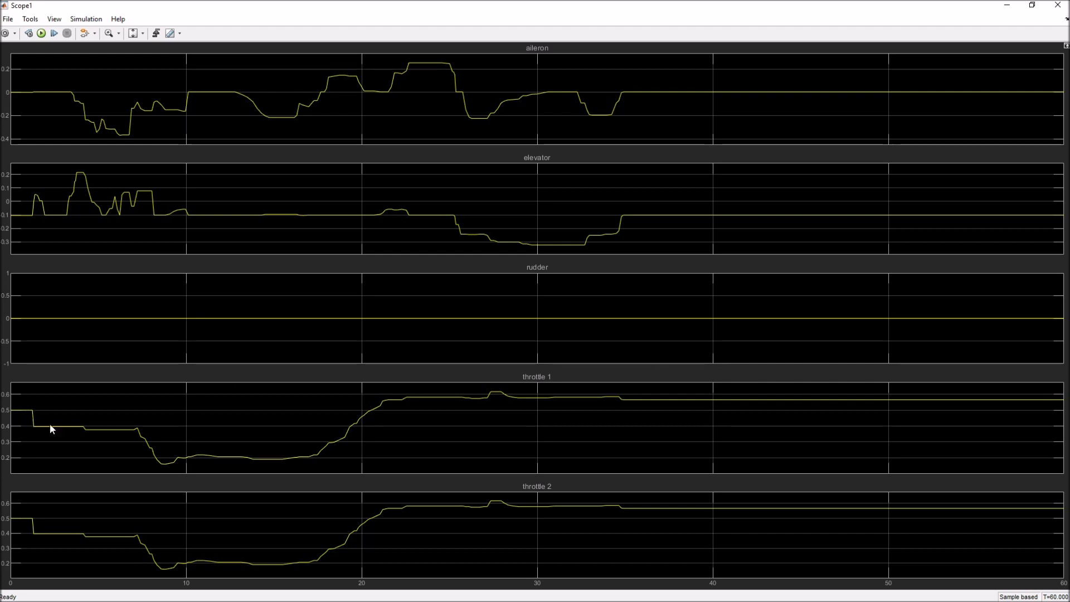
mouse_move(322, 465)
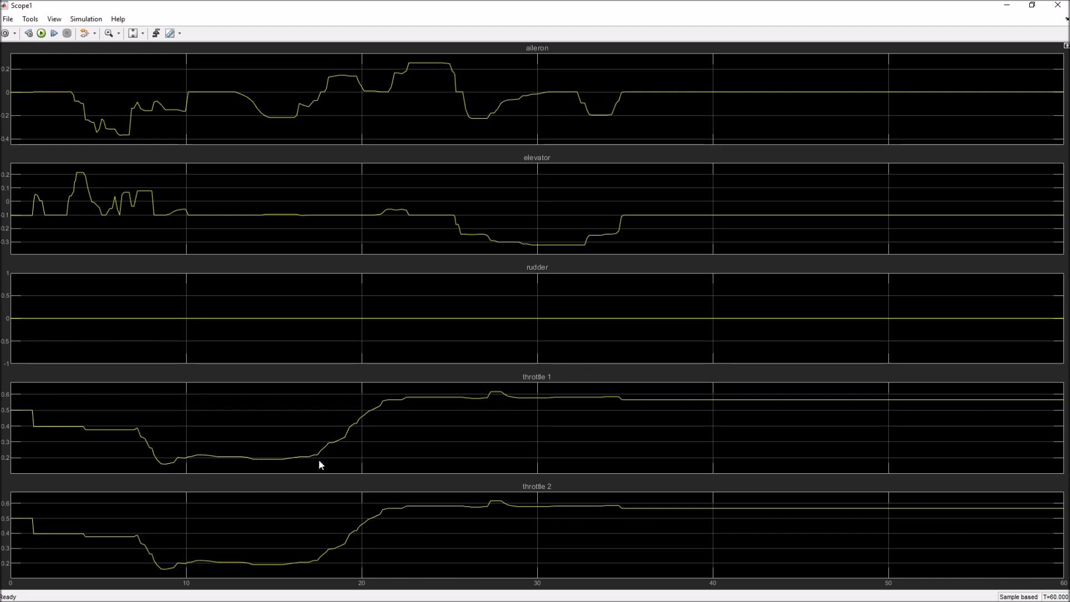
mouse_move(622, 426)
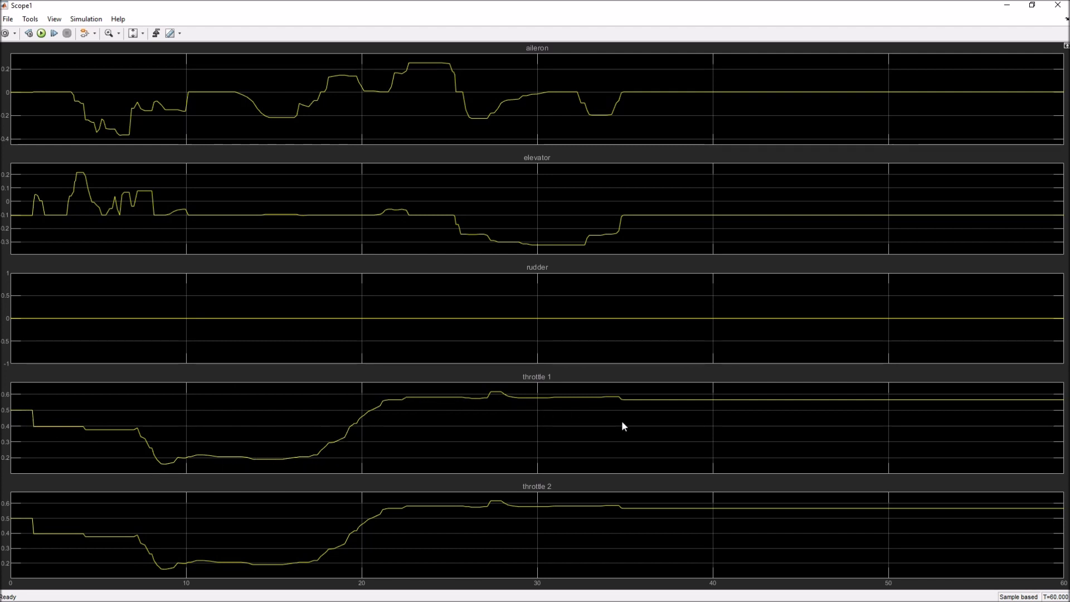
mouse_move(849, 416)
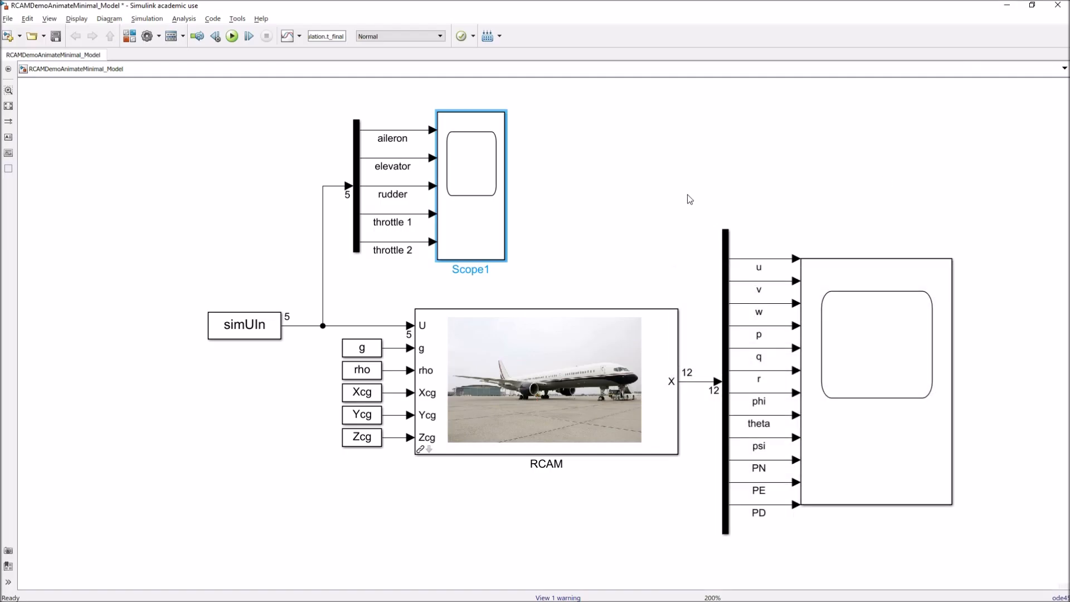
mouse_move(659, 207)
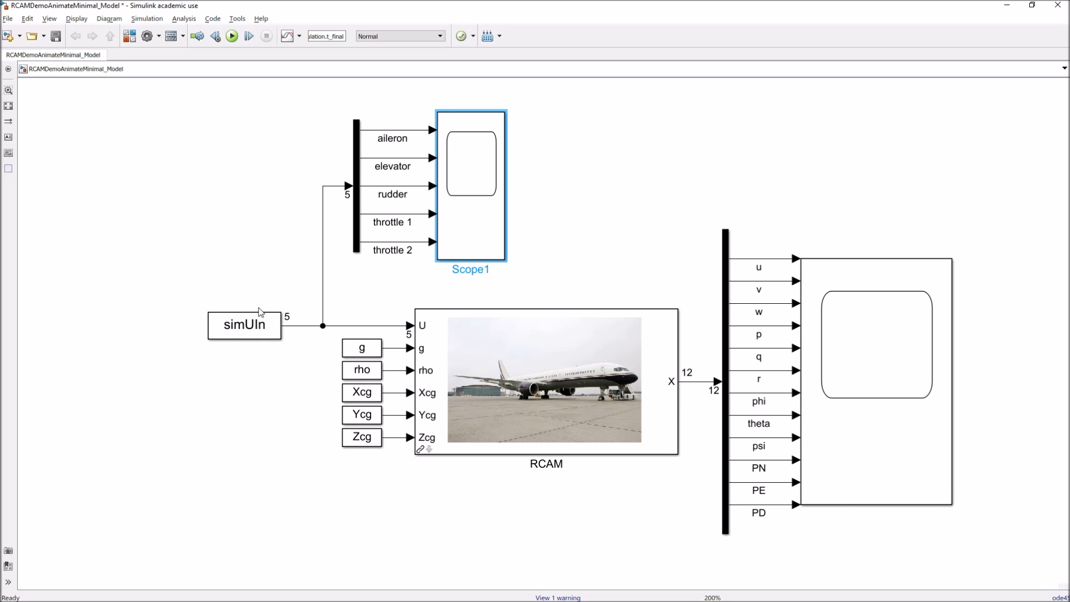
mouse_move(694, 389)
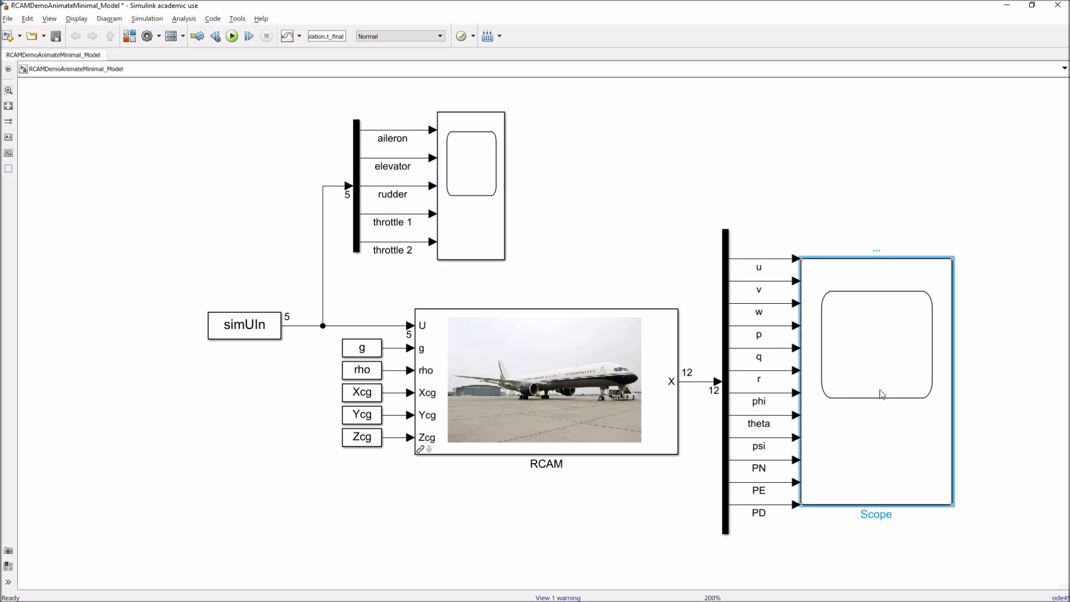
Open the Scope showing the twelve aircraft state plots over 60 seconds.
double_click(875, 341)
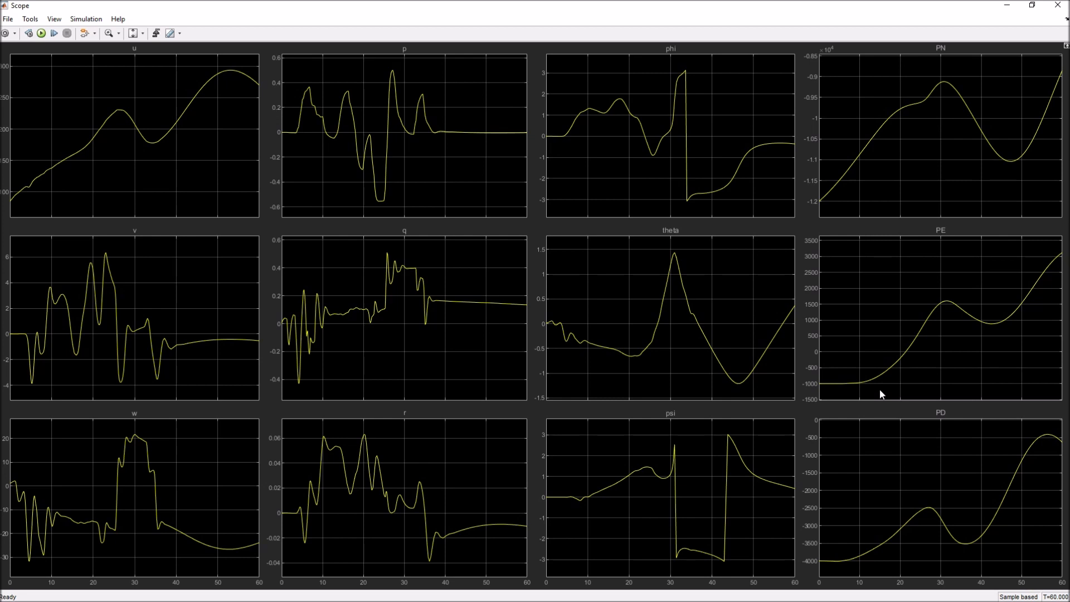
mouse_move(675, 368)
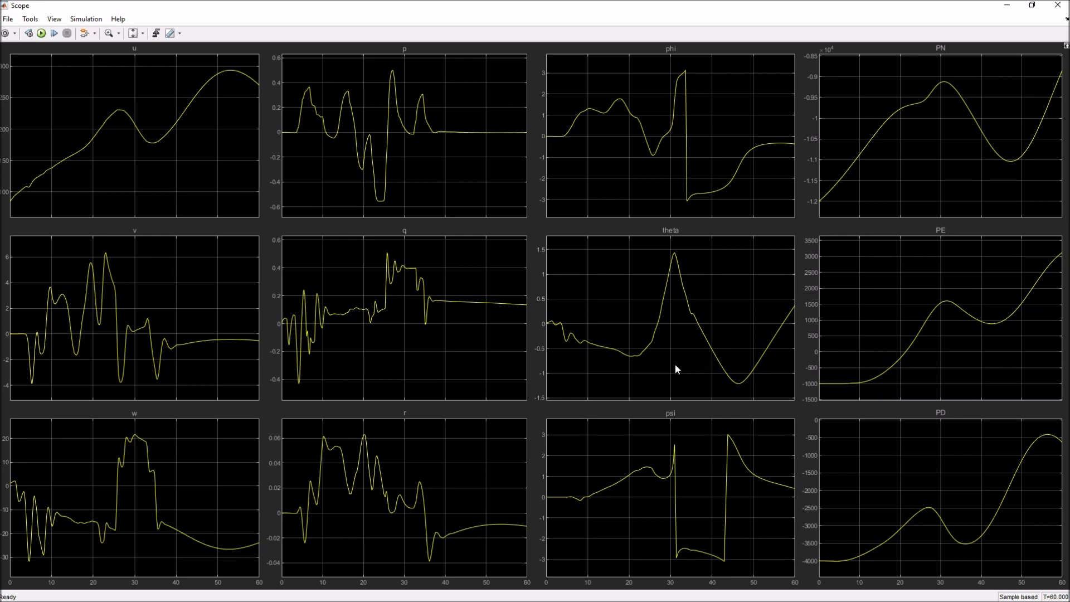
mouse_move(599, 372)
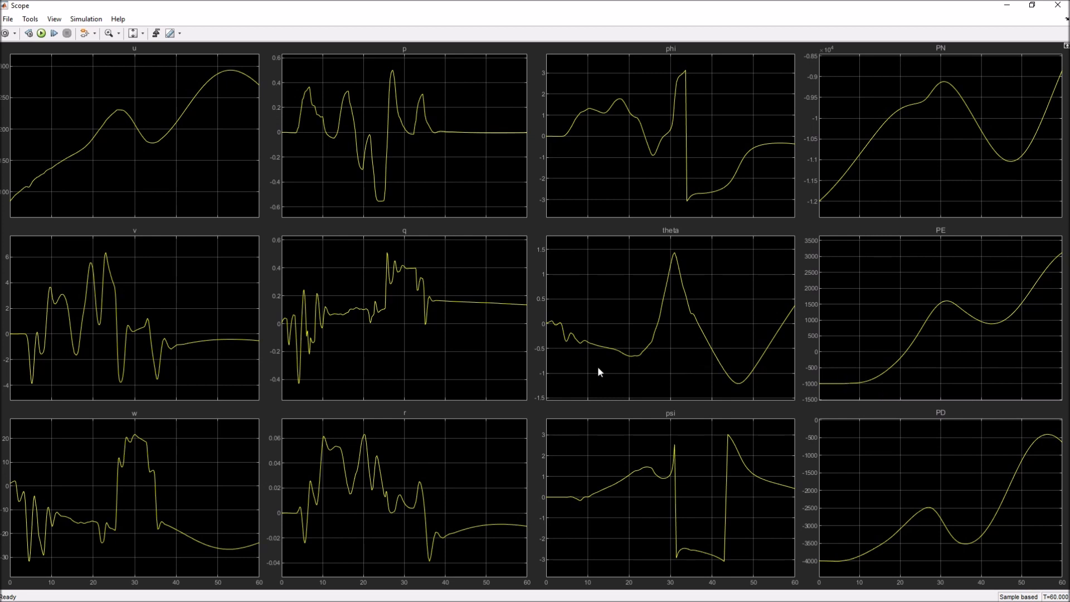
mouse_move(557, 375)
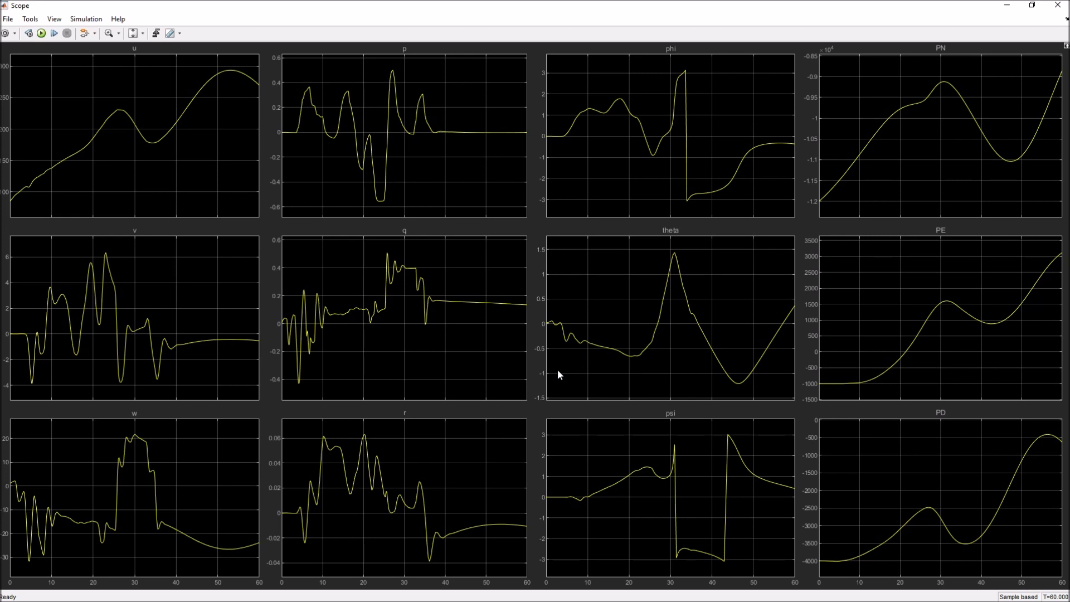
mouse_move(469, 352)
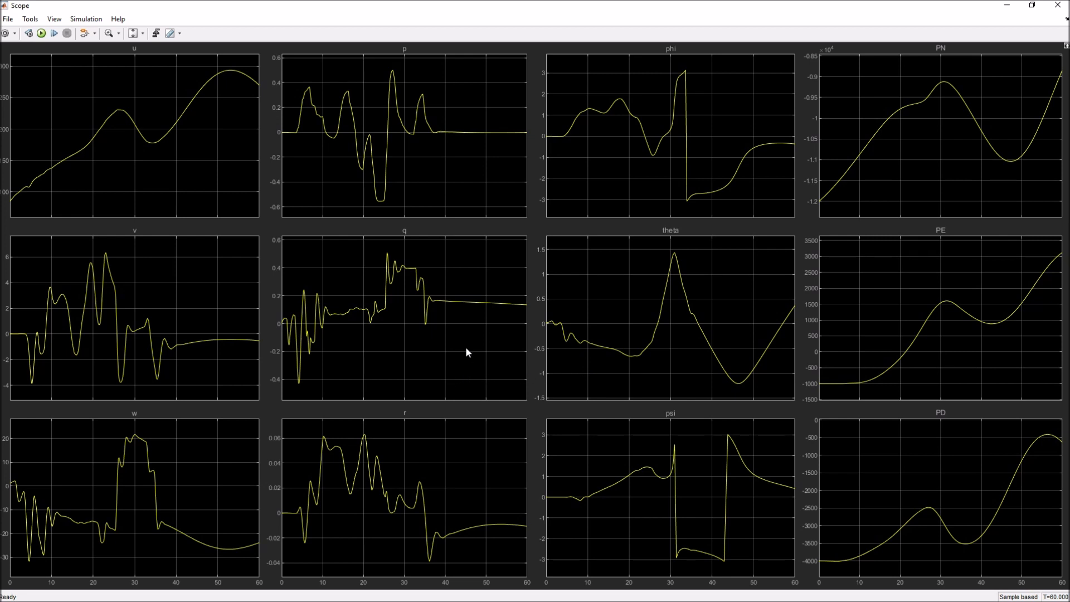
mouse_move(350, 351)
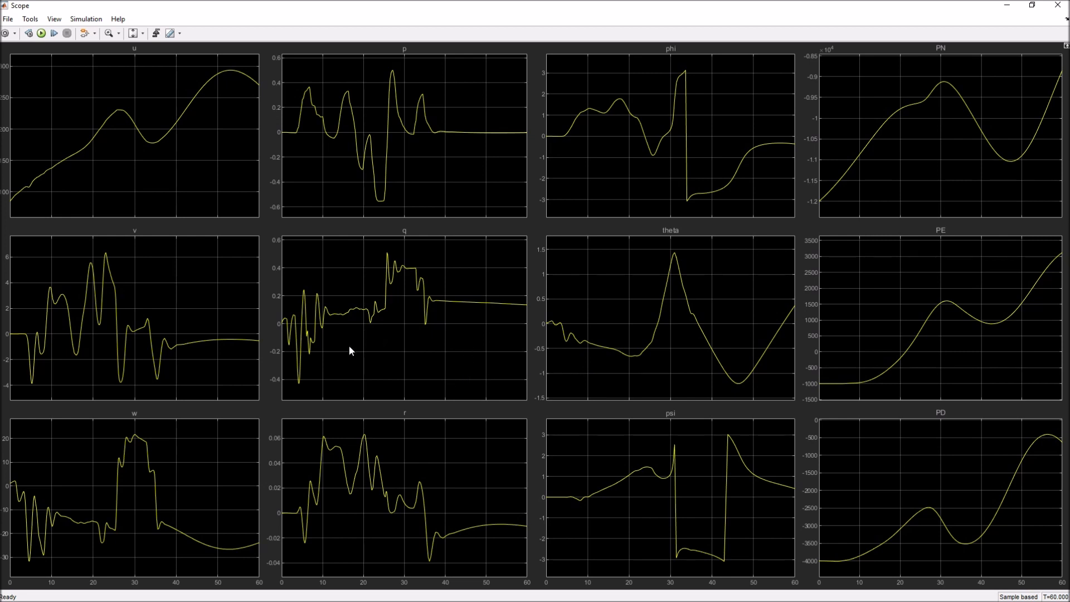
mouse_move(291, 325)
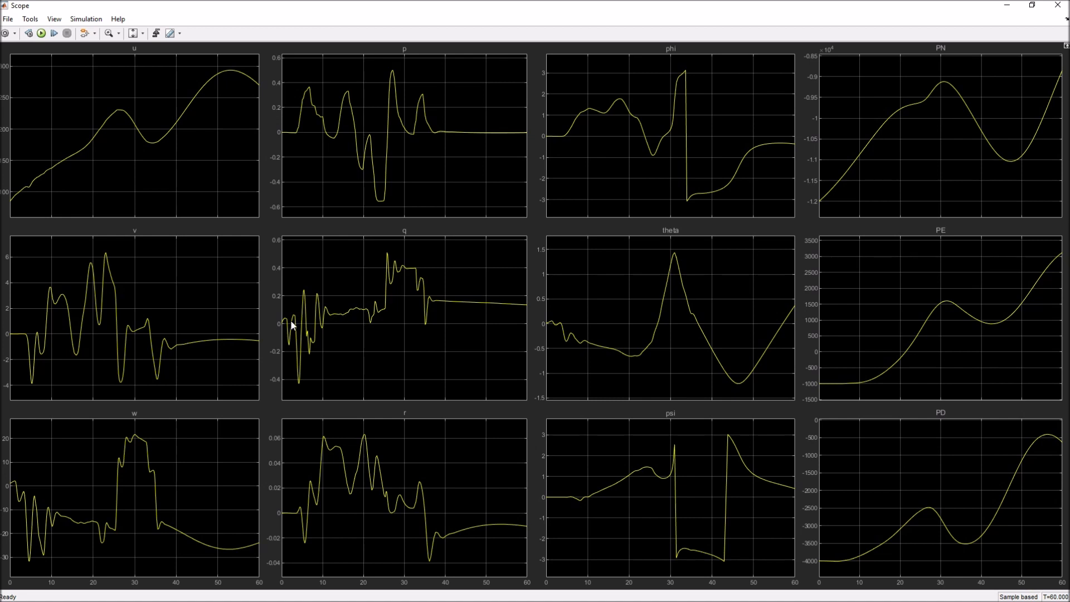
mouse_move(74, 229)
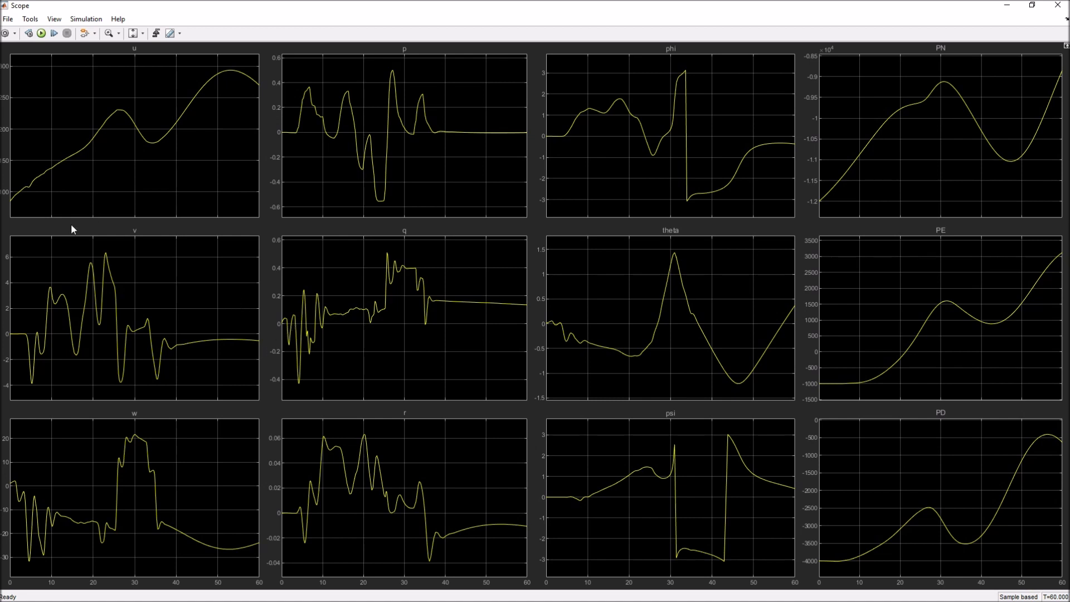
mouse_move(10, 206)
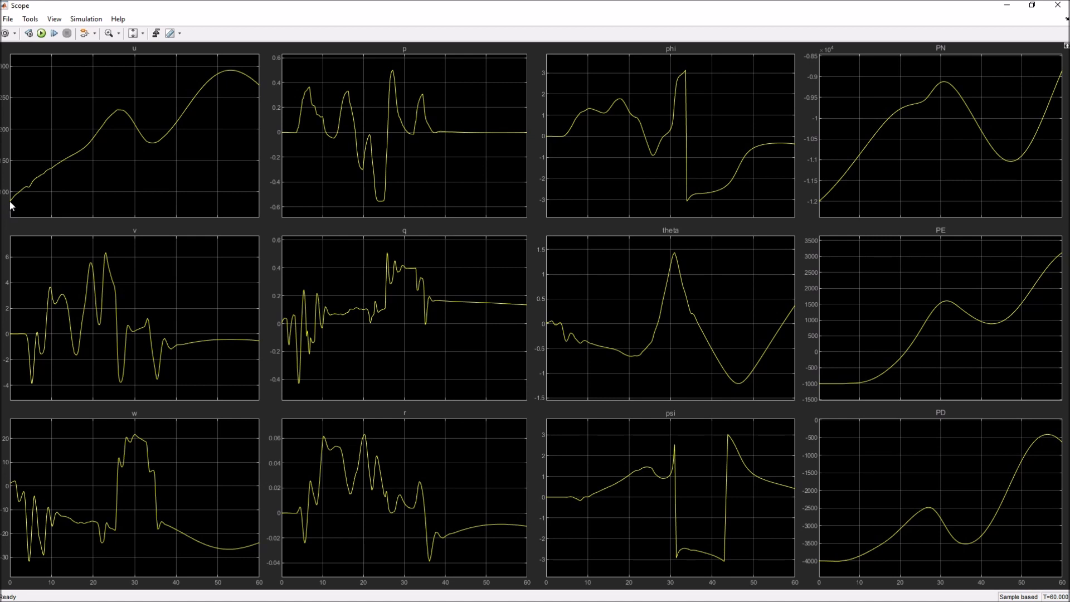
mouse_move(15, 203)
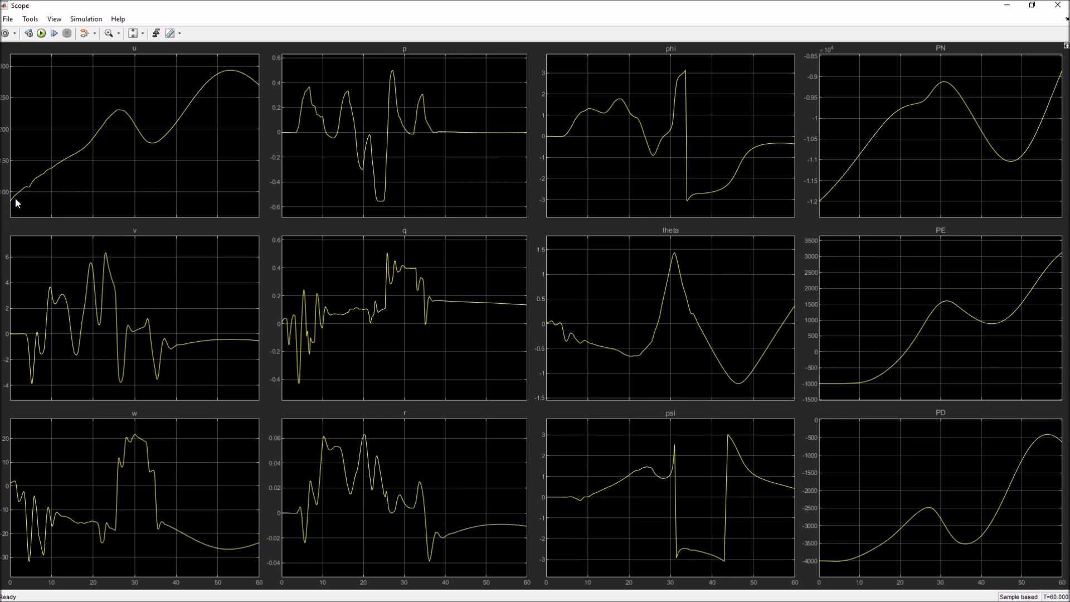
mouse_move(18, 196)
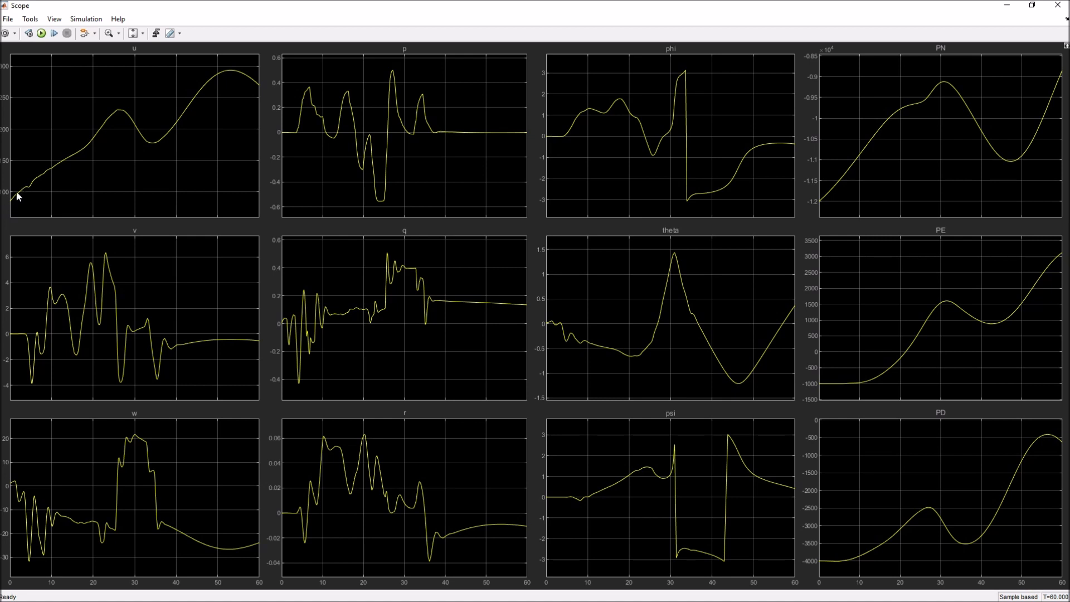
mouse_move(246, 82)
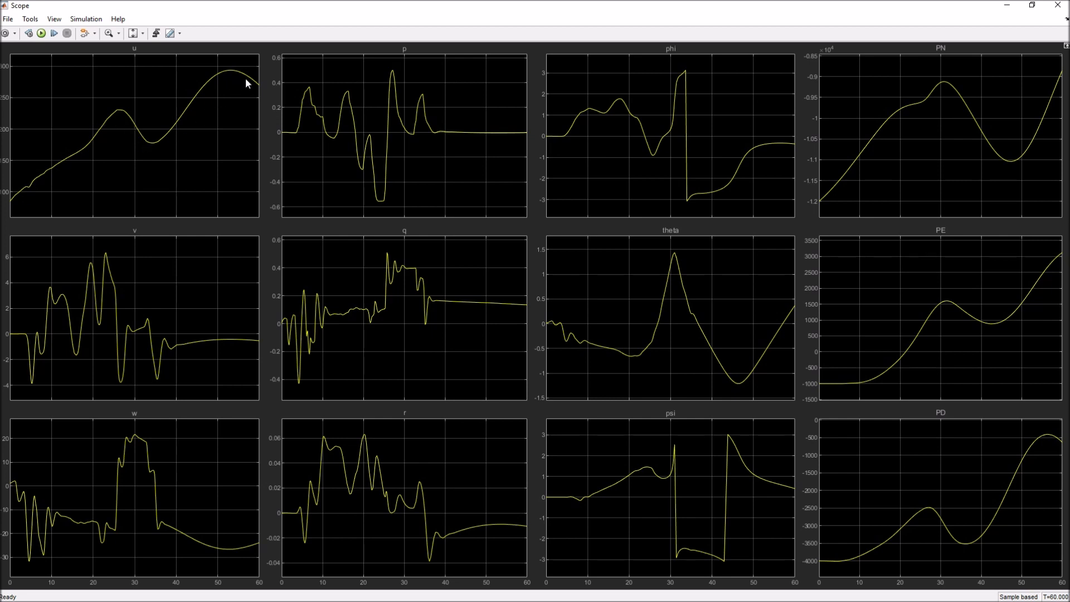
mouse_move(243, 91)
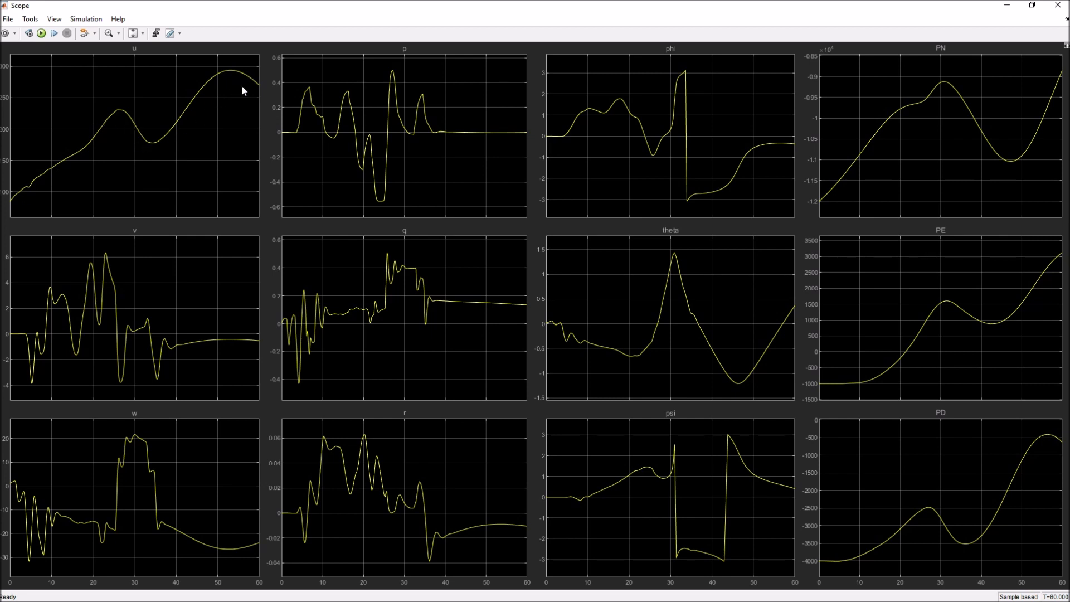
mouse_move(380, 126)
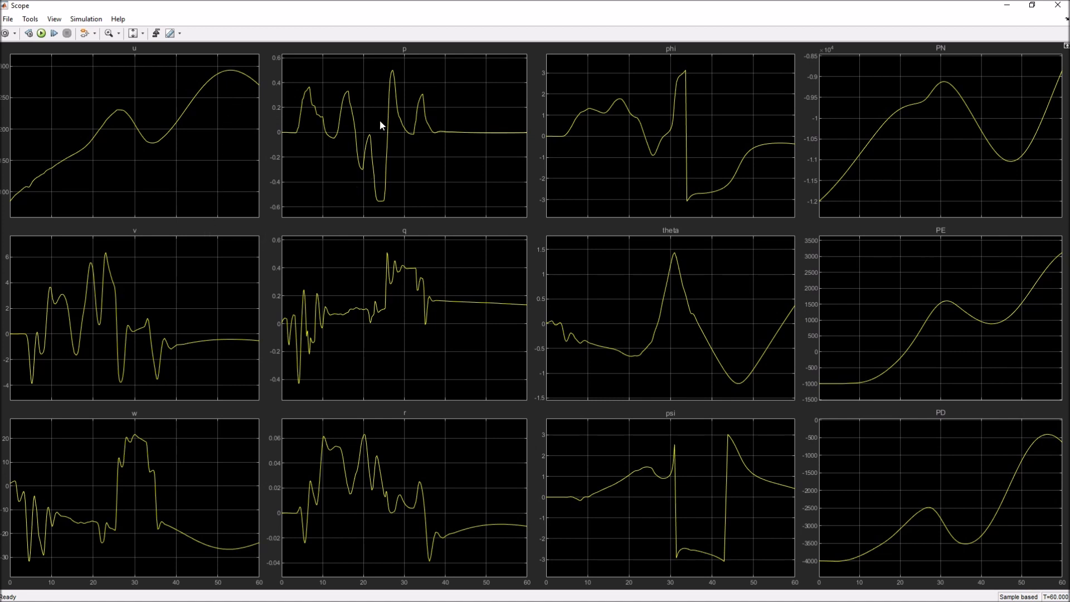
mouse_move(370, 488)
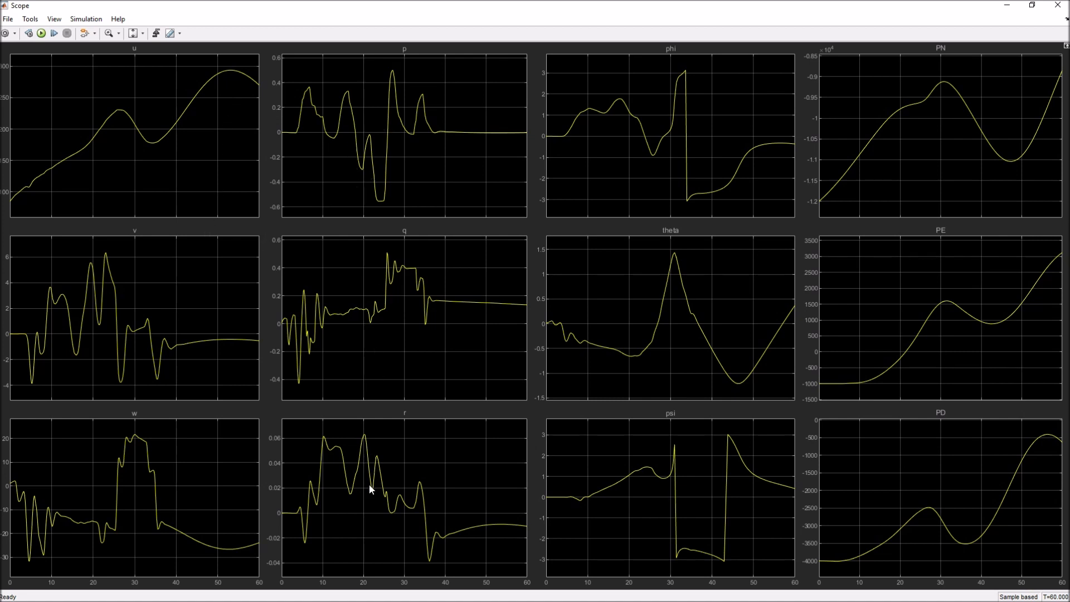
mouse_move(651, 63)
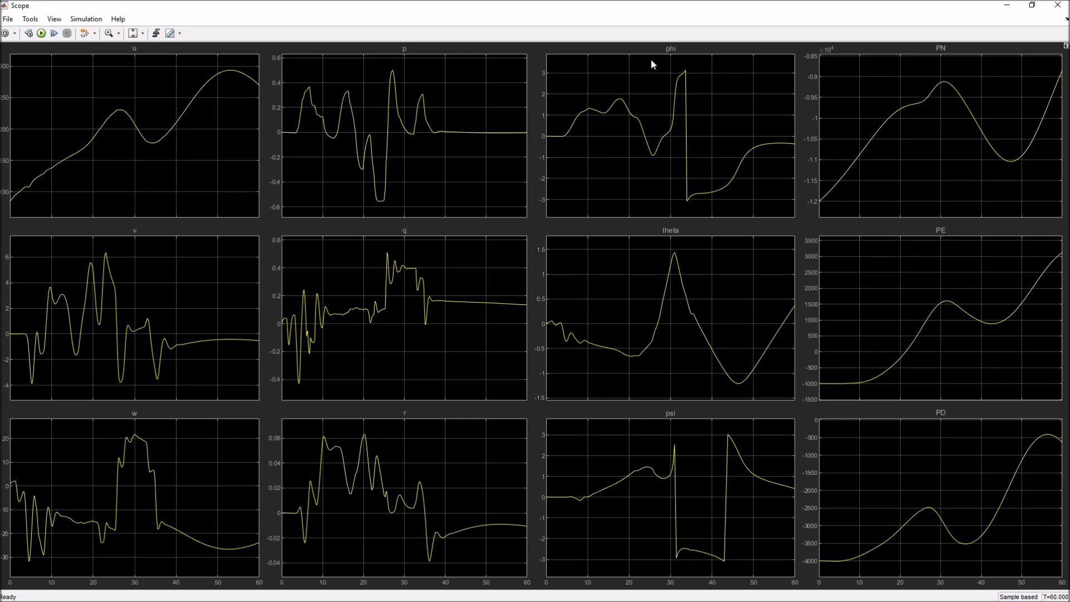
mouse_move(678, 481)
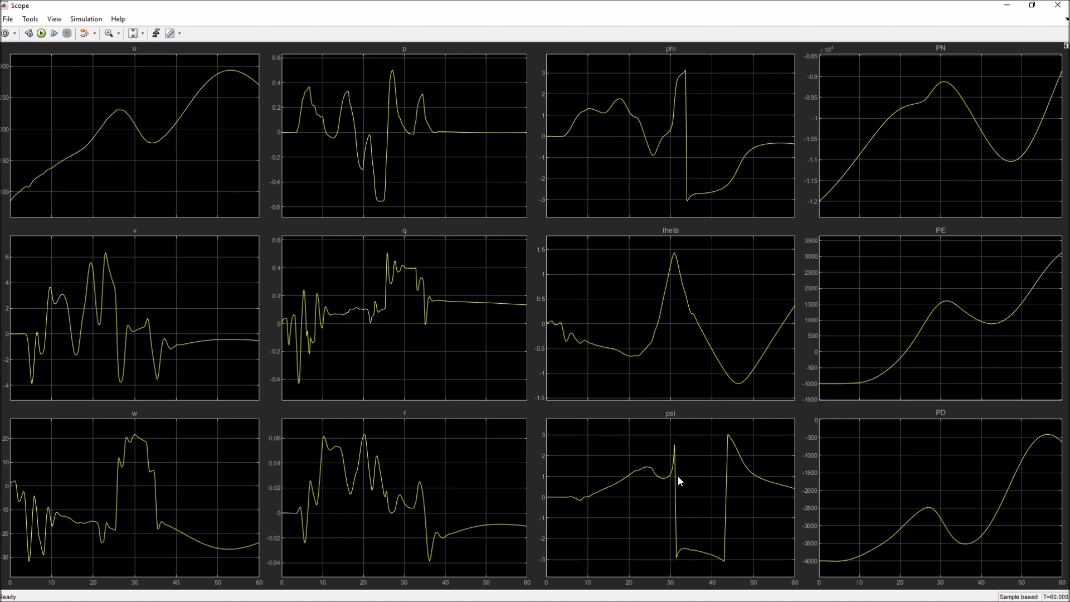
mouse_move(574, 115)
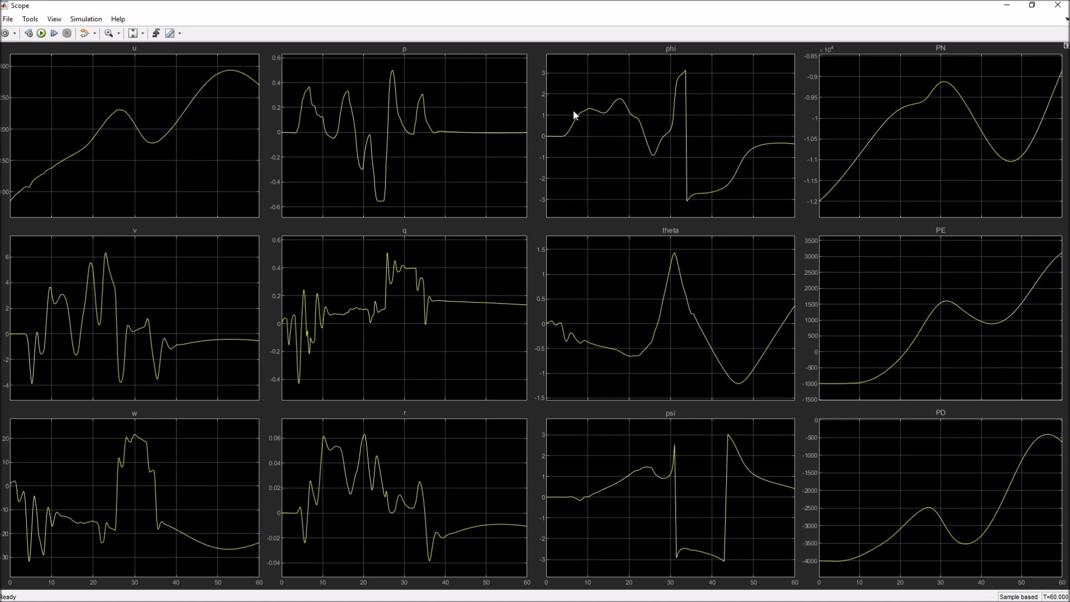
mouse_move(551, 142)
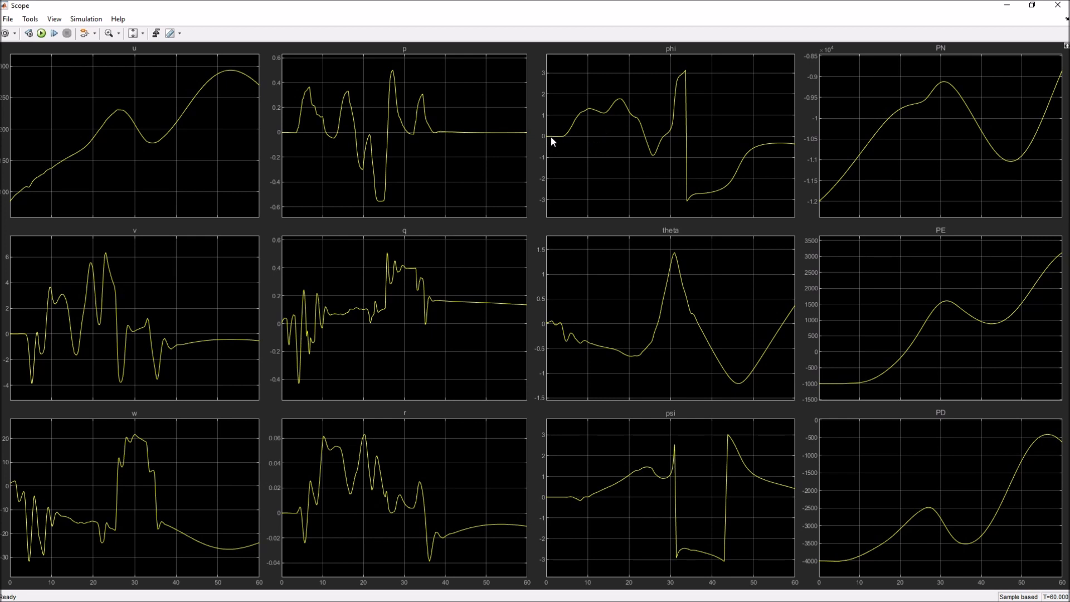
mouse_move(574, 127)
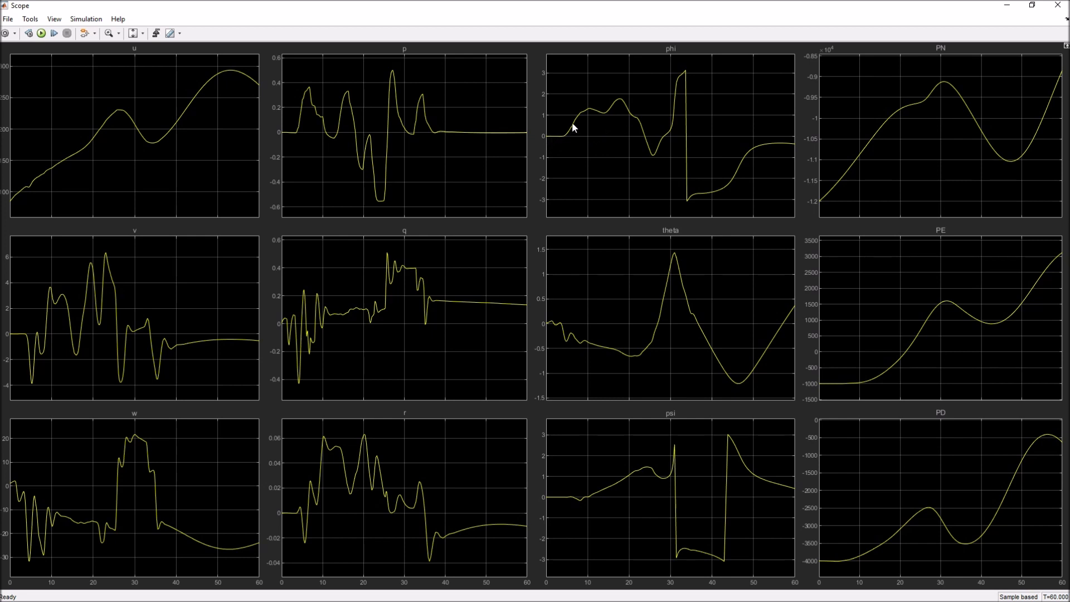
mouse_move(619, 112)
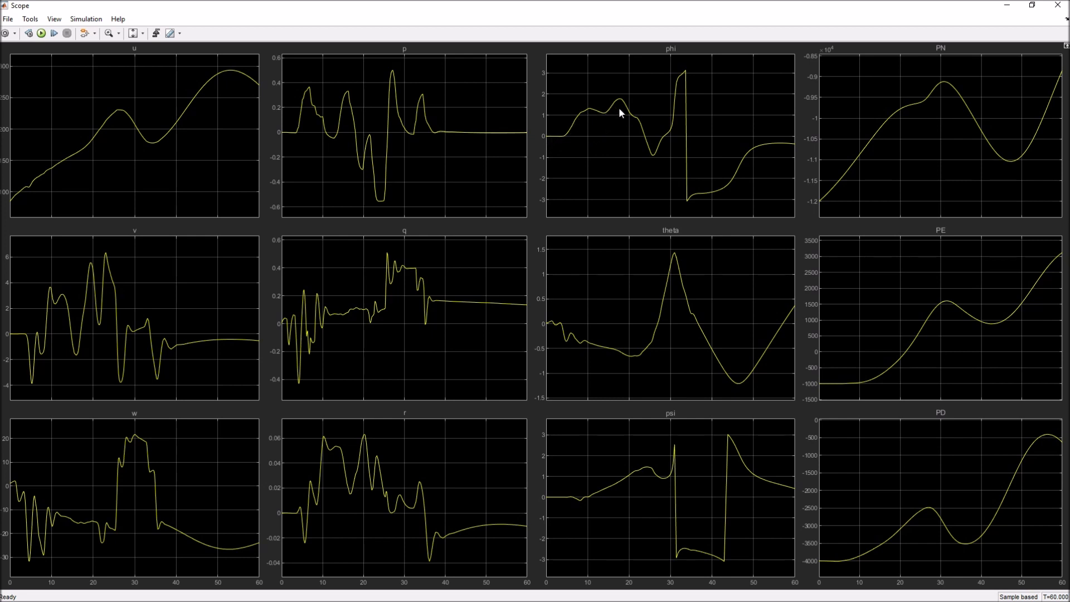
mouse_move(675, 104)
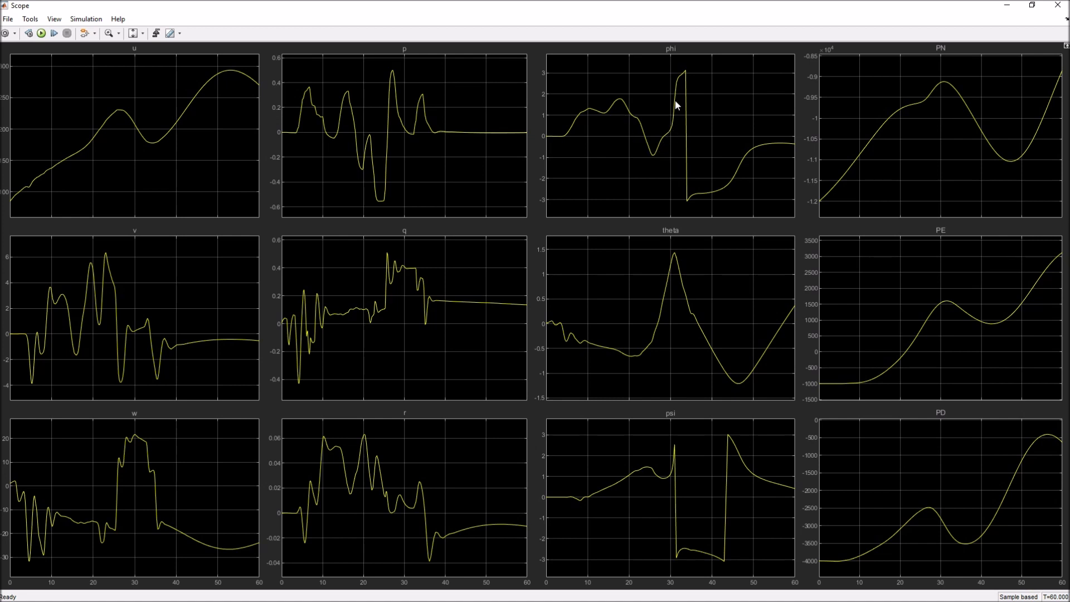
mouse_move(678, 85)
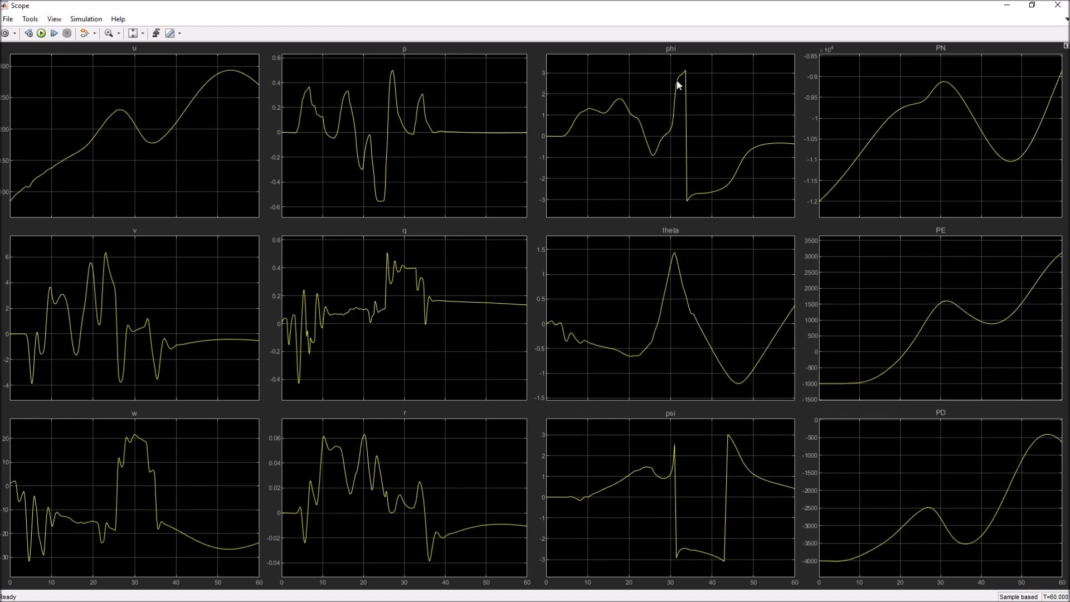
mouse_move(687, 75)
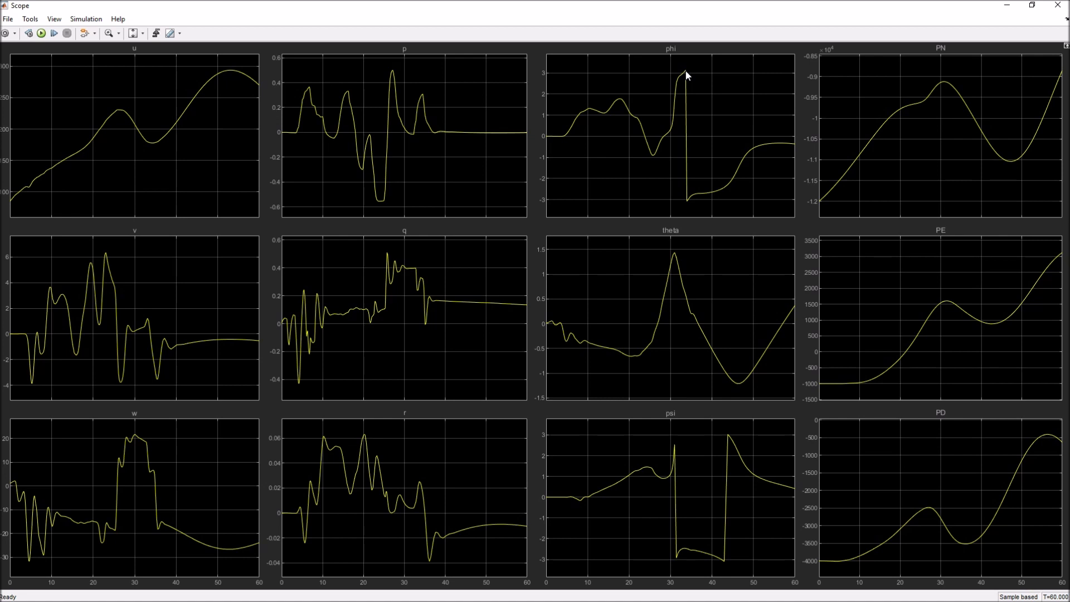
mouse_move(700, 200)
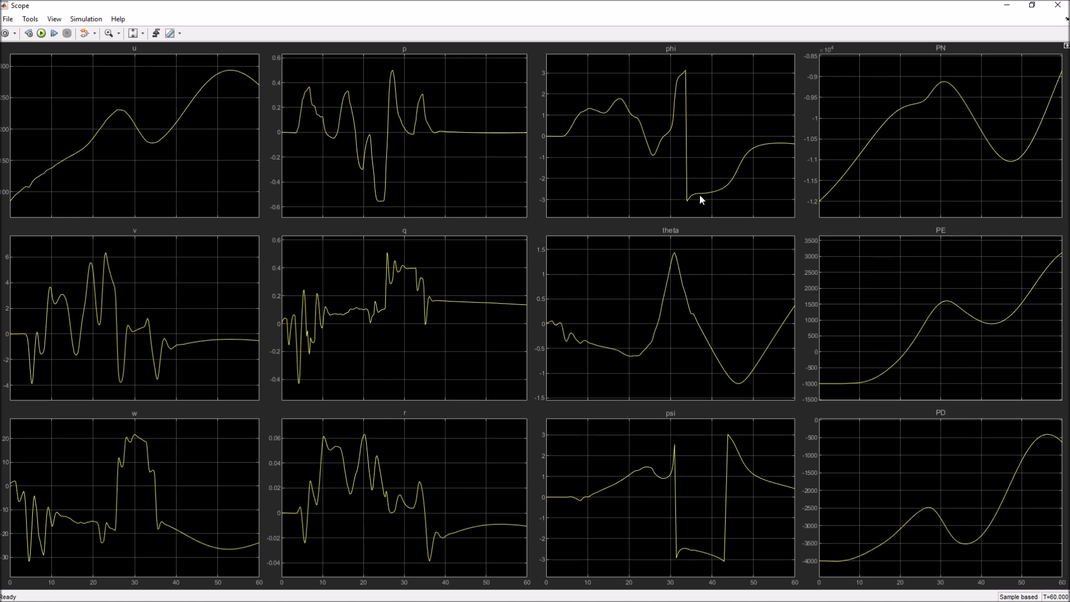
mouse_move(721, 192)
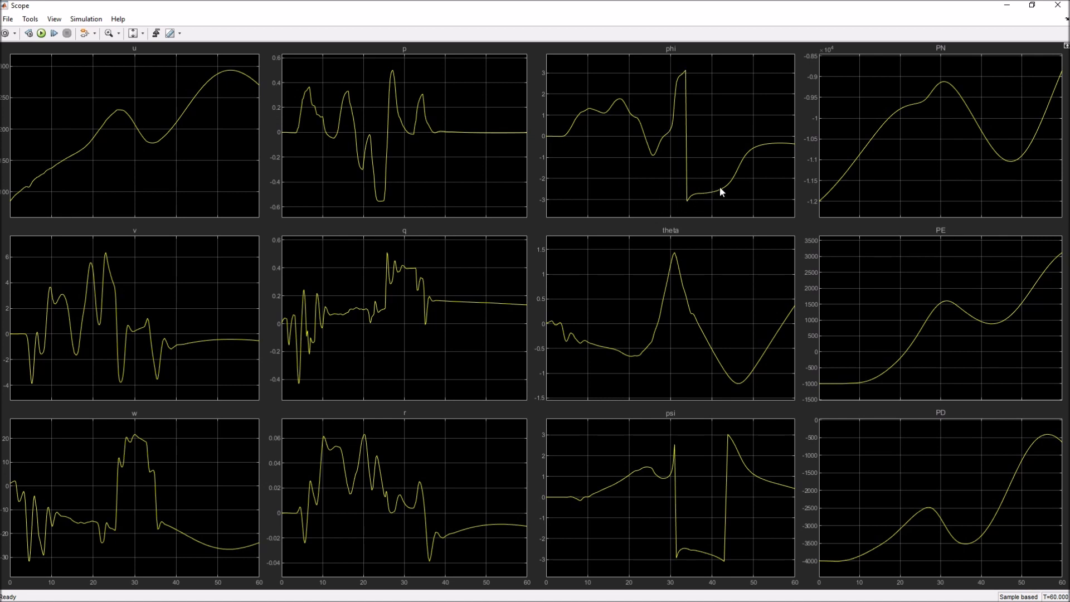
mouse_move(764, 148)
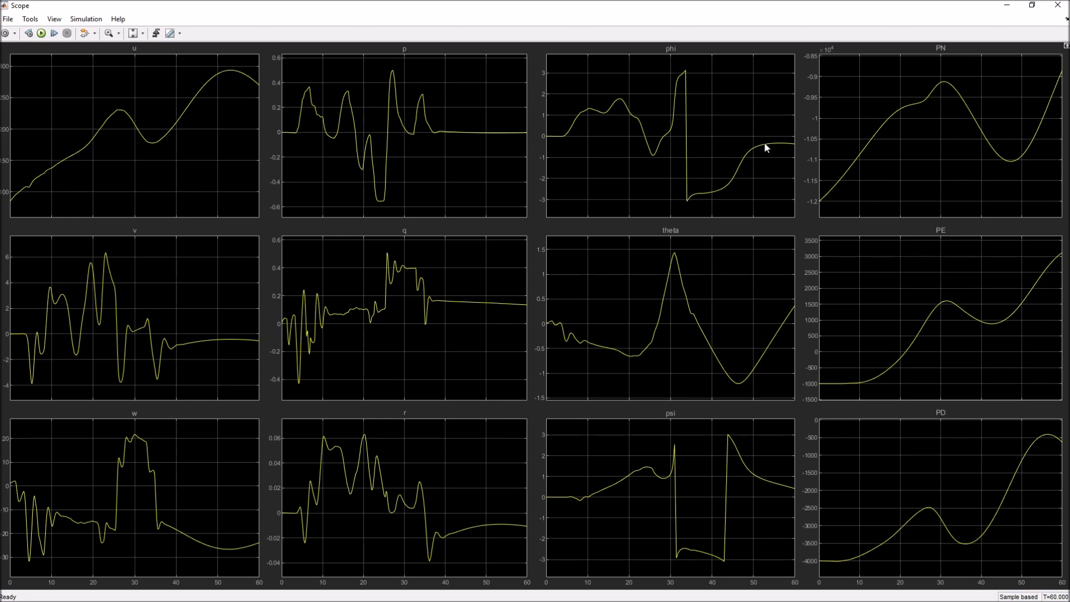
mouse_move(595, 343)
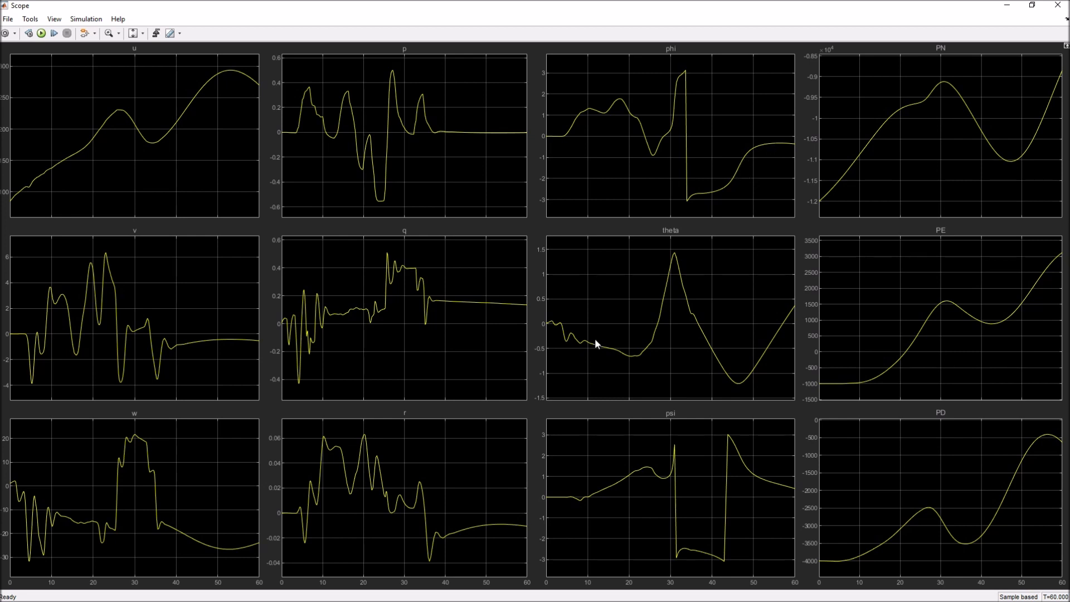
mouse_move(671, 304)
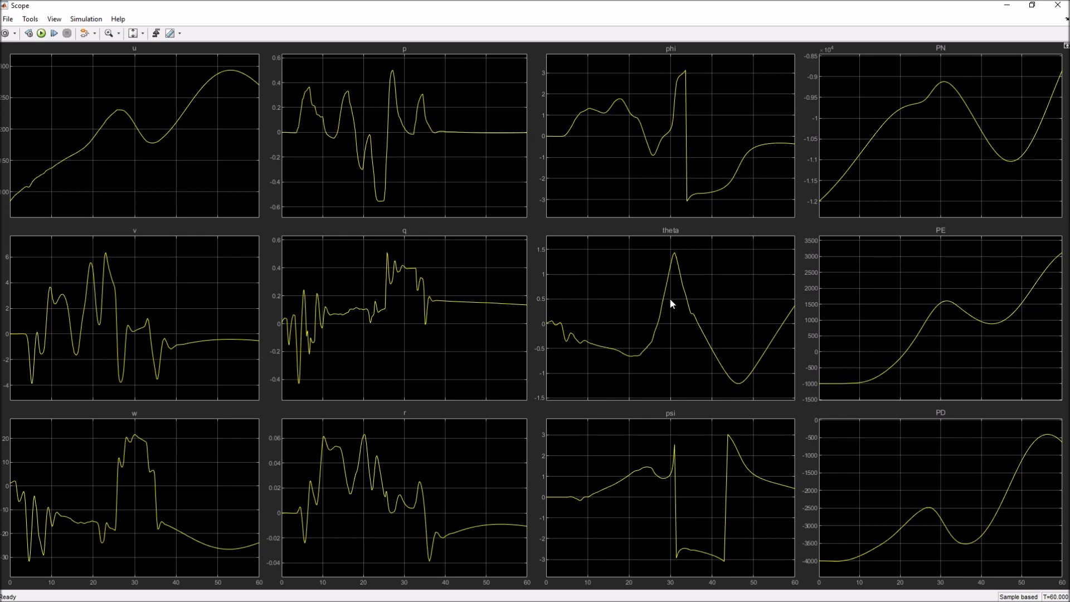
mouse_move(675, 259)
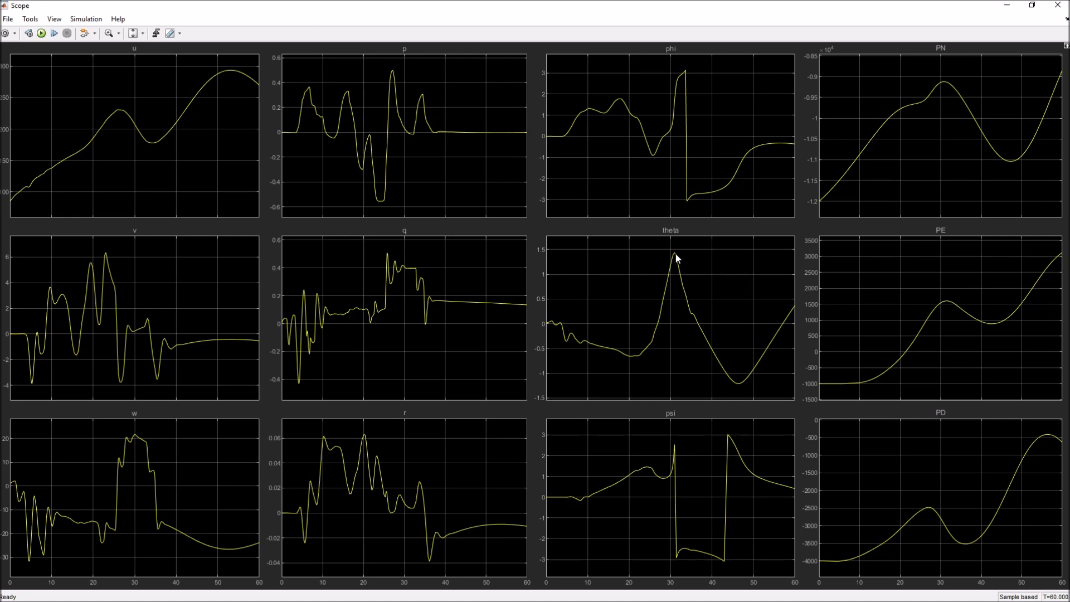
mouse_move(713, 358)
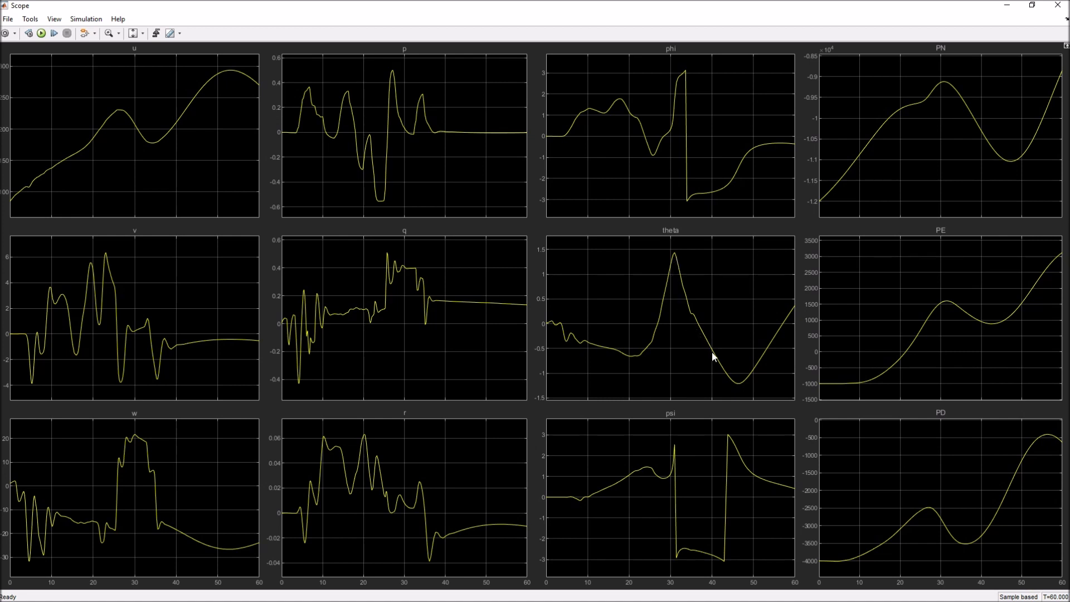
mouse_move(610, 498)
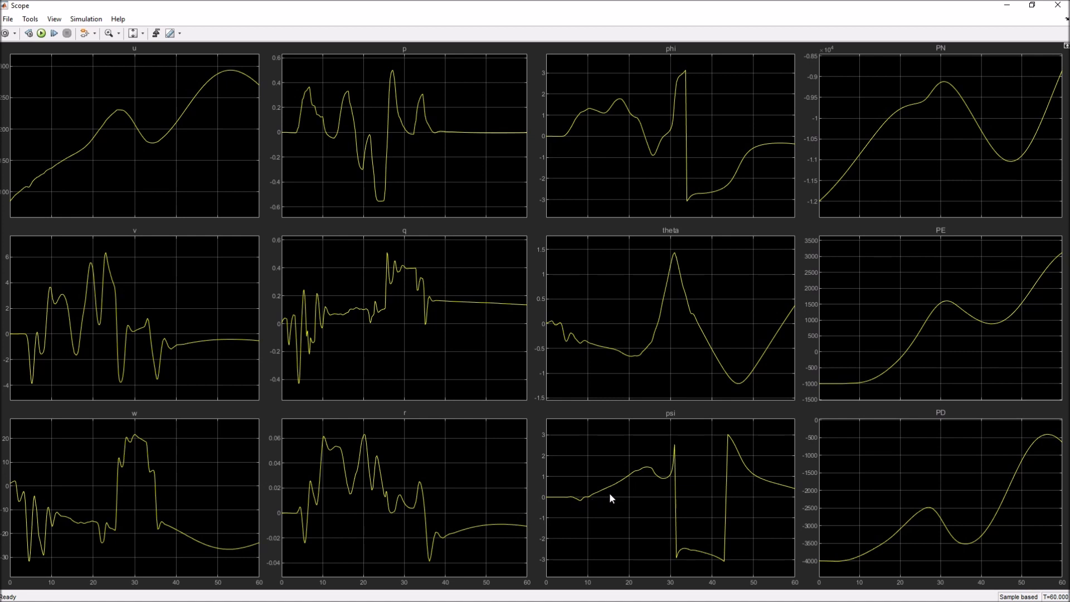
mouse_move(660, 479)
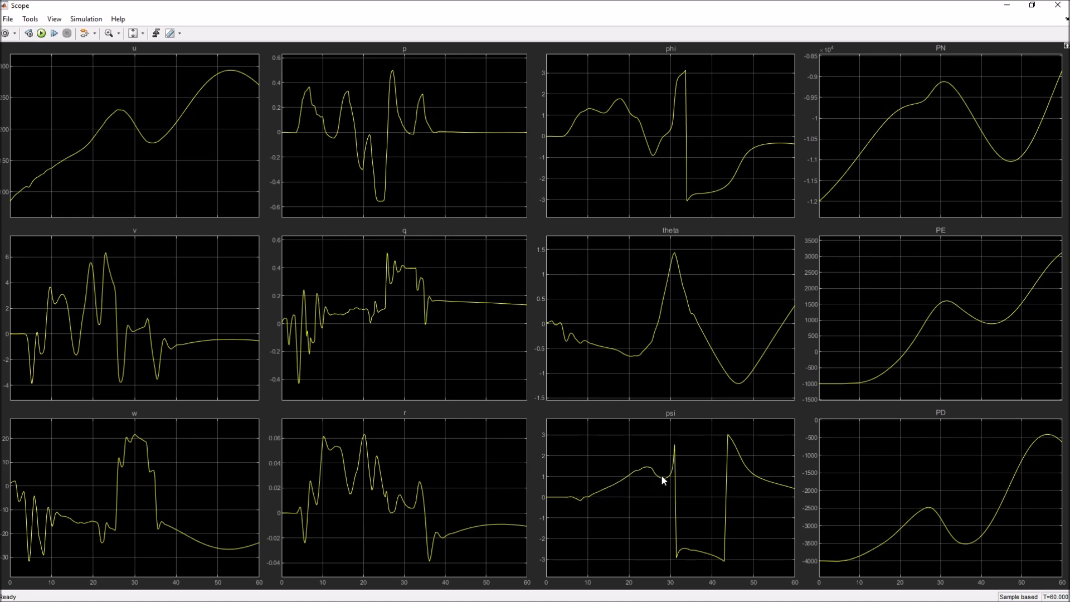
mouse_move(713, 471)
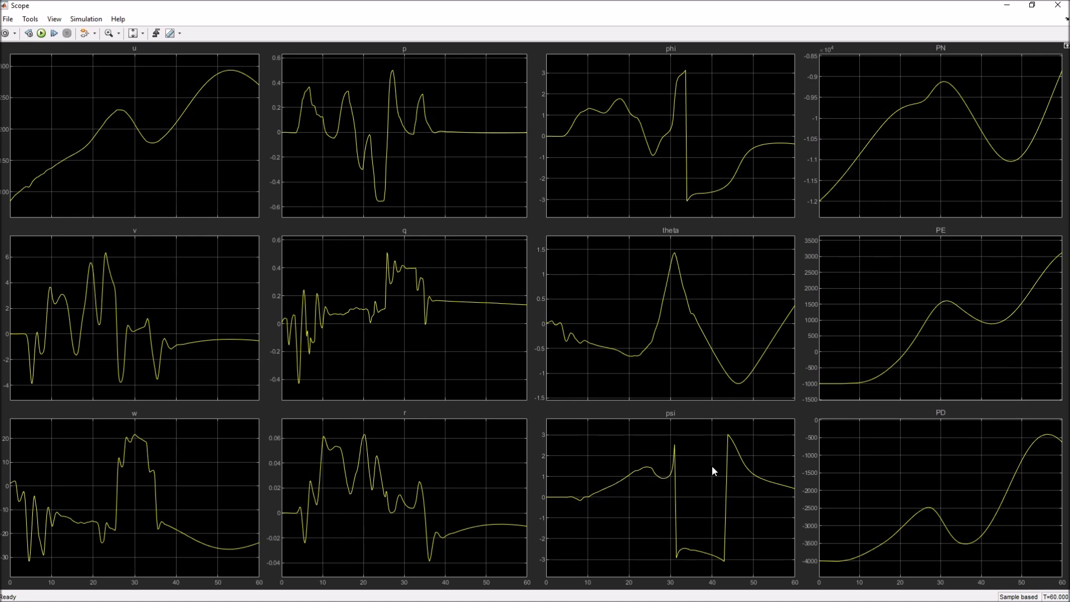
mouse_move(660, 467)
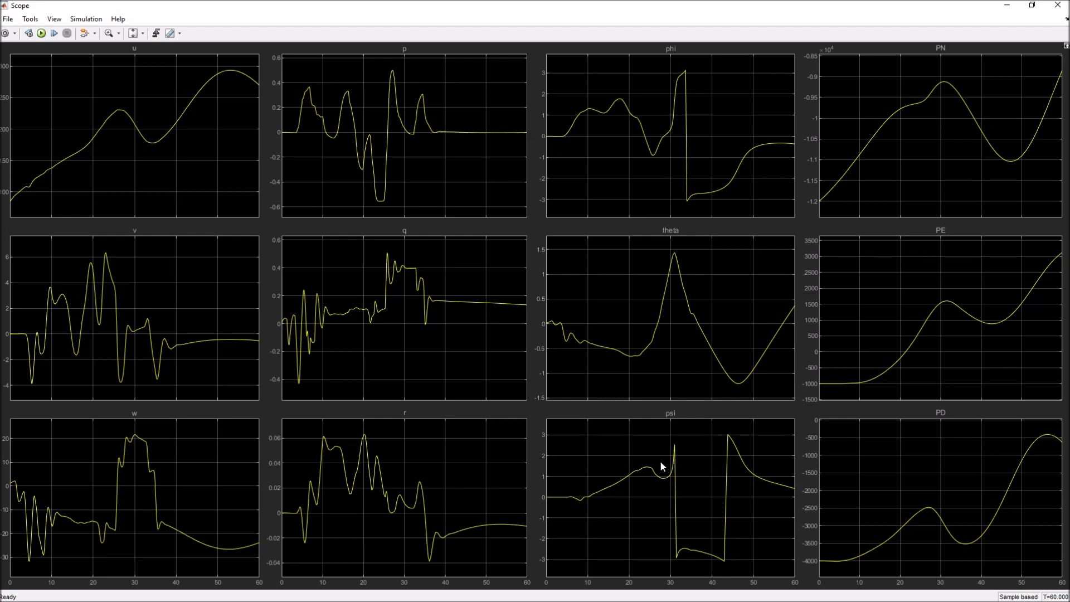
mouse_move(672, 475)
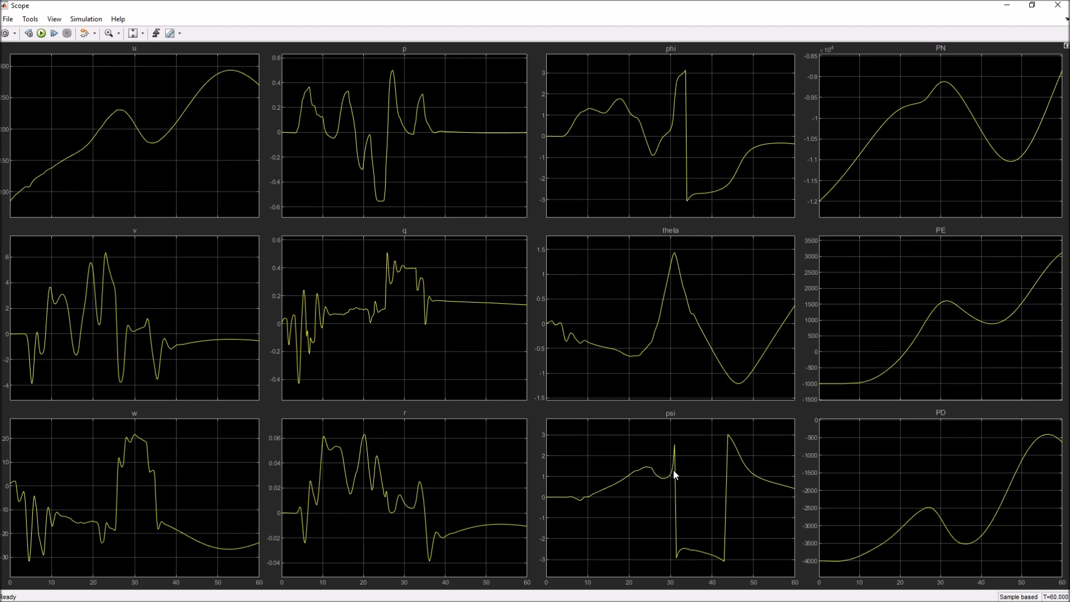
mouse_move(605, 497)
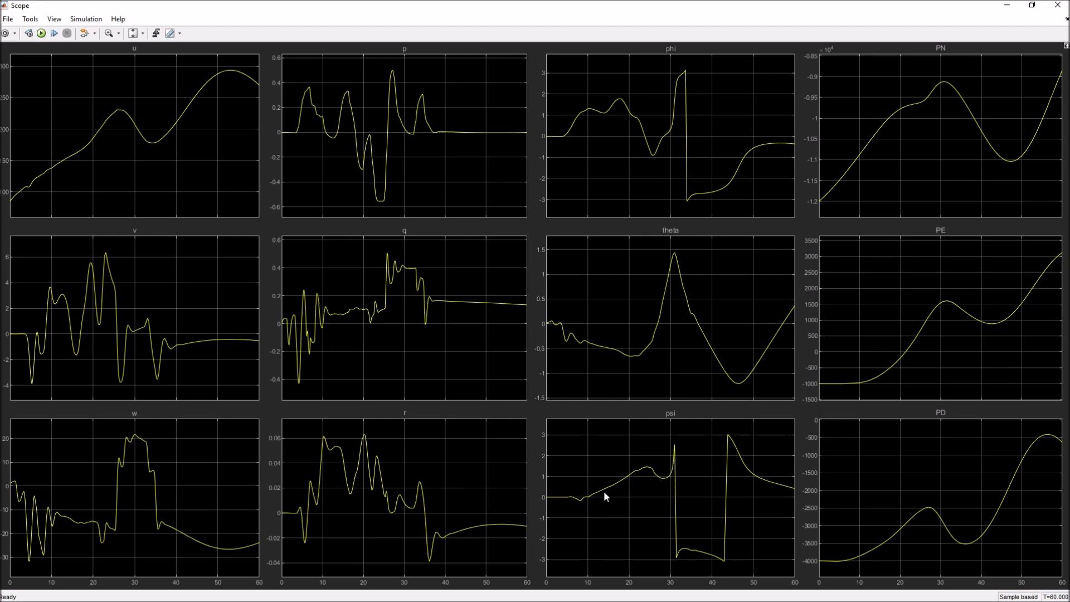
mouse_move(735, 466)
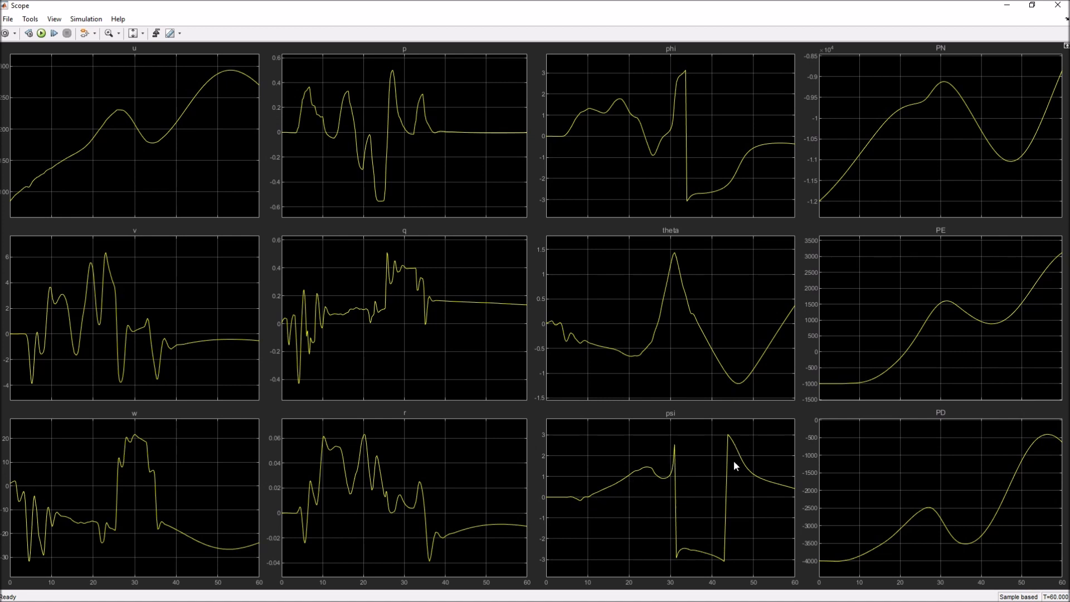
mouse_move(724, 465)
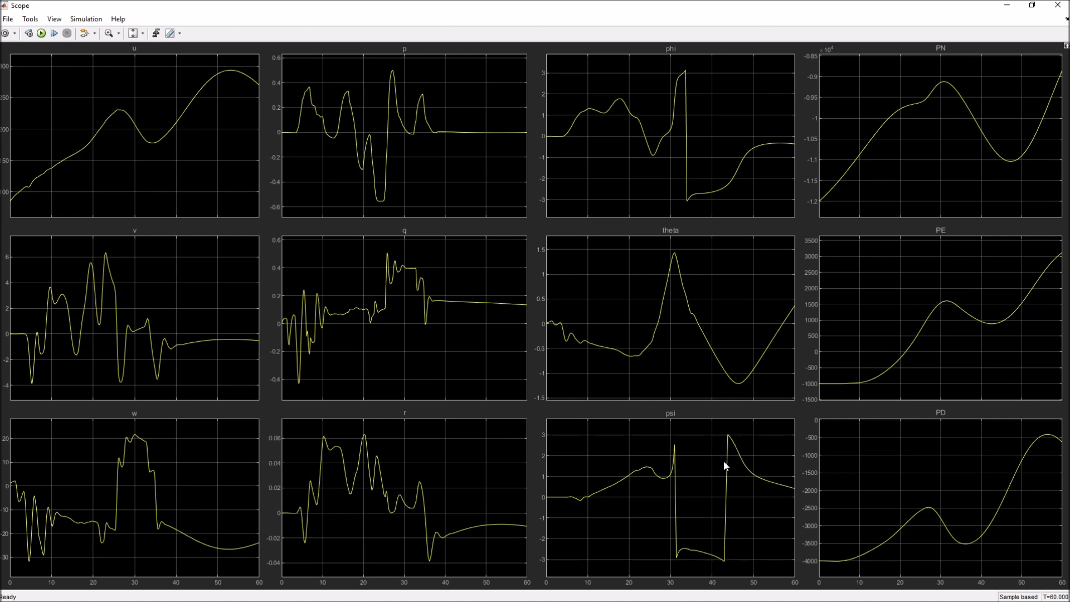
mouse_move(764, 480)
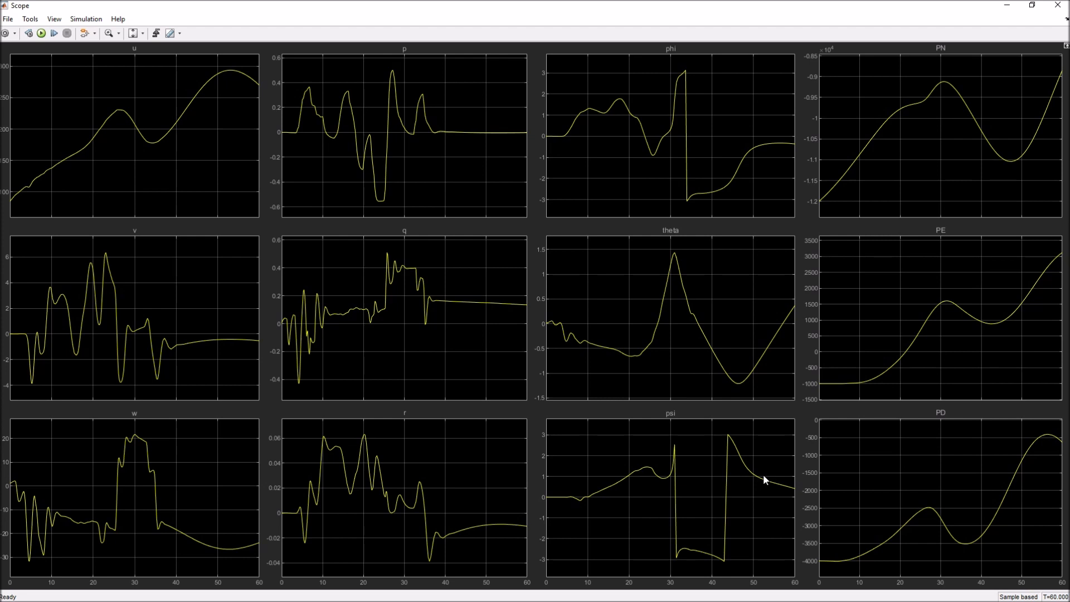
mouse_move(682, 510)
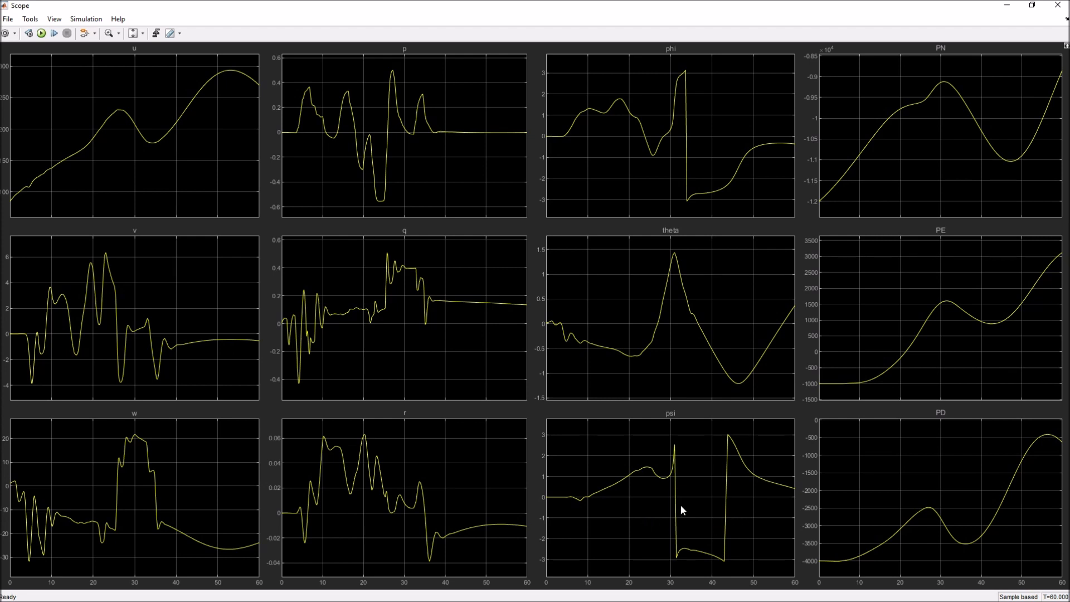
mouse_move(783, 400)
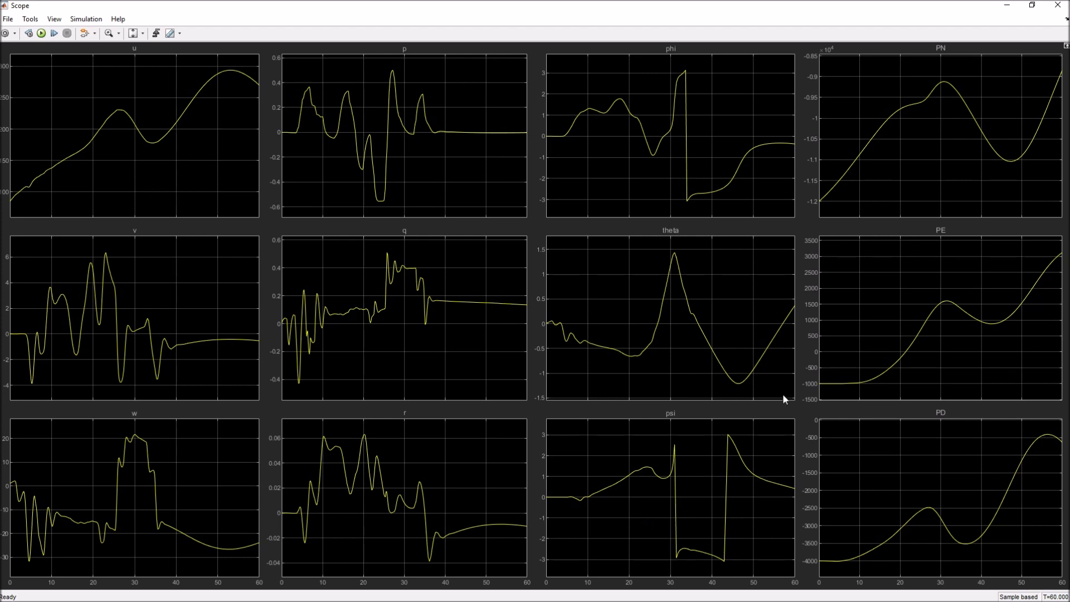
mouse_move(817, 423)
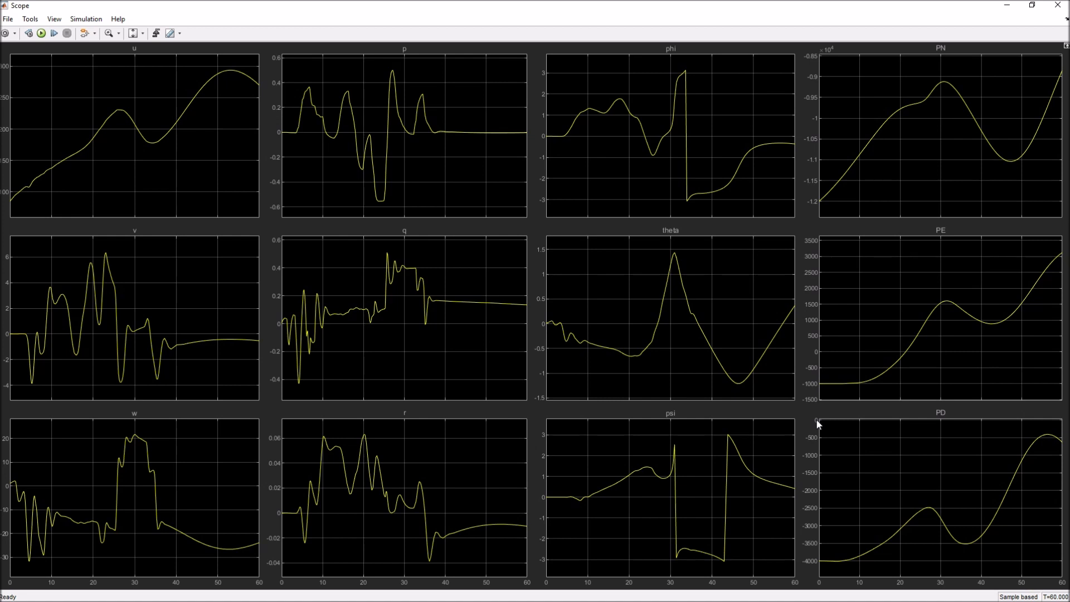
mouse_move(695, 394)
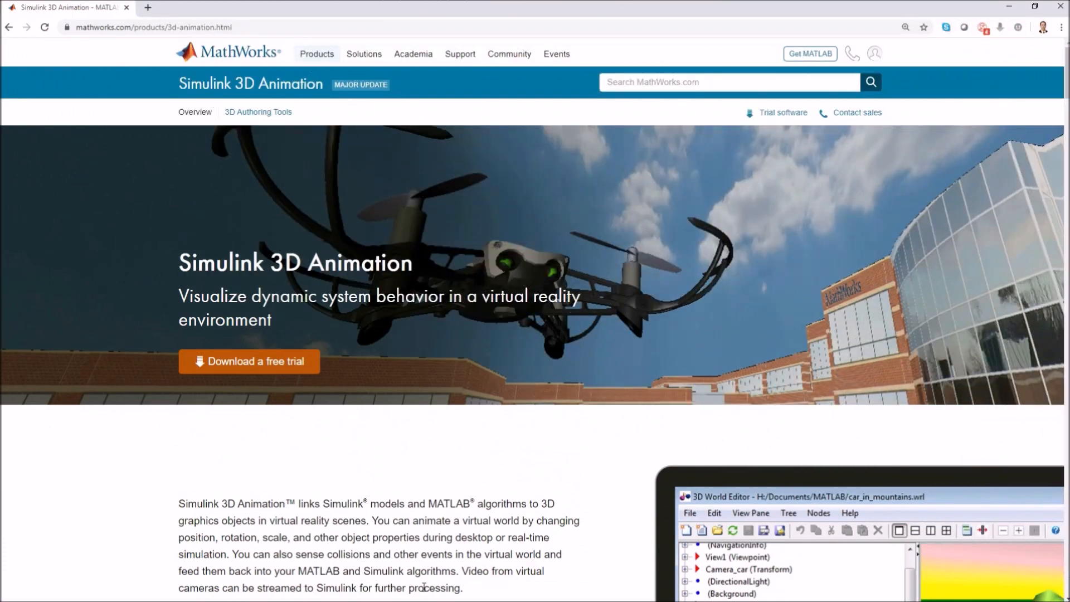
mouse_move(282, 341)
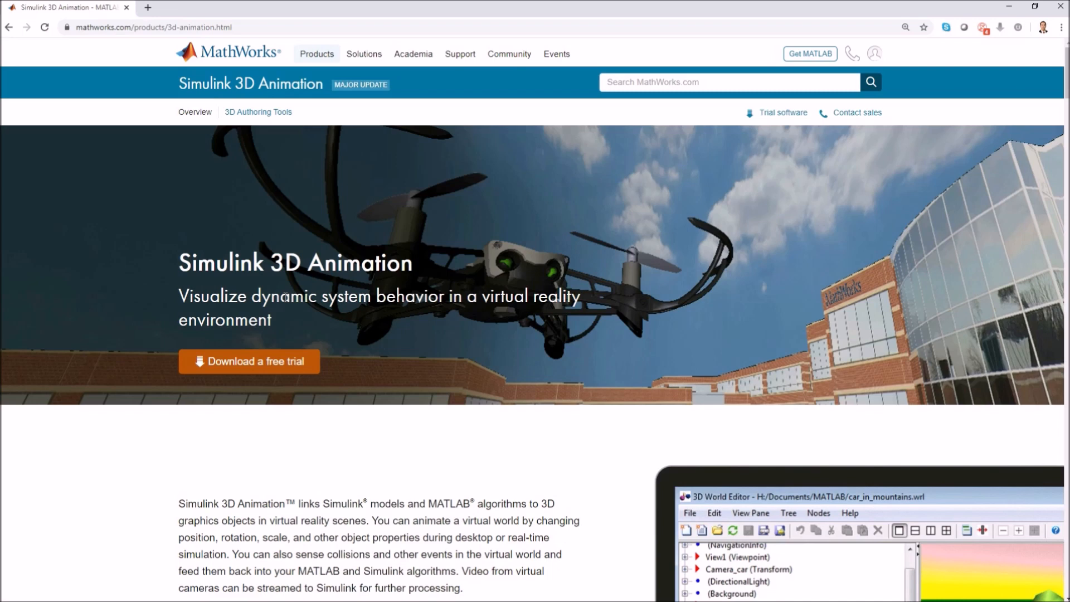
mouse_move(505, 370)
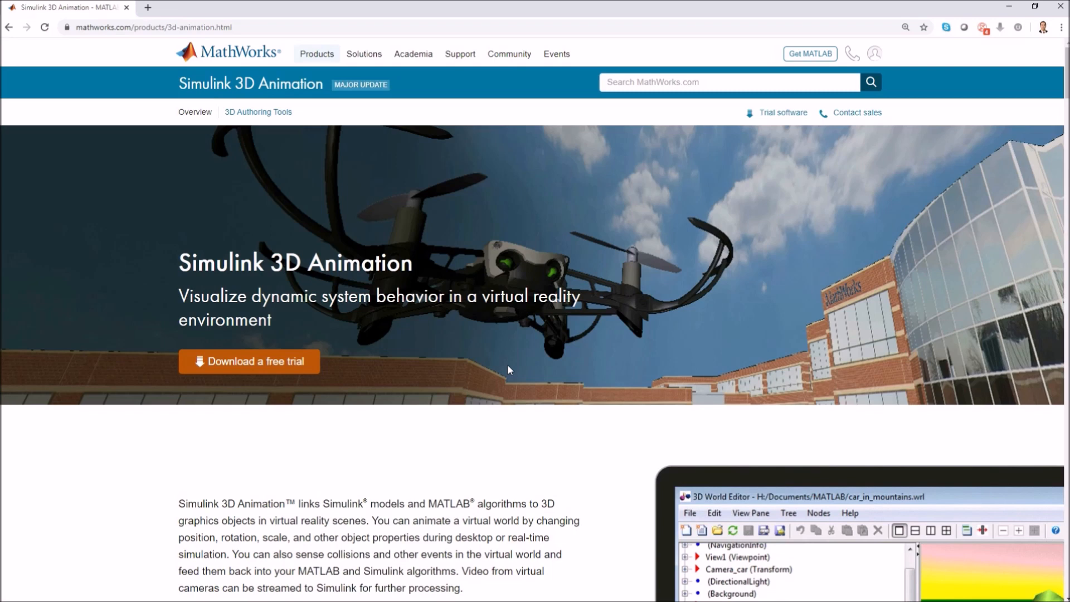
mouse_move(457, 488)
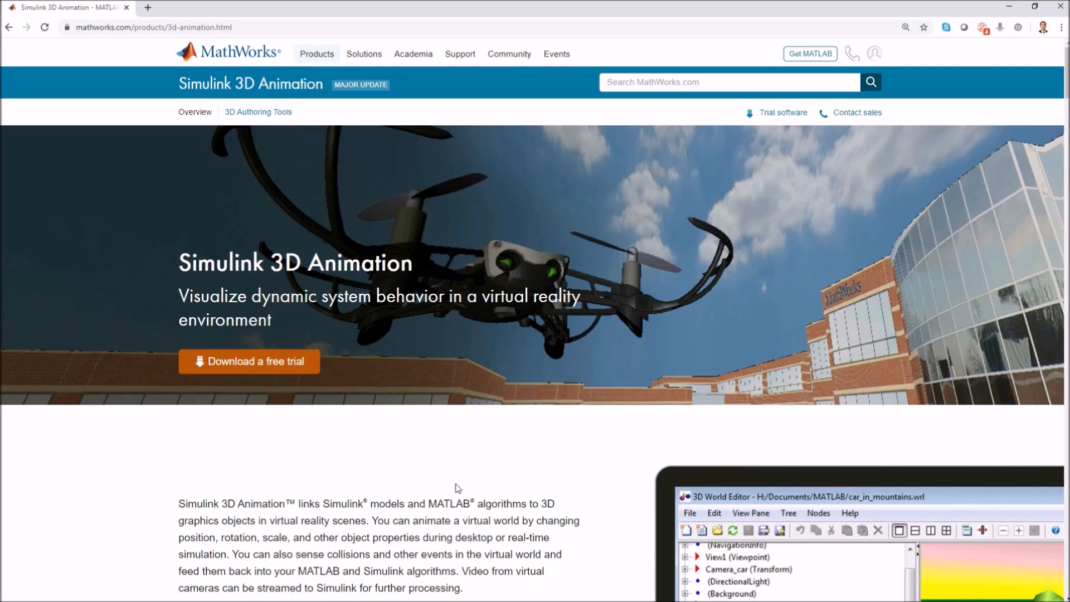
mouse_move(411, 522)
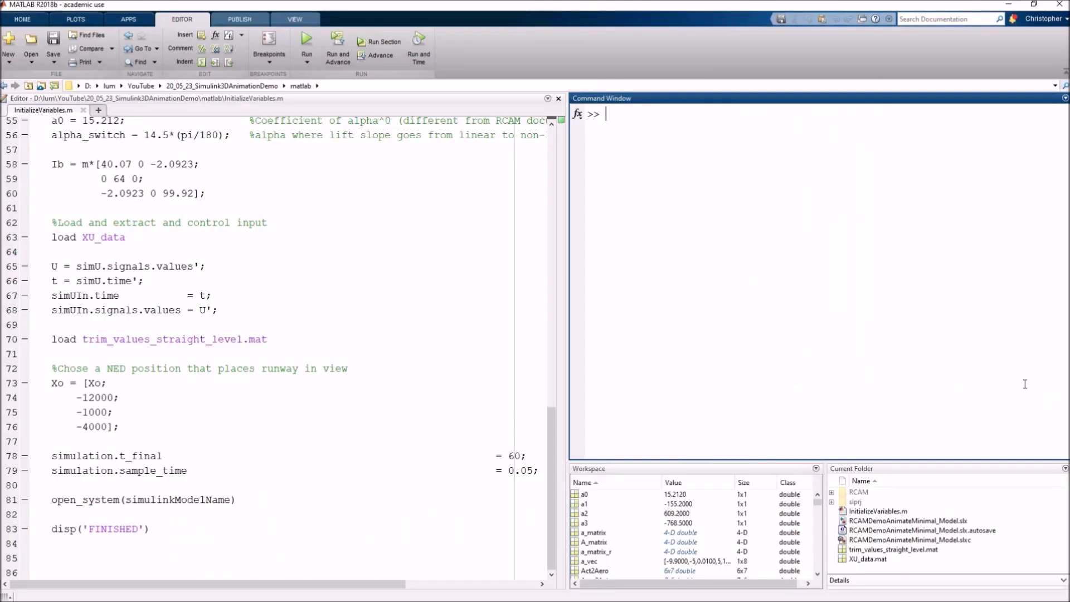
mouse_move(742, 317)
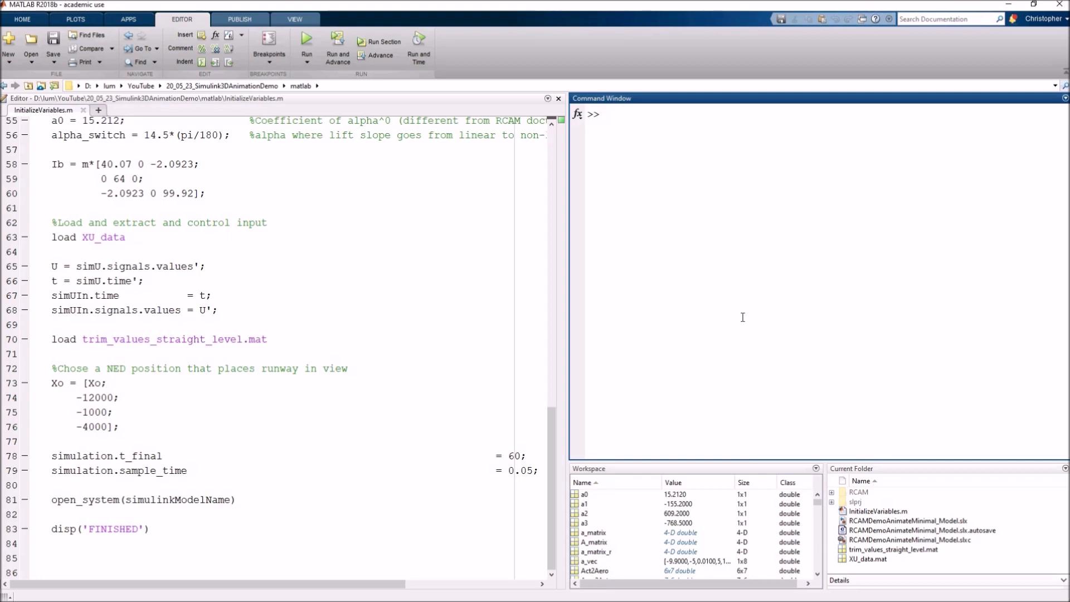
Enter aeroblk_HL20 in the Command Window to open the HL-20 example model.
text(aerobl)
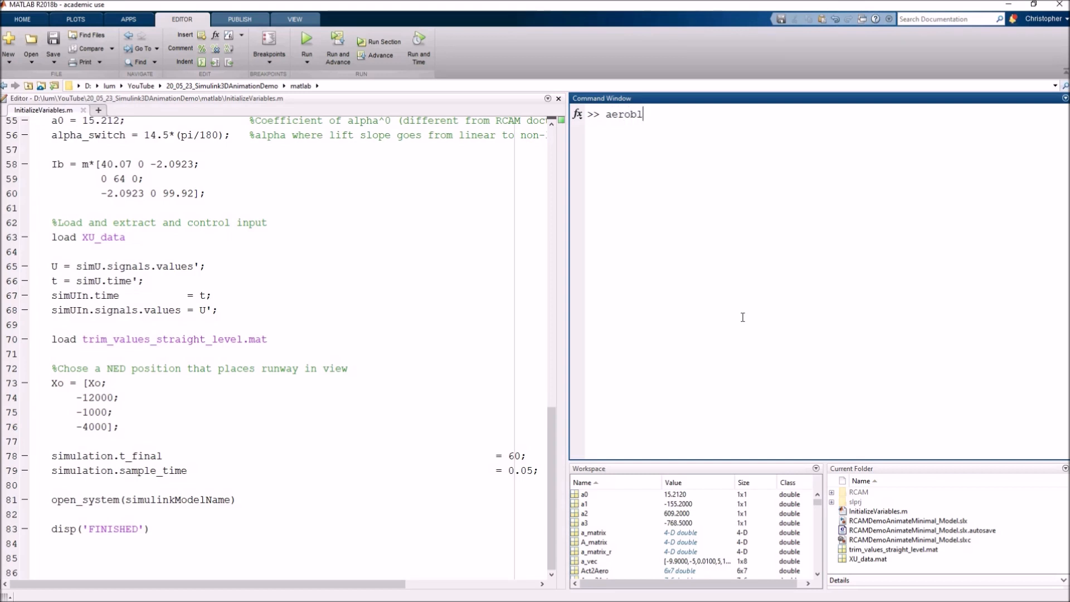
text(k_HL20)
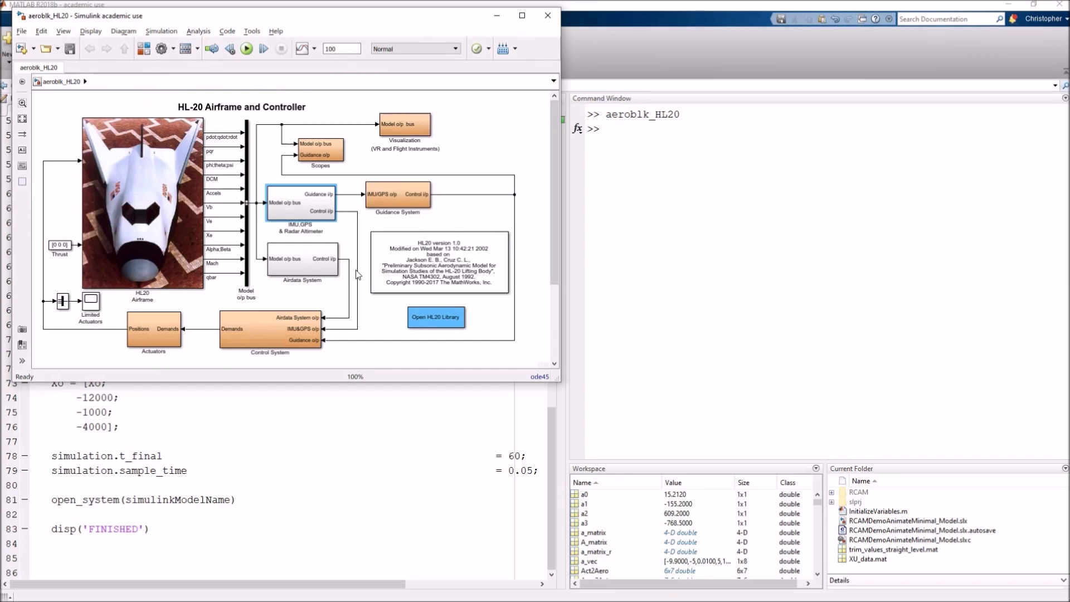
mouse_move(329, 203)
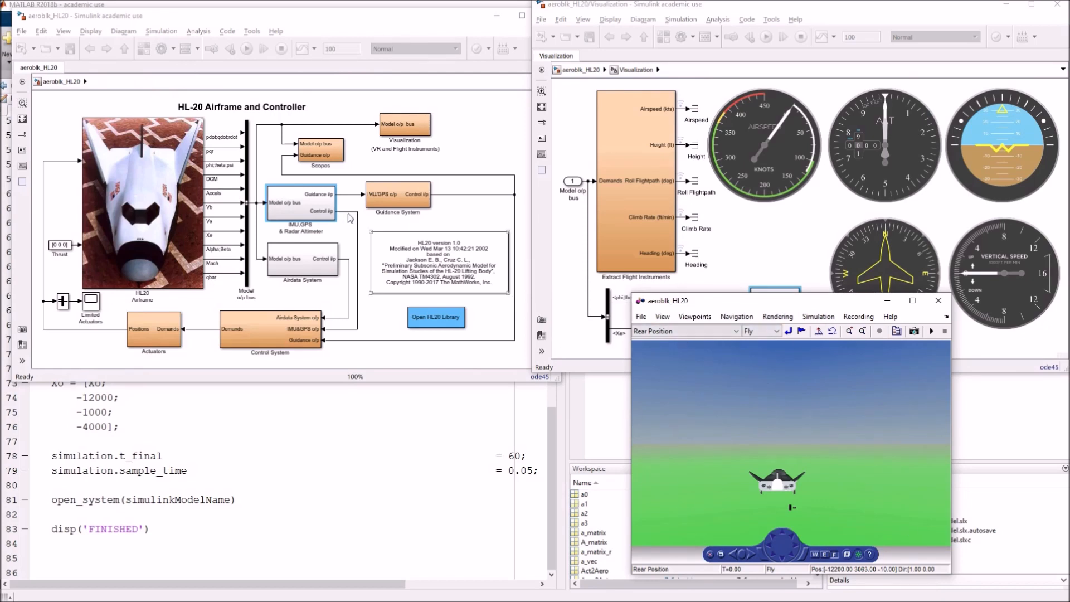
mouse_move(231, 261)
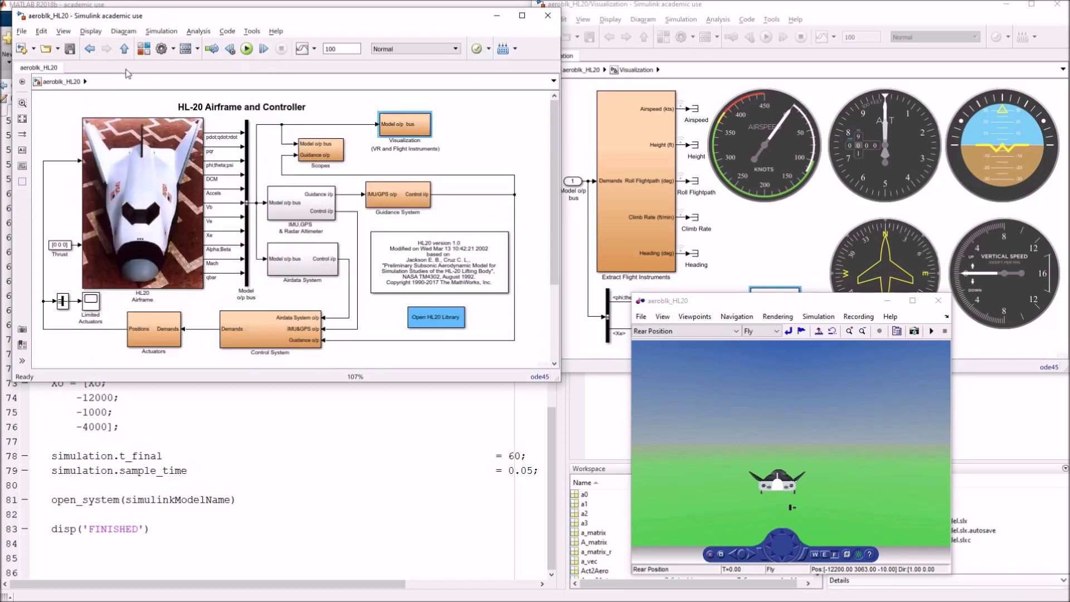
Run the HL-20 simulation, stop it, and close the virtual world viewer.
click(246, 49)
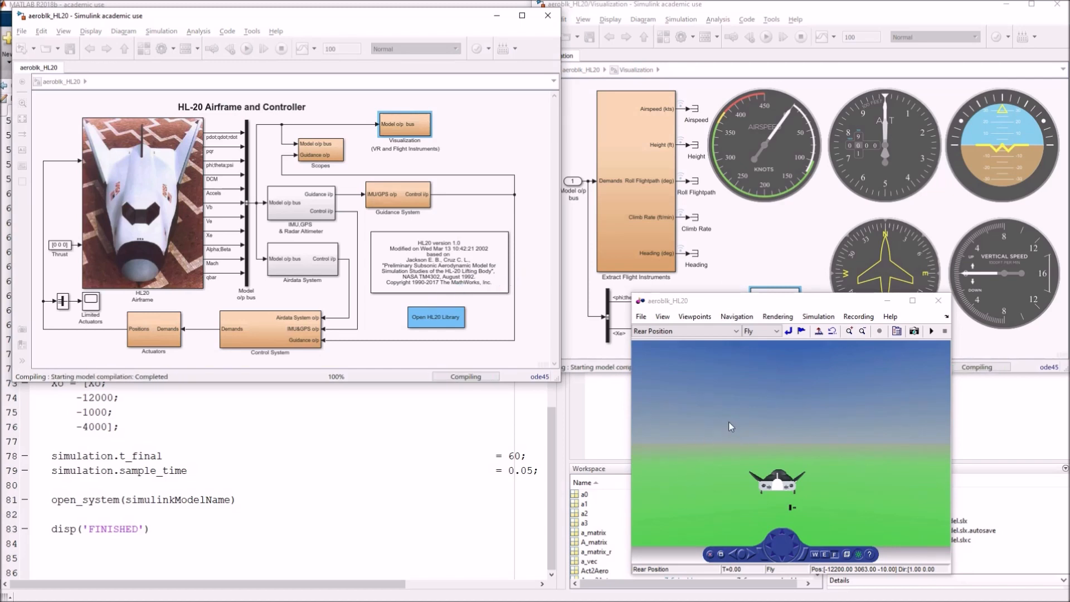
click(245, 48)
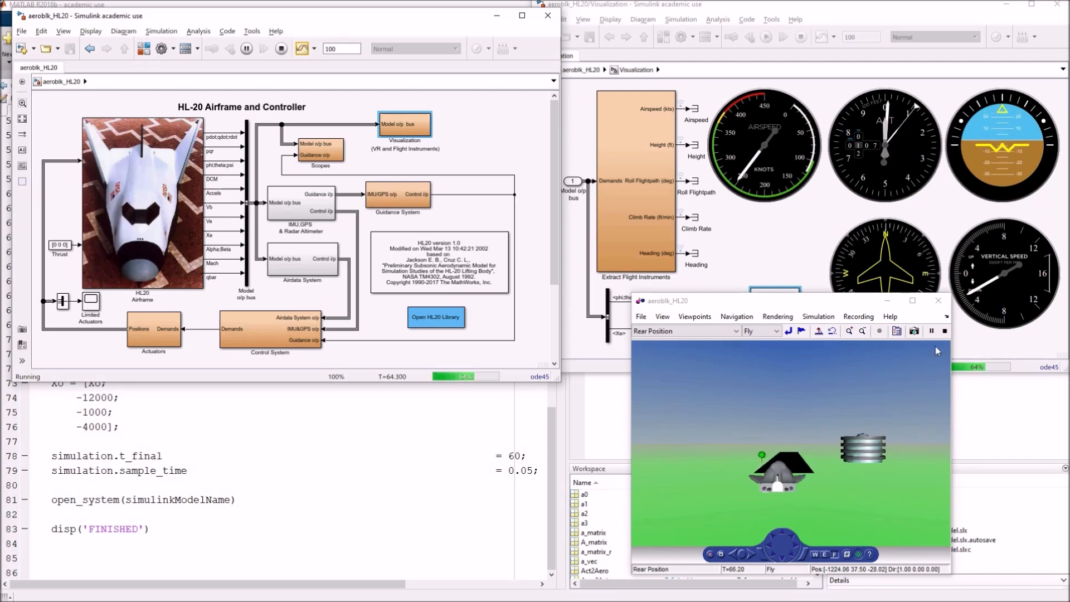
click(280, 49)
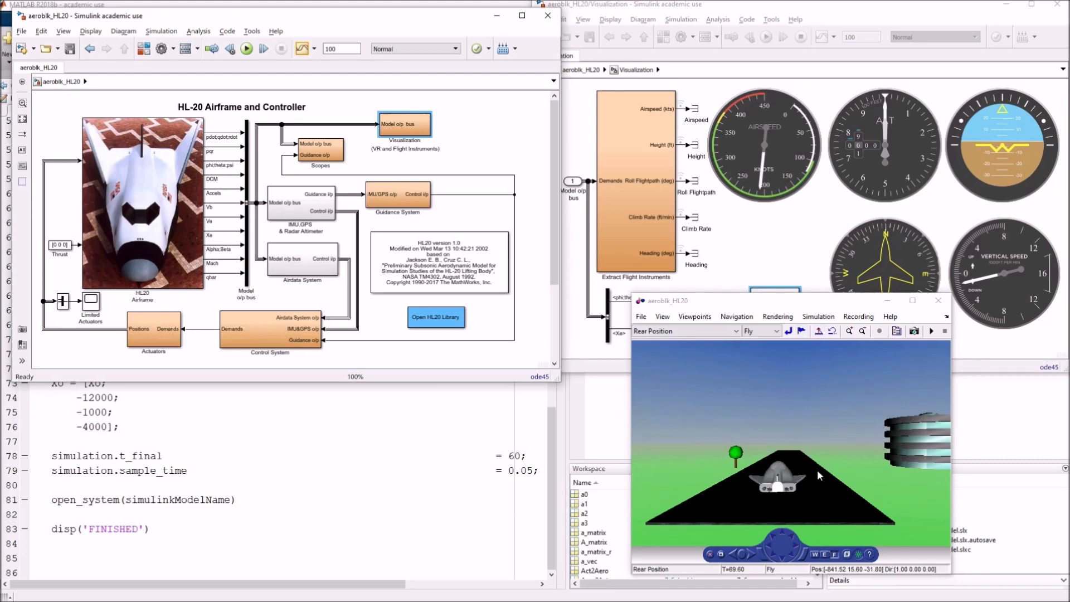
mouse_move(937, 301)
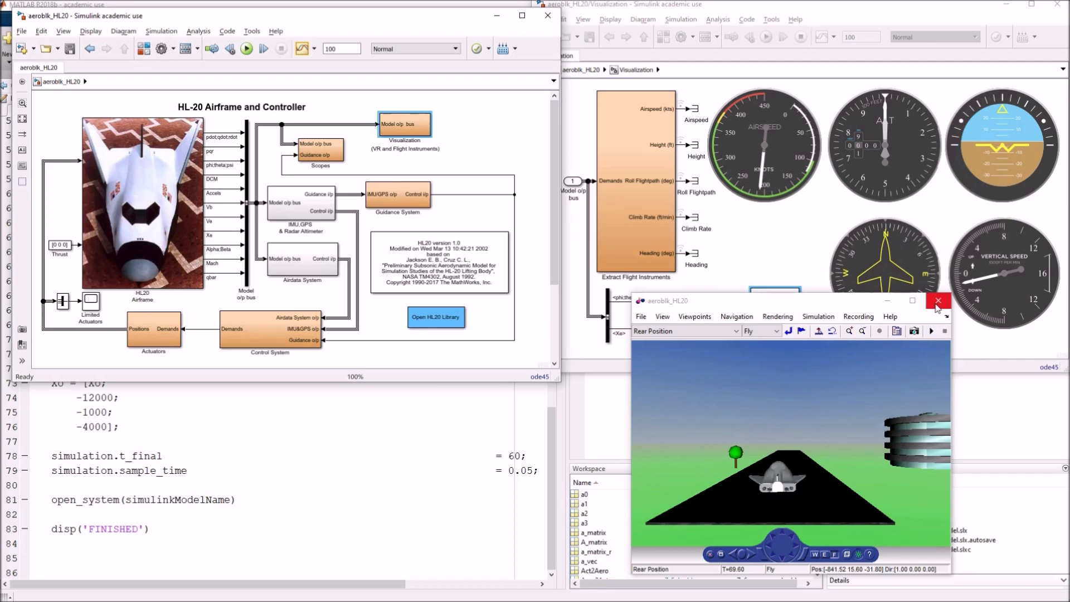
click(937, 301)
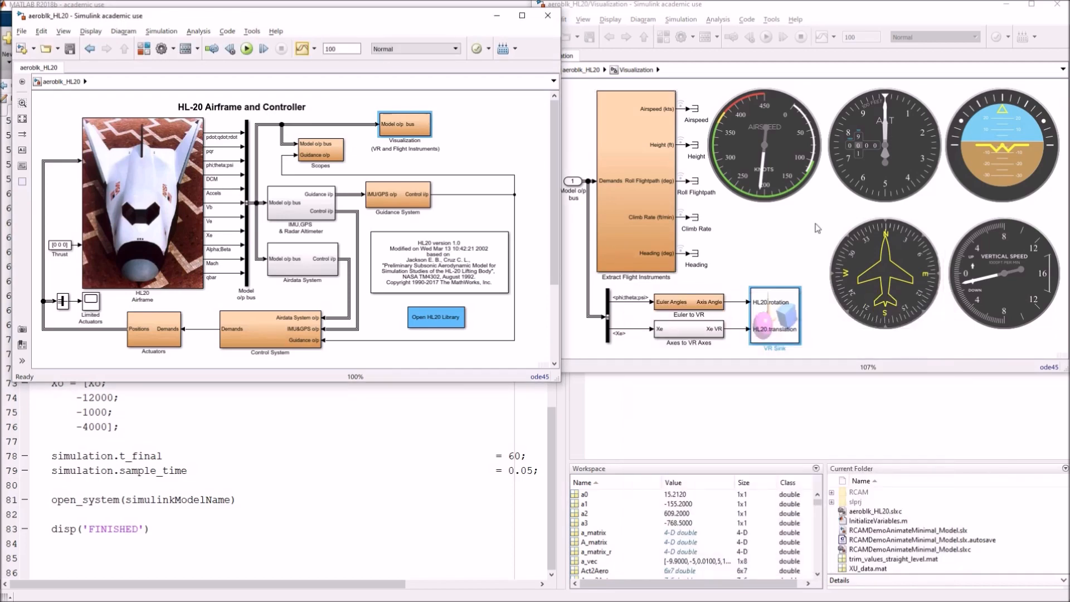
mouse_move(680, 147)
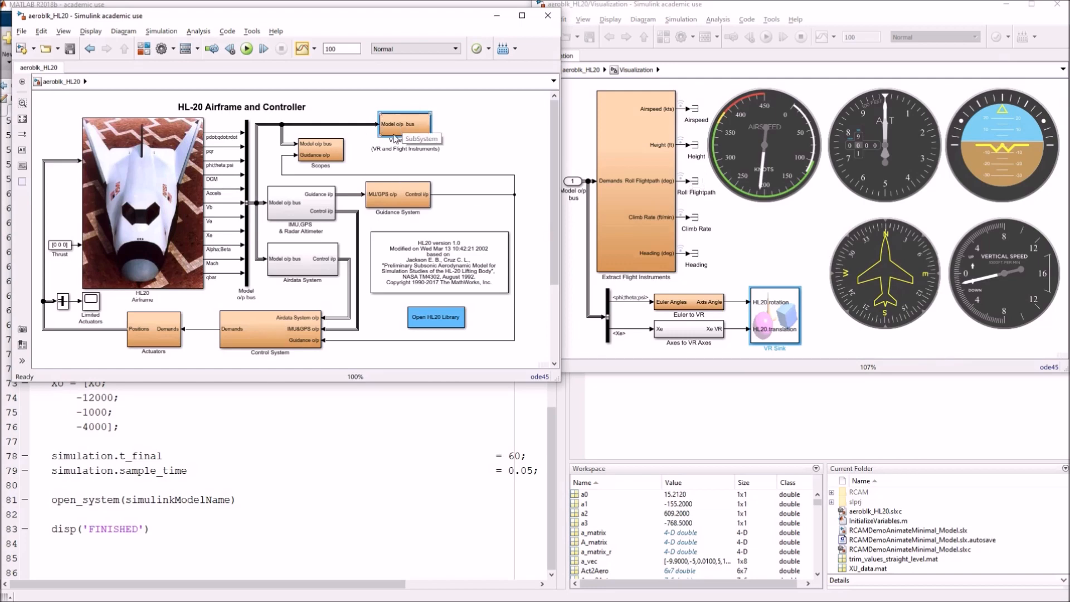
mouse_move(742, 68)
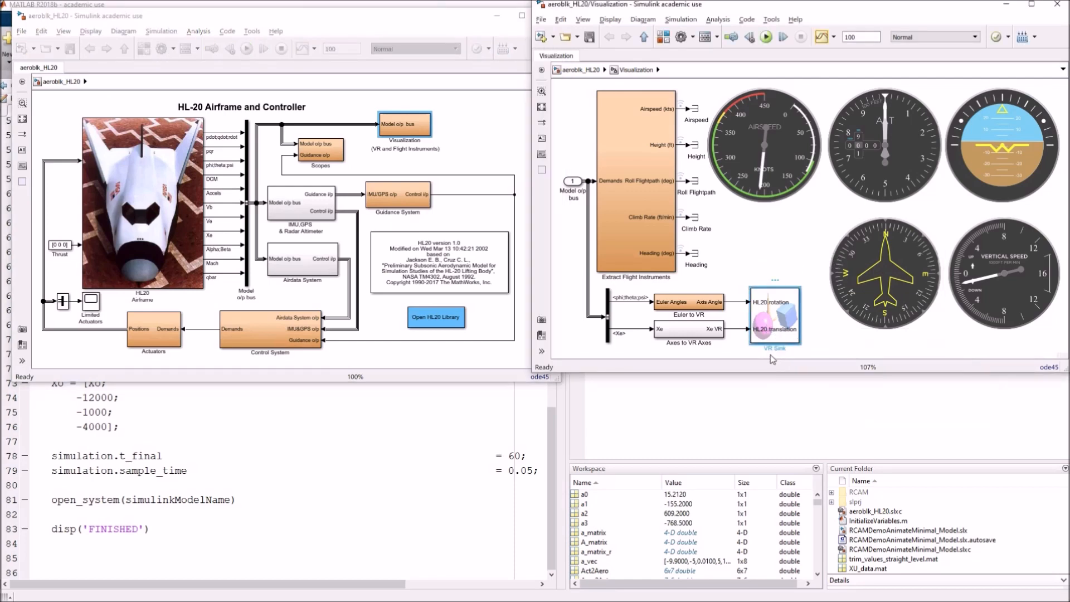
mouse_move(774, 338)
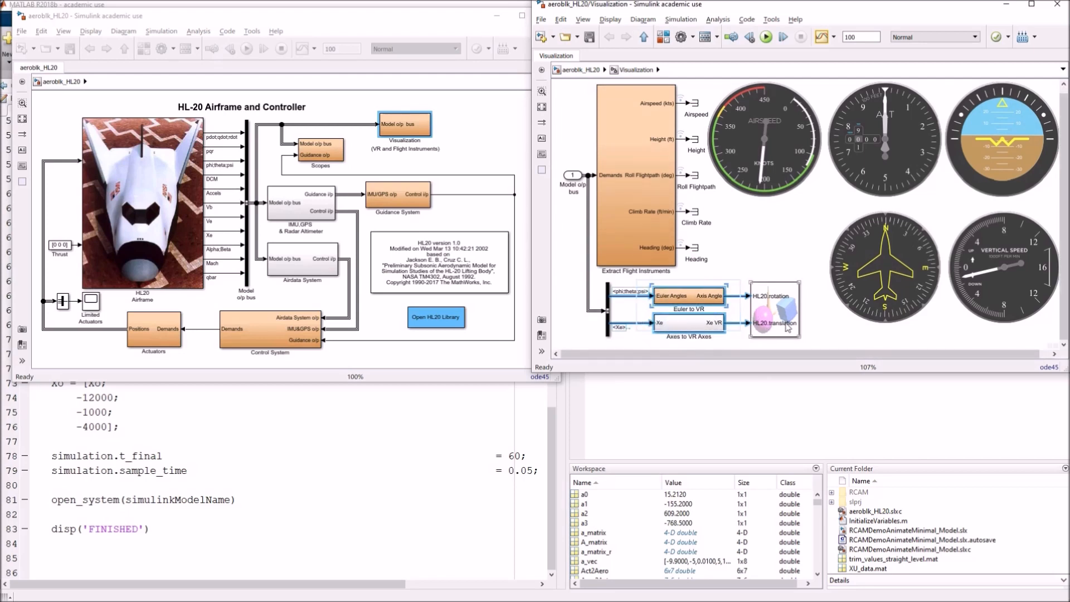
mouse_move(774, 325)
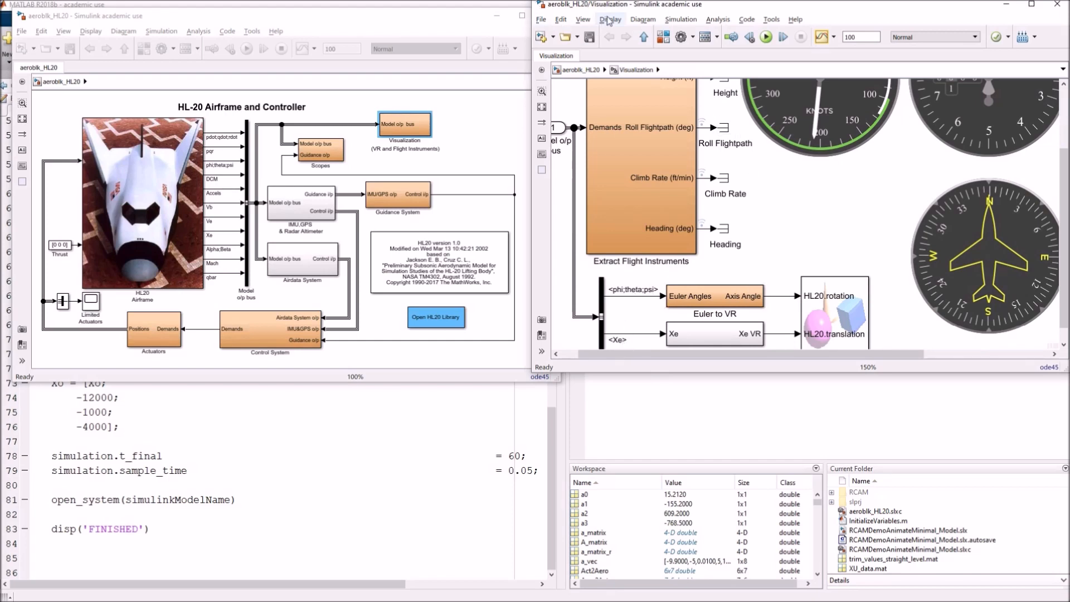
Enable Wide Nonscalar Lines in the Display options for the HL-20 diagram.
click(609, 18)
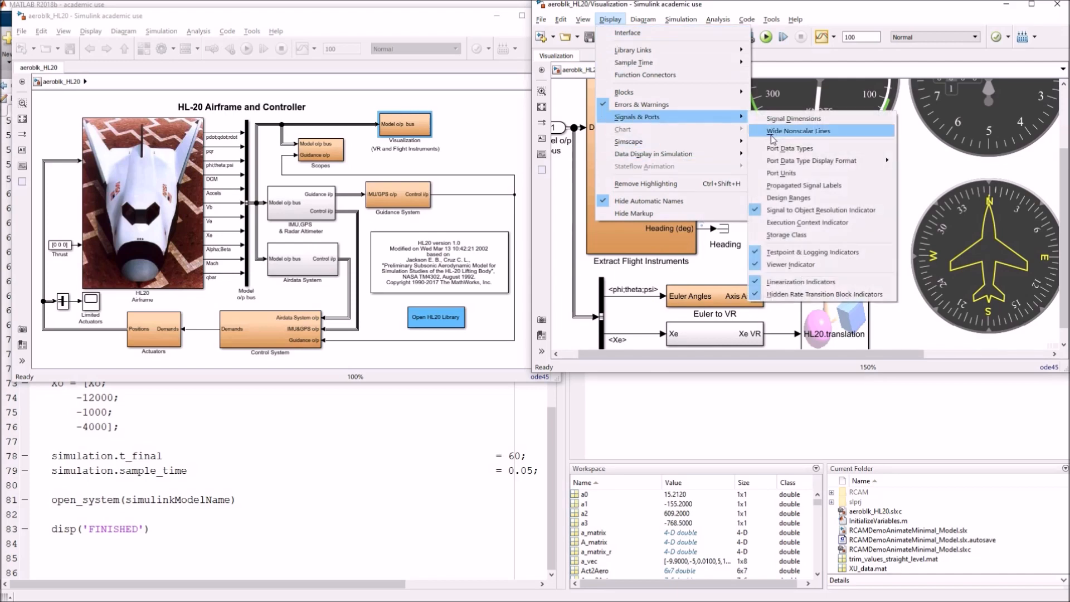
click(797, 130)
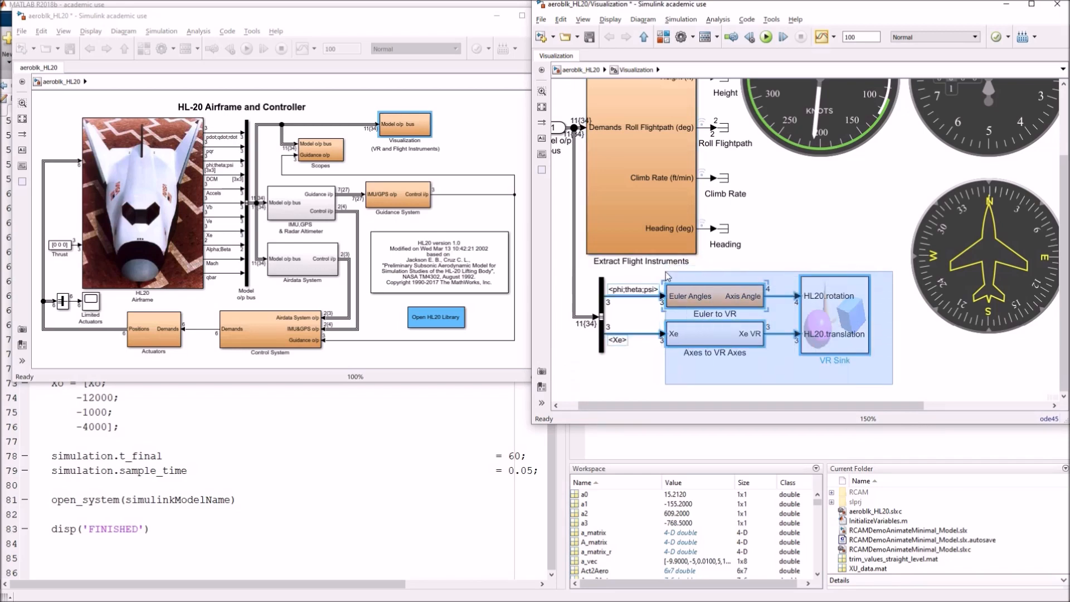
Copy the selected visualization blocks and paste them into the RCAM model canvas.
right_click(713, 295)
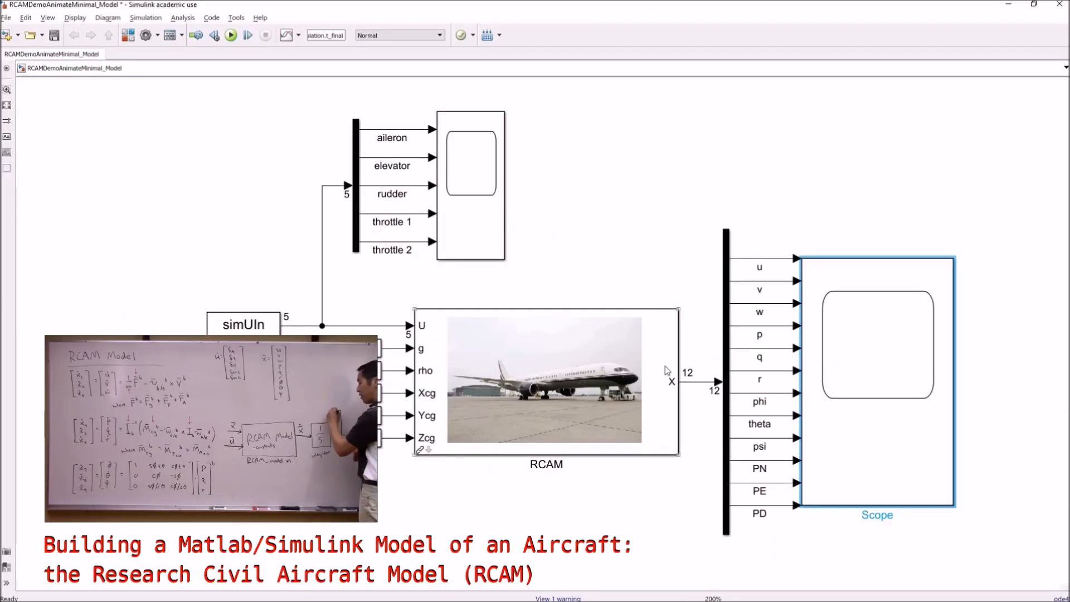
scroll(up, 3)
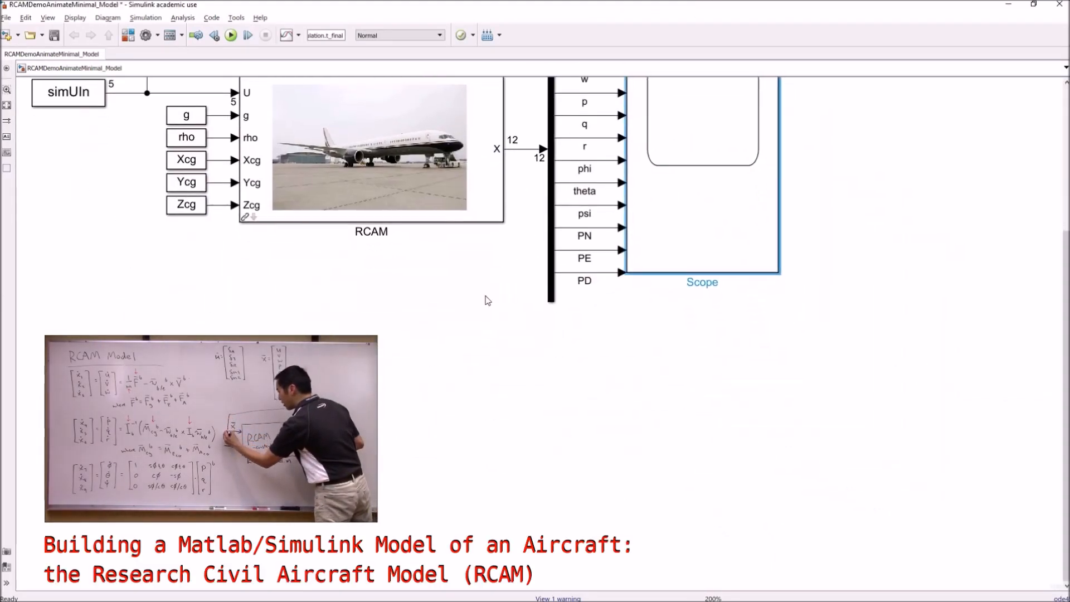
right_click(486, 300)
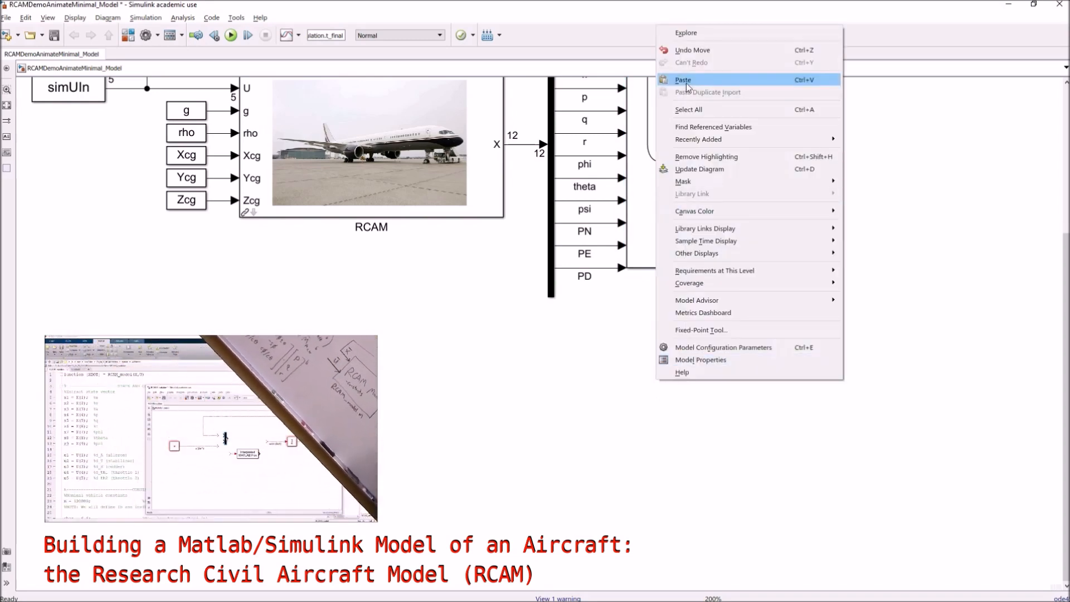
click(683, 80)
text(muux)
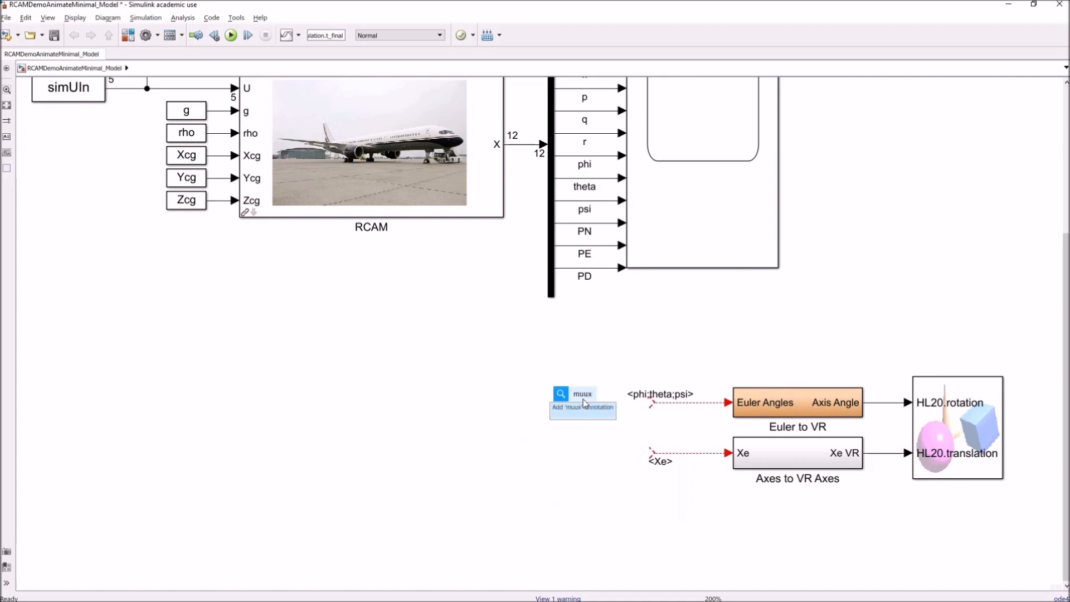
Add mux blocks bundling phi, theta, psi into the Euler to VR block.
click(581, 398)
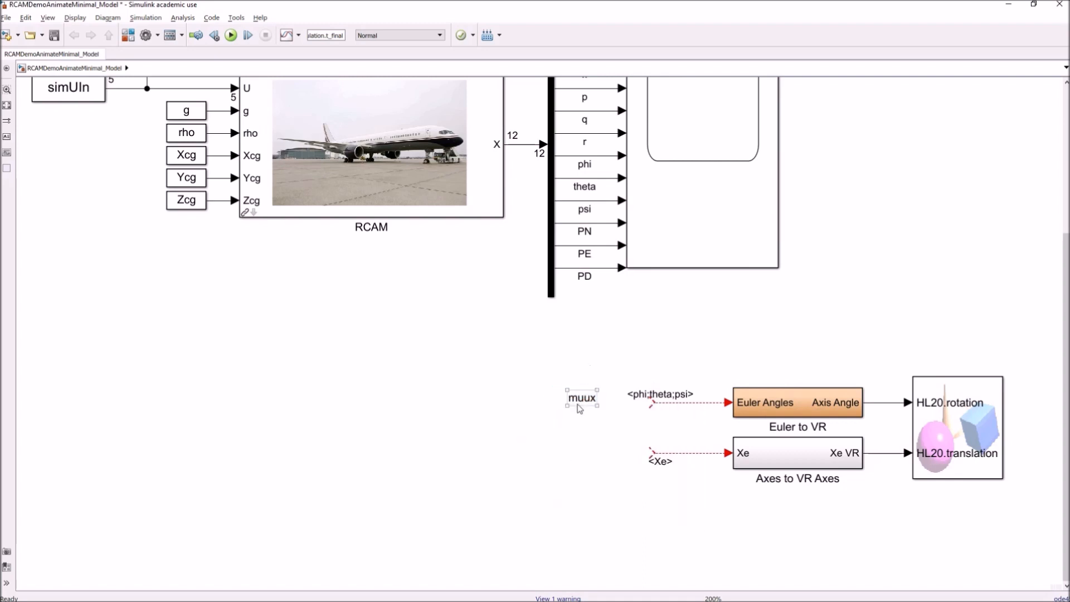
click(581, 398)
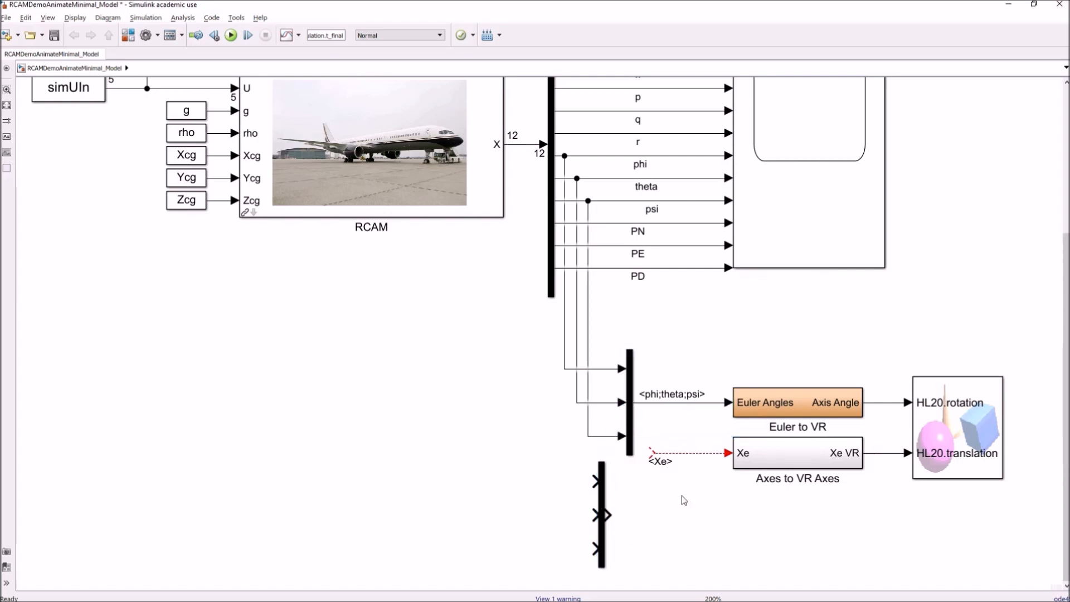
scroll(down, 3)
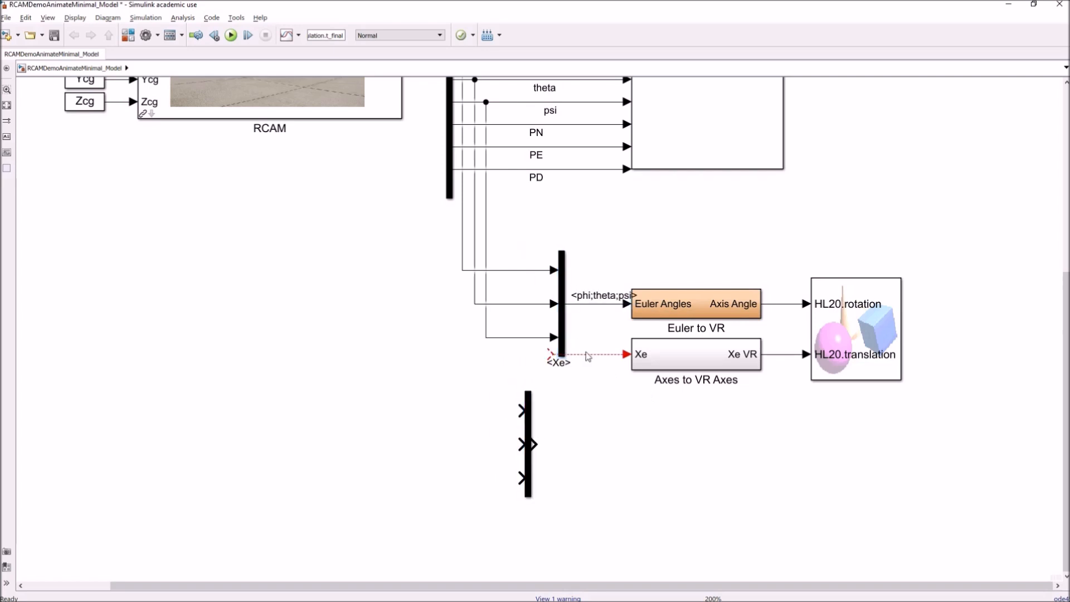
click(558, 362)
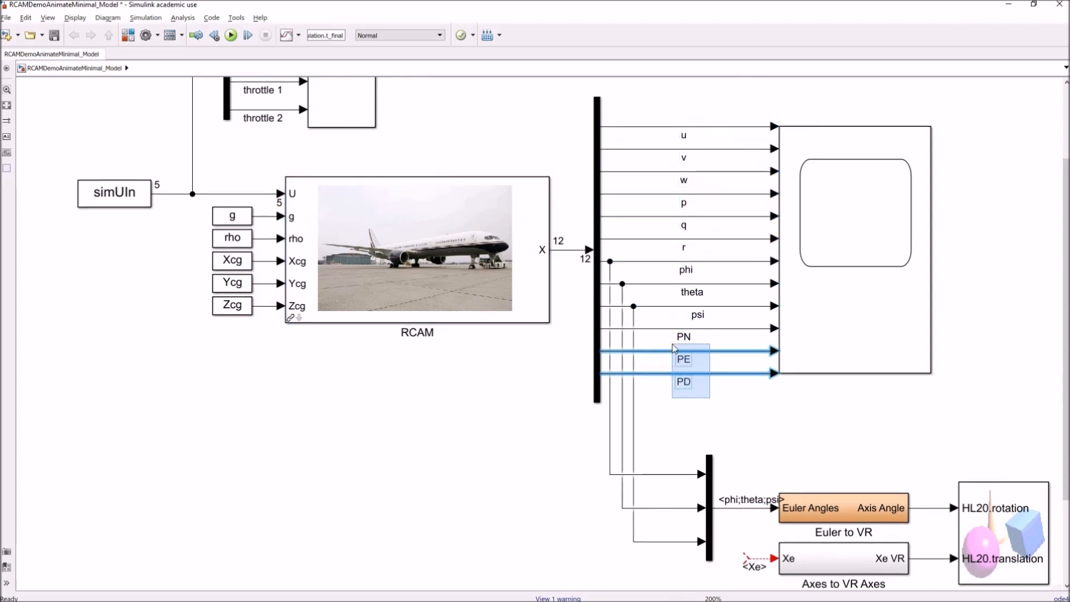
Branch the PN, PE and PD signals into the second mux feeding Axes to VR Axes.
scroll(down, 3)
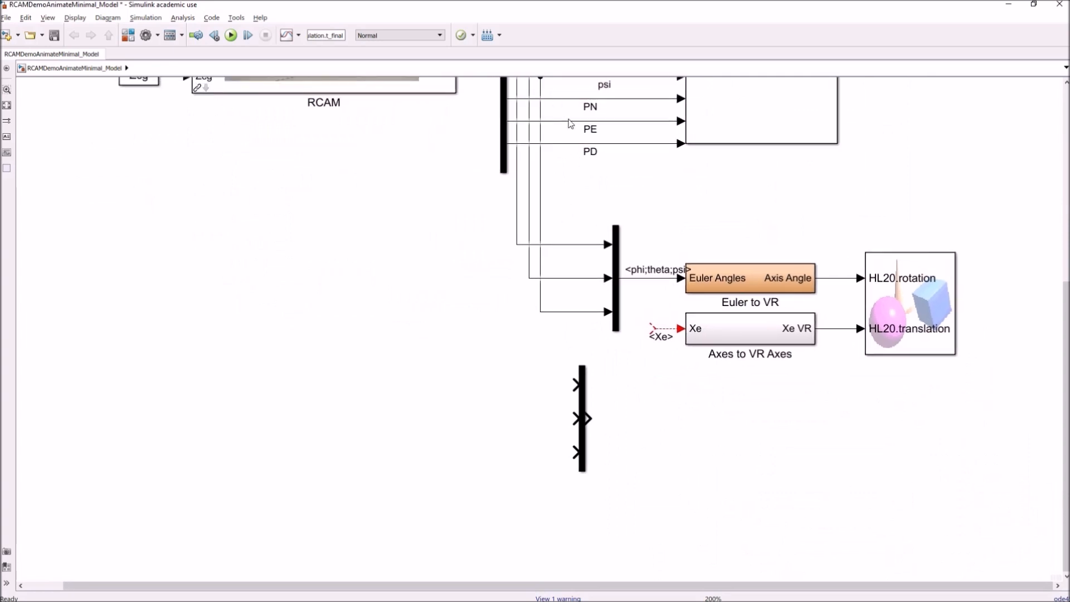
click(614, 98)
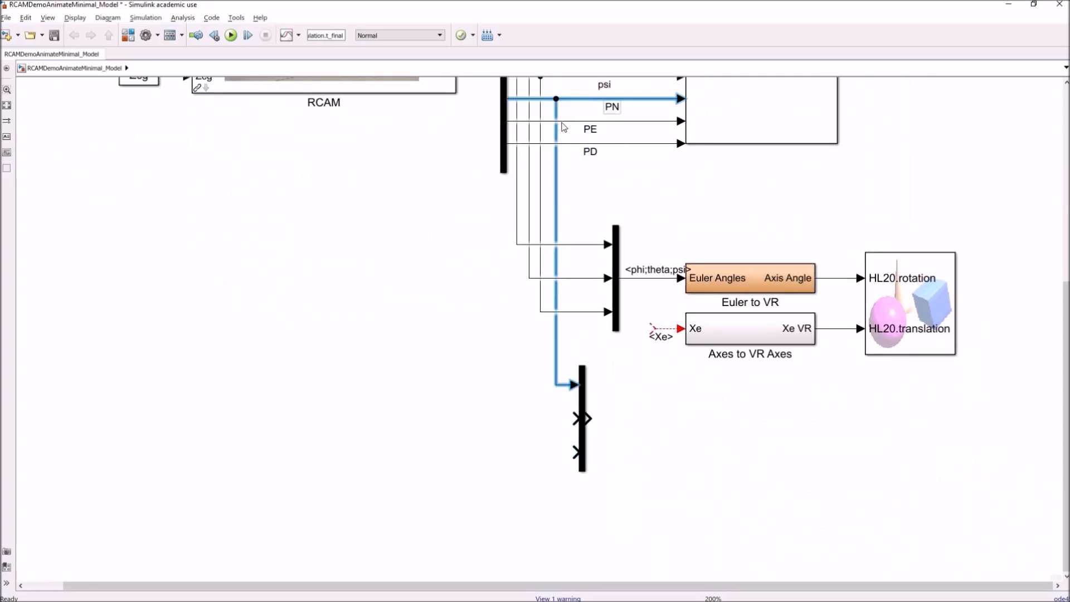
click(611, 120)
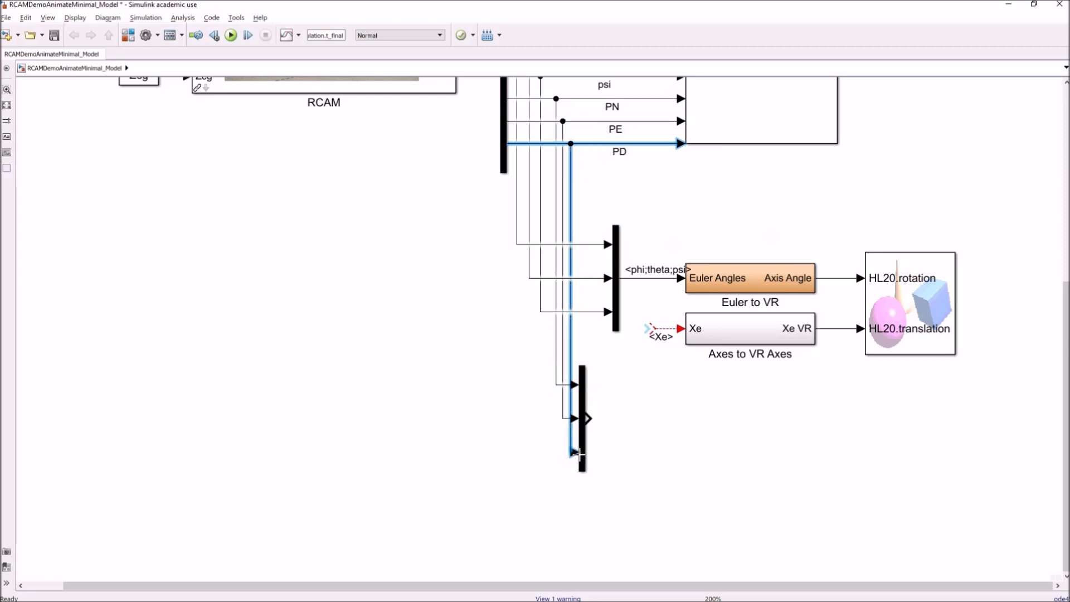
click(599, 418)
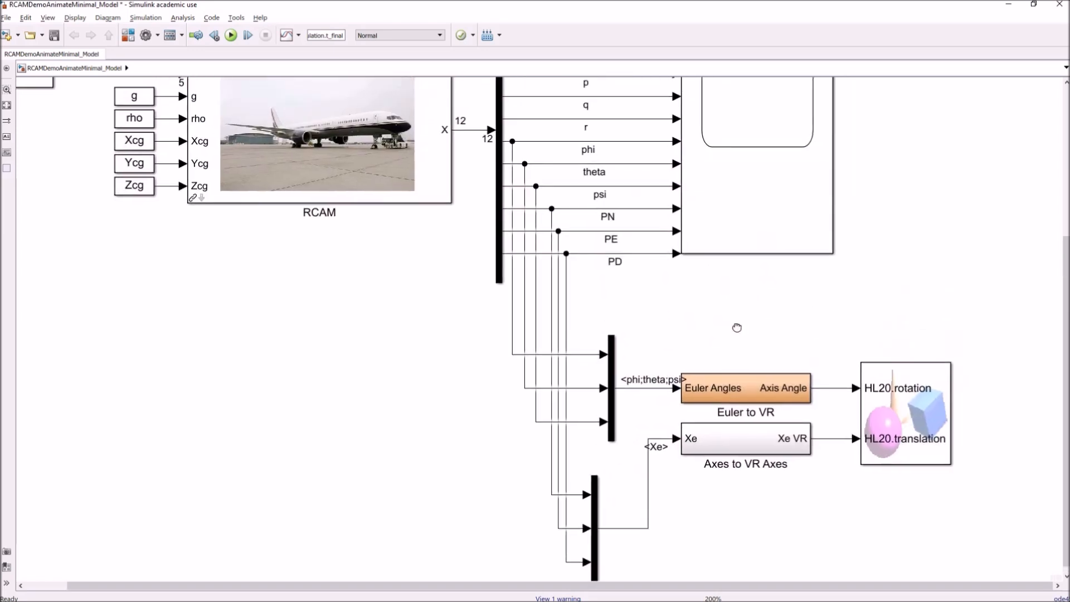
Open the VR Sink block's HL-20 virtual world viewer, then return to the model diagram.
click(903, 412)
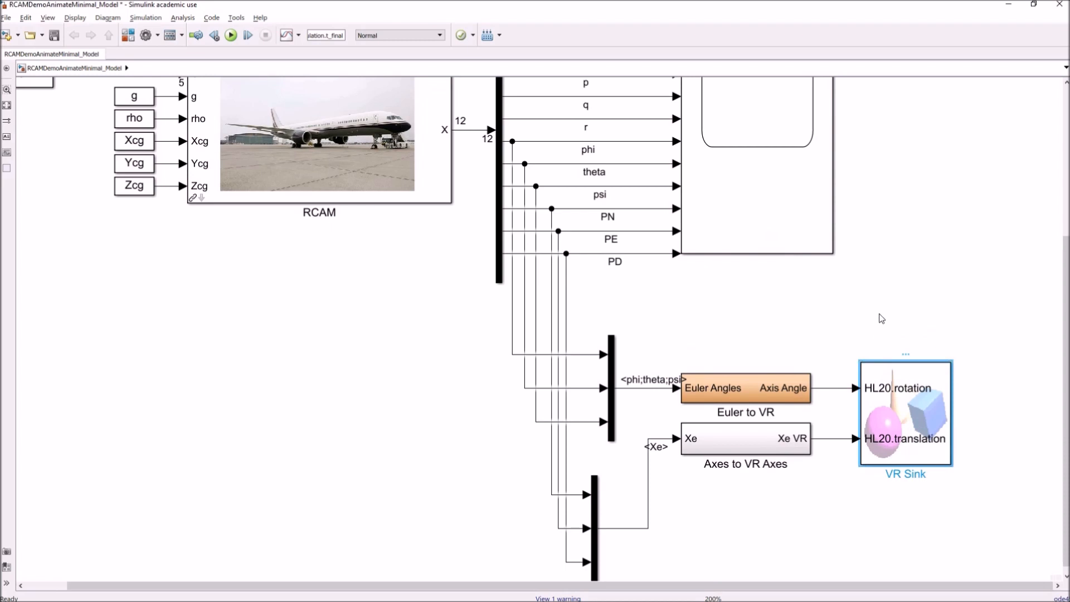
mouse_move(954, 346)
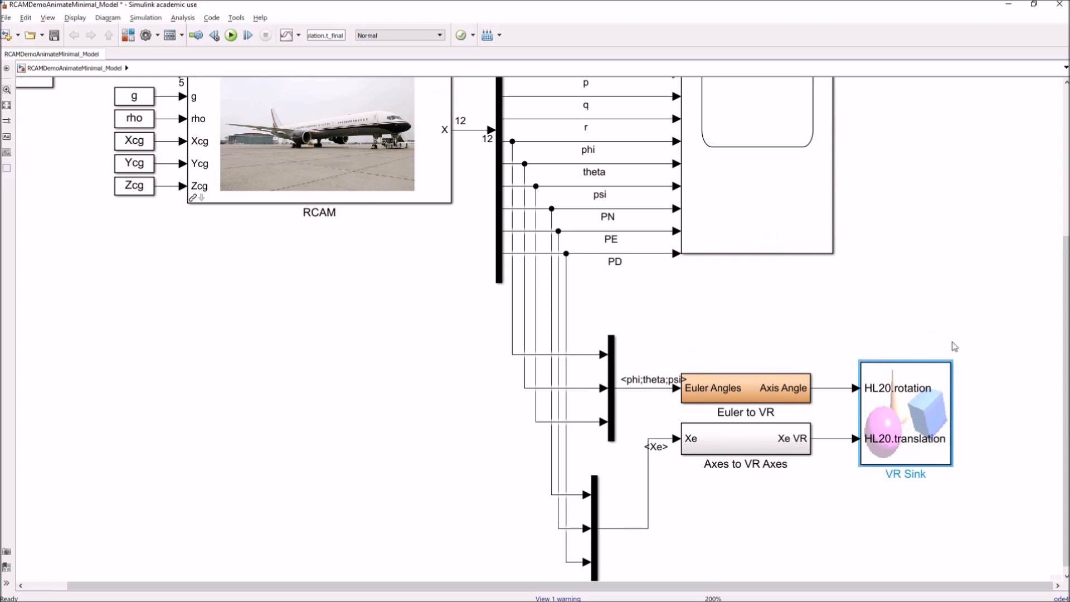
mouse_move(848, 340)
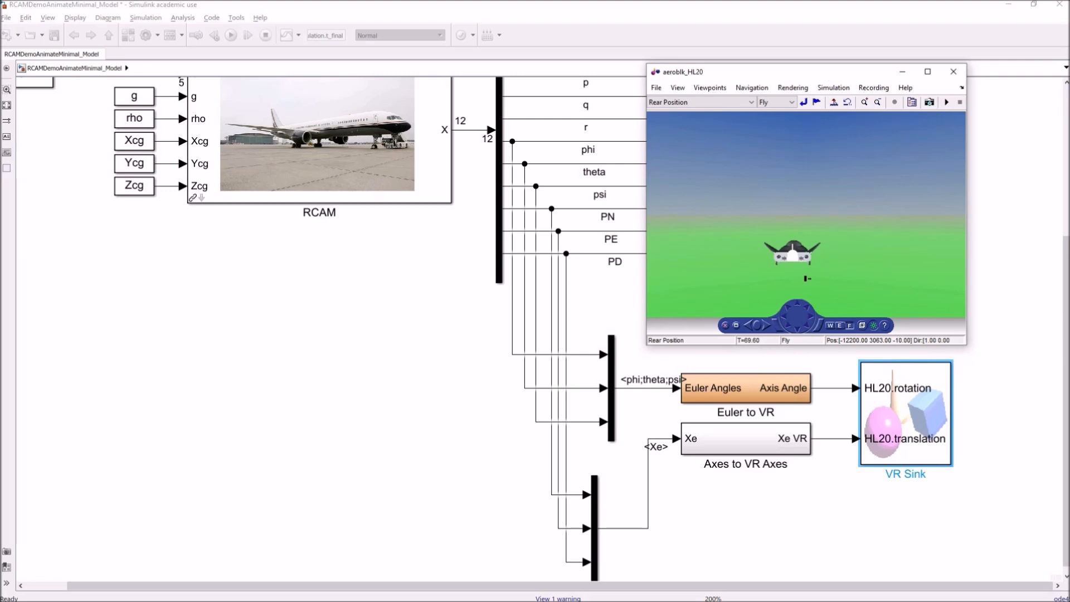
mouse_move(1005, 309)
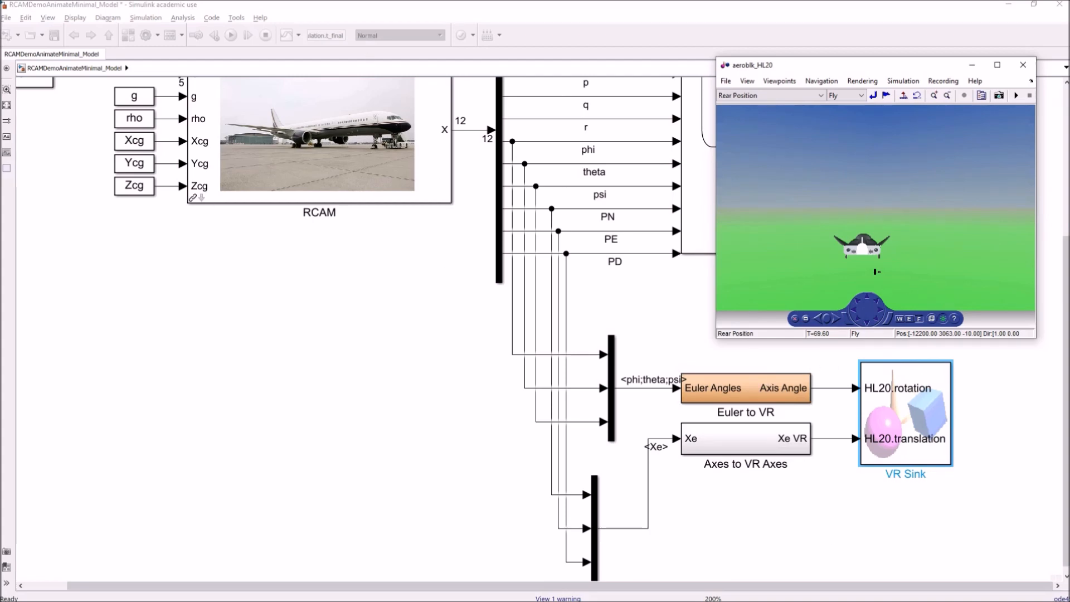
mouse_move(194, 234)
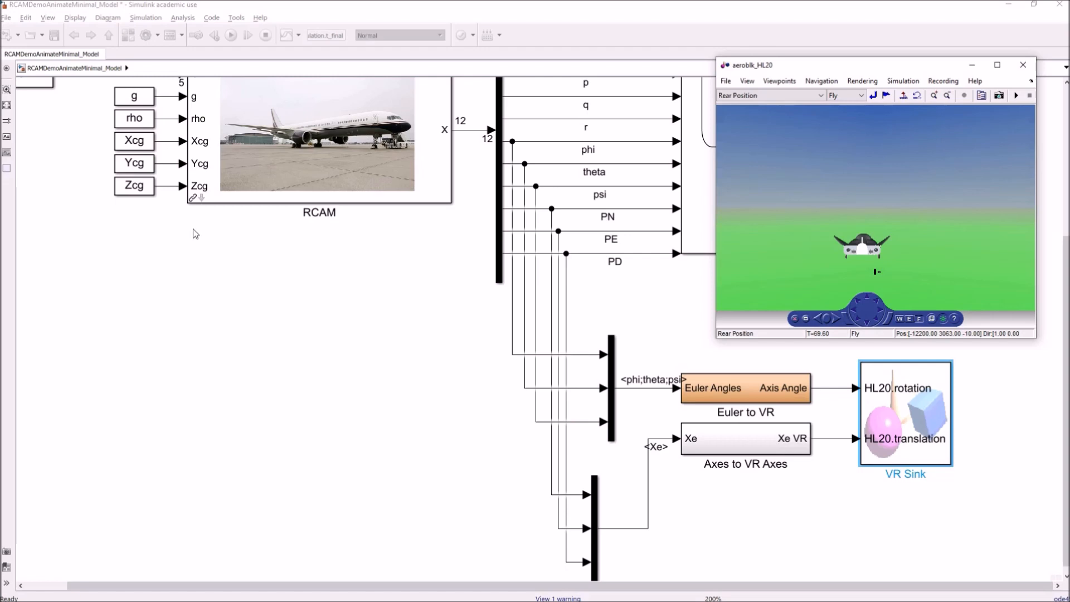
click(1022, 64)
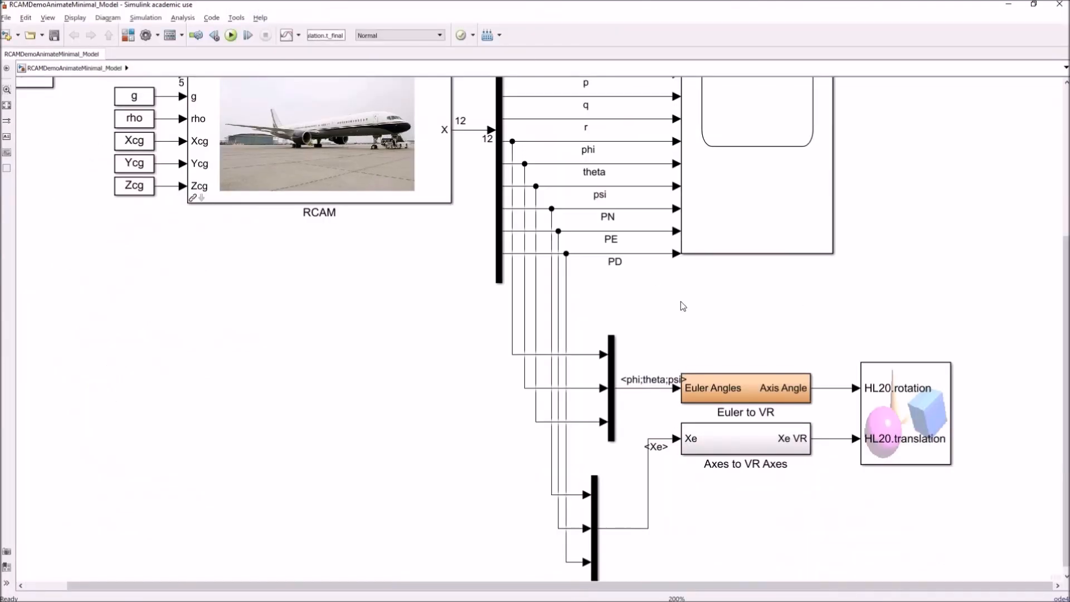
mouse_move(889, 338)
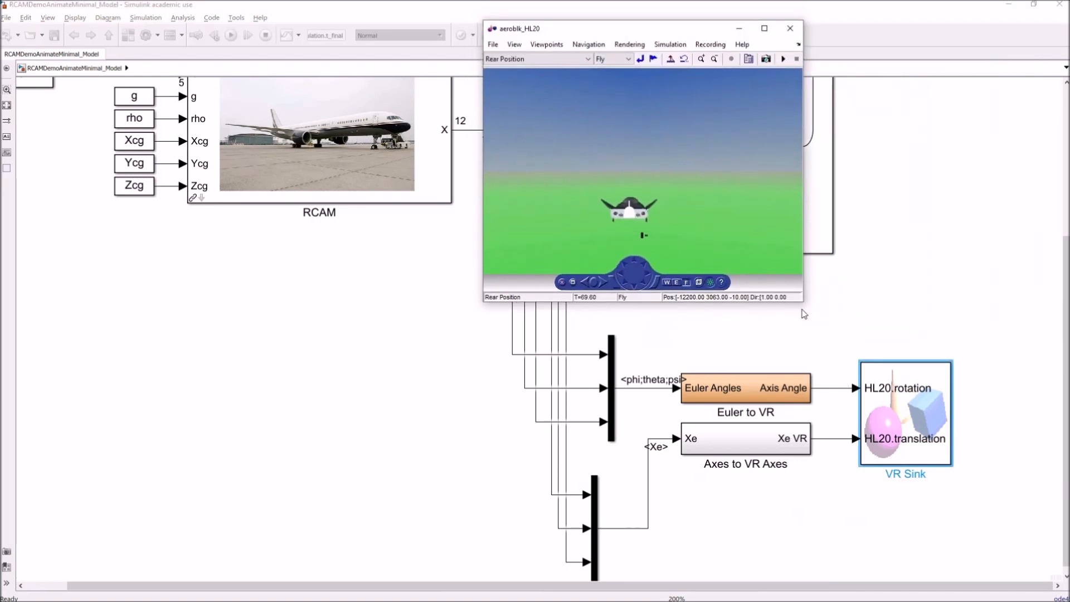
Enlarge the viewer, switch to the Fixed Position viewpoint and another, then stop the simulation.
click(763, 27)
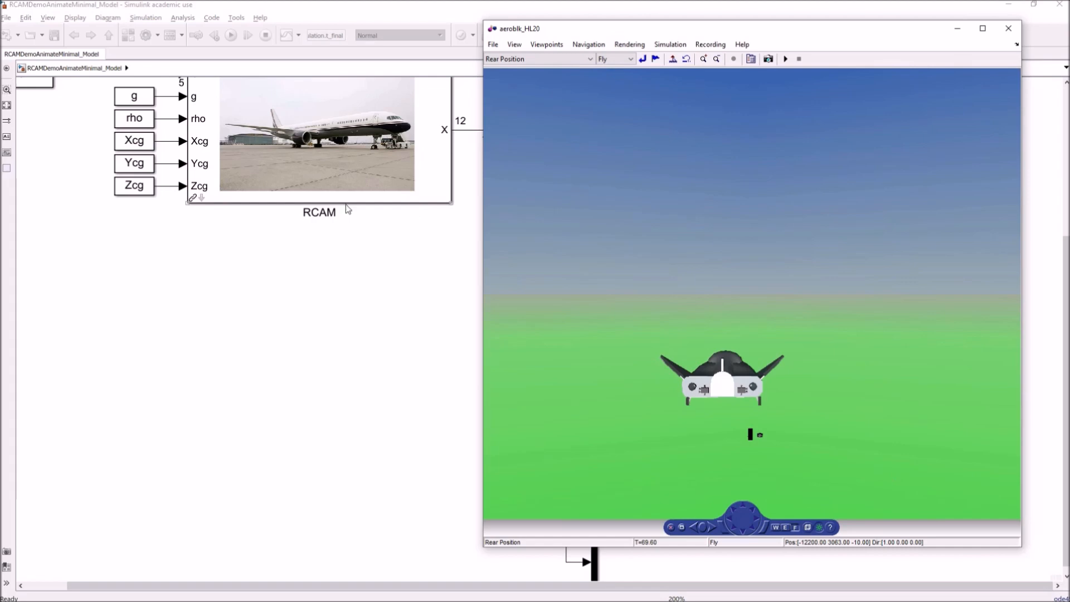
mouse_move(567, 82)
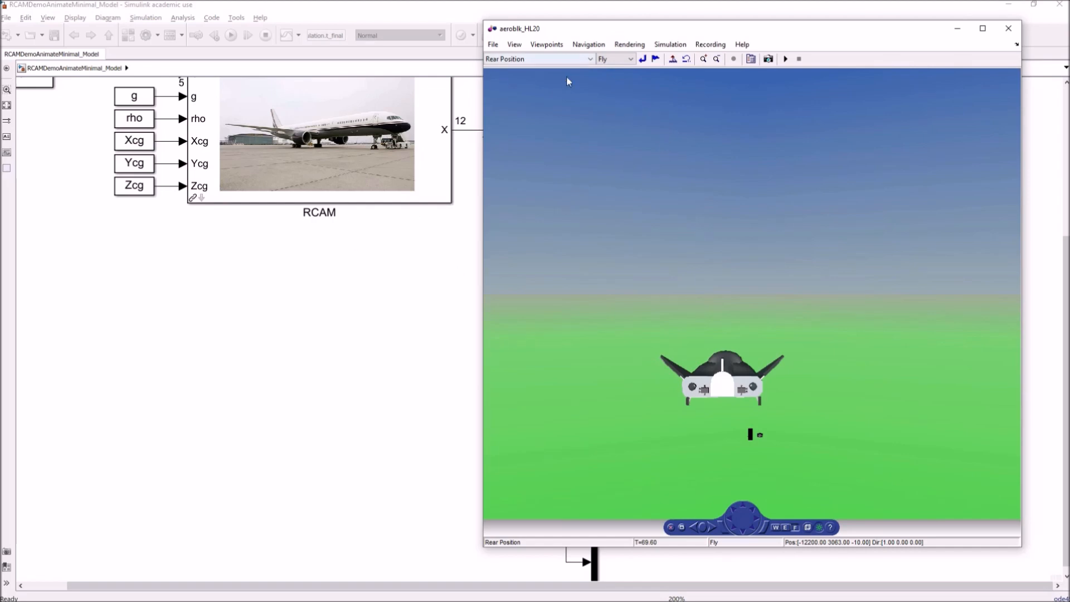
mouse_move(578, 103)
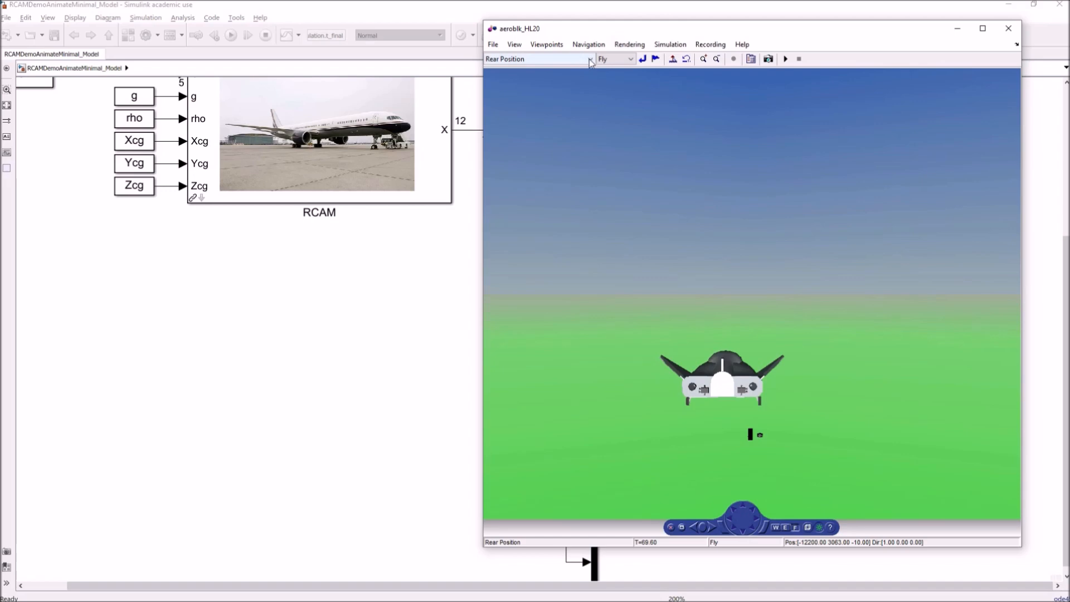
click(589, 59)
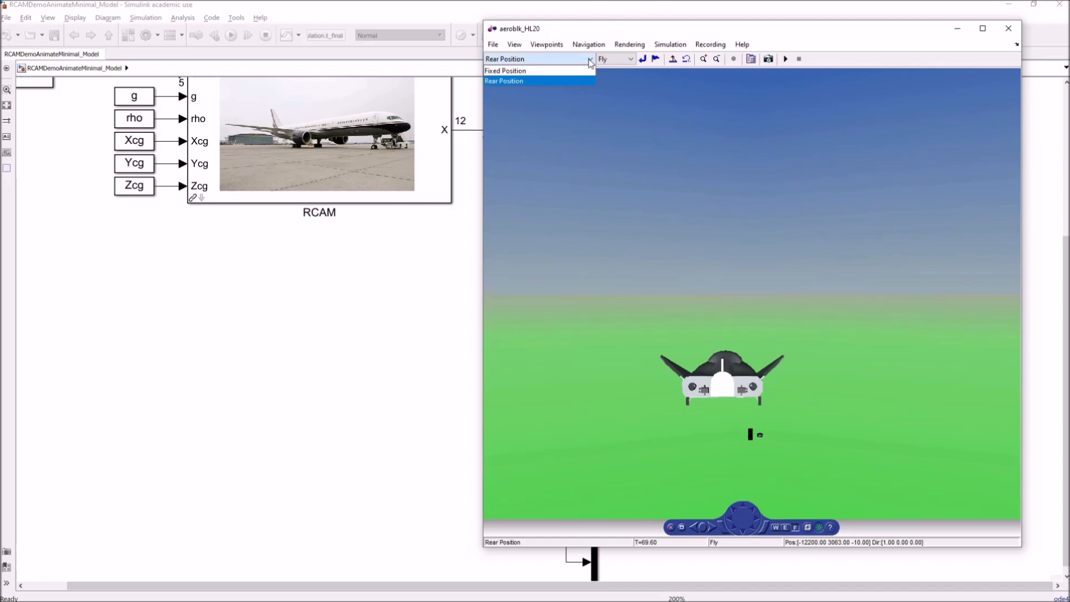
click(505, 70)
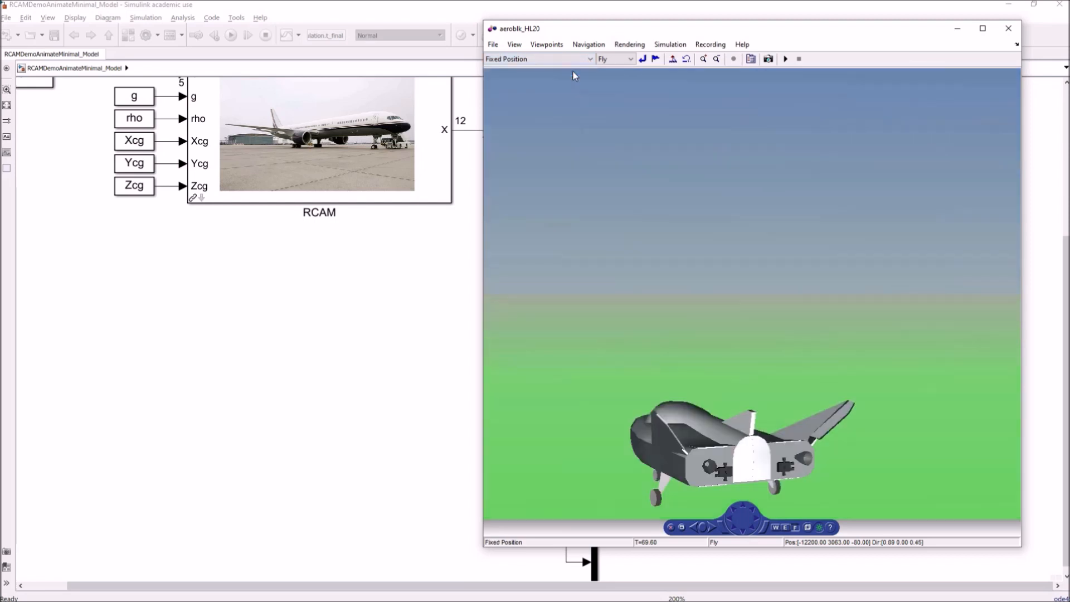
click(539, 58)
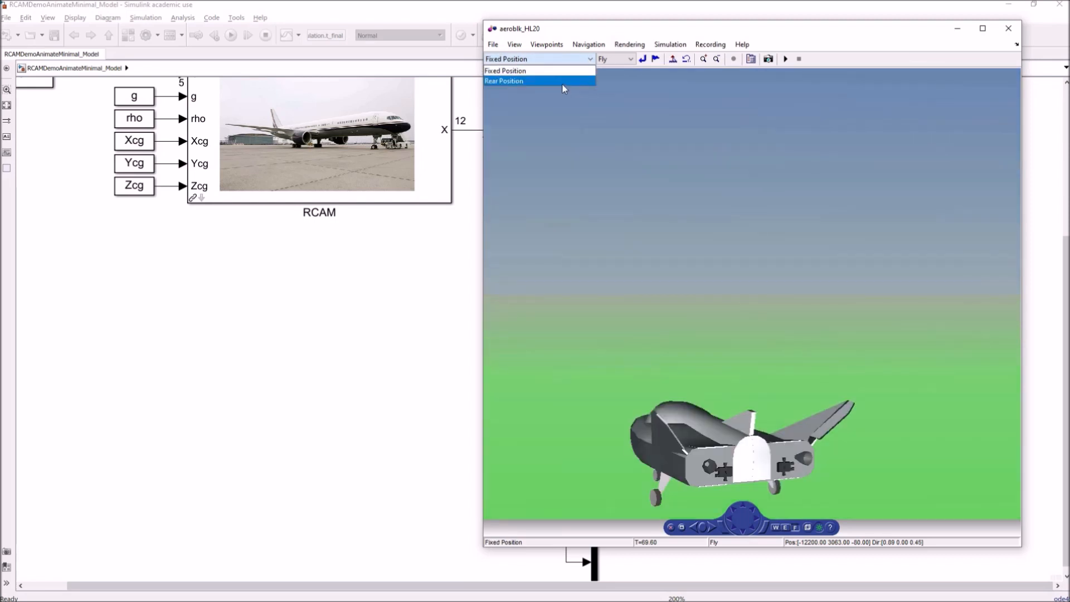
click(504, 80)
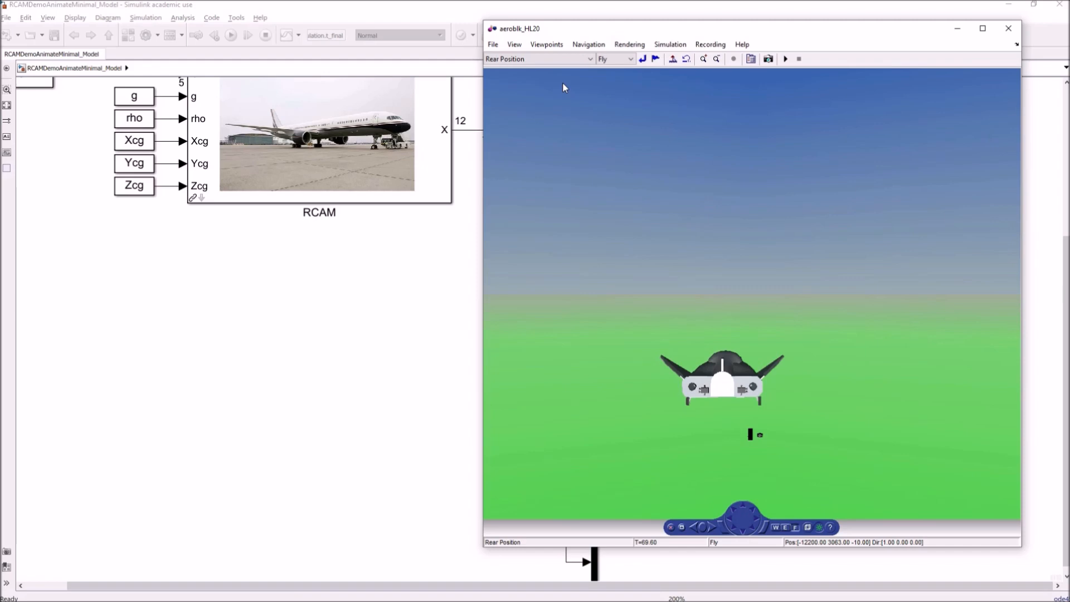
mouse_move(474, 311)
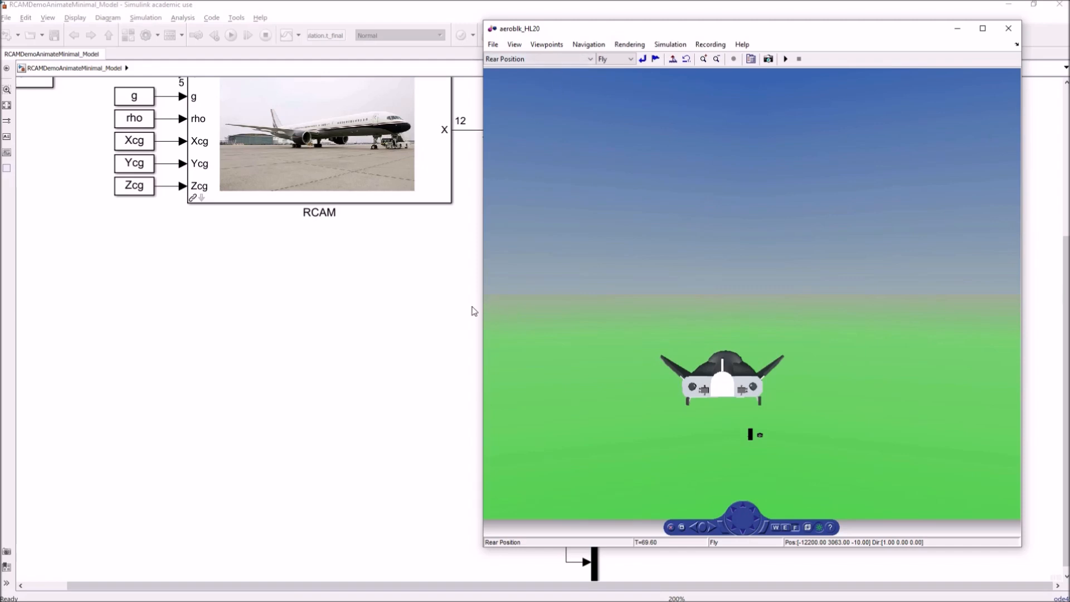
mouse_move(444, 292)
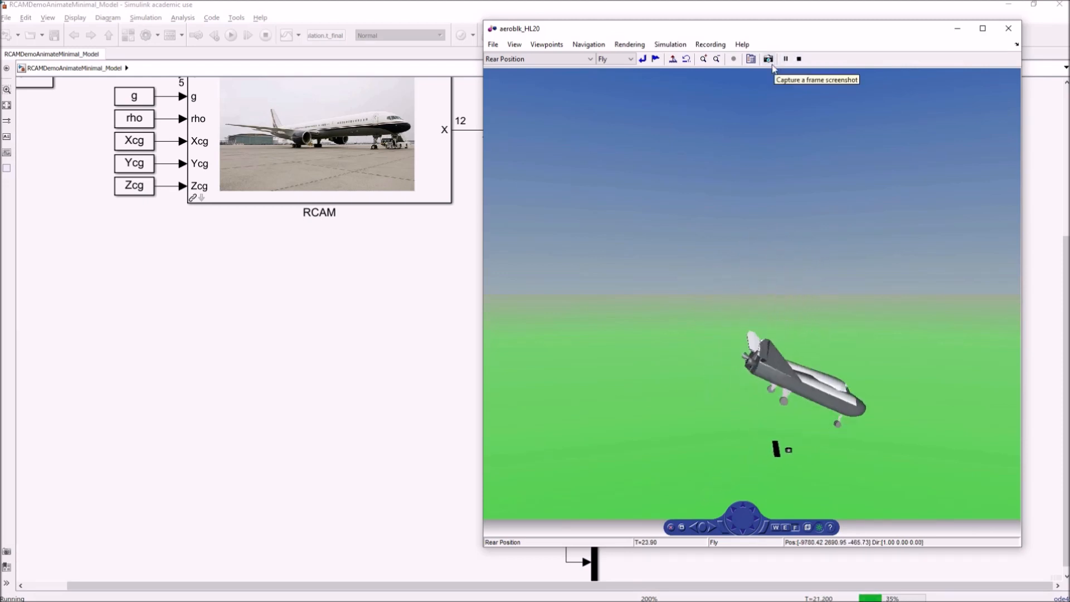
mouse_move(799, 59)
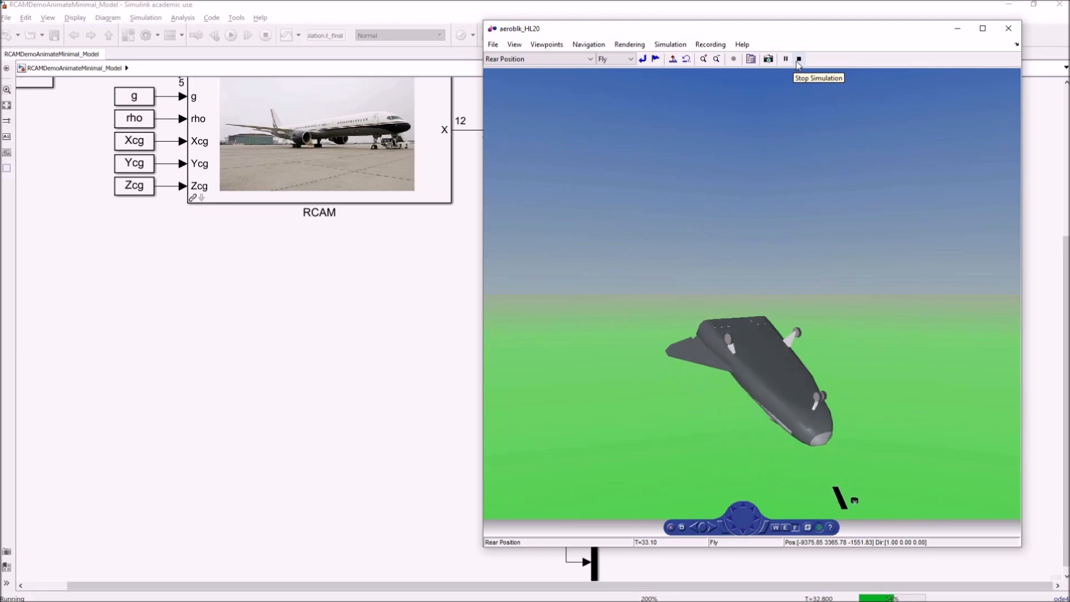
click(797, 59)
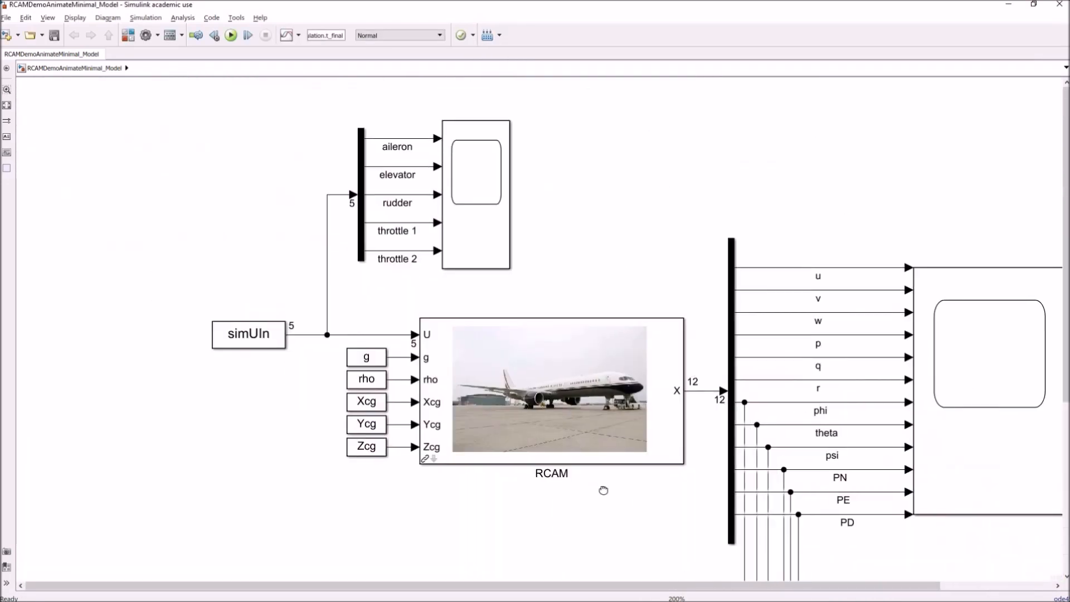
mouse_move(524, 157)
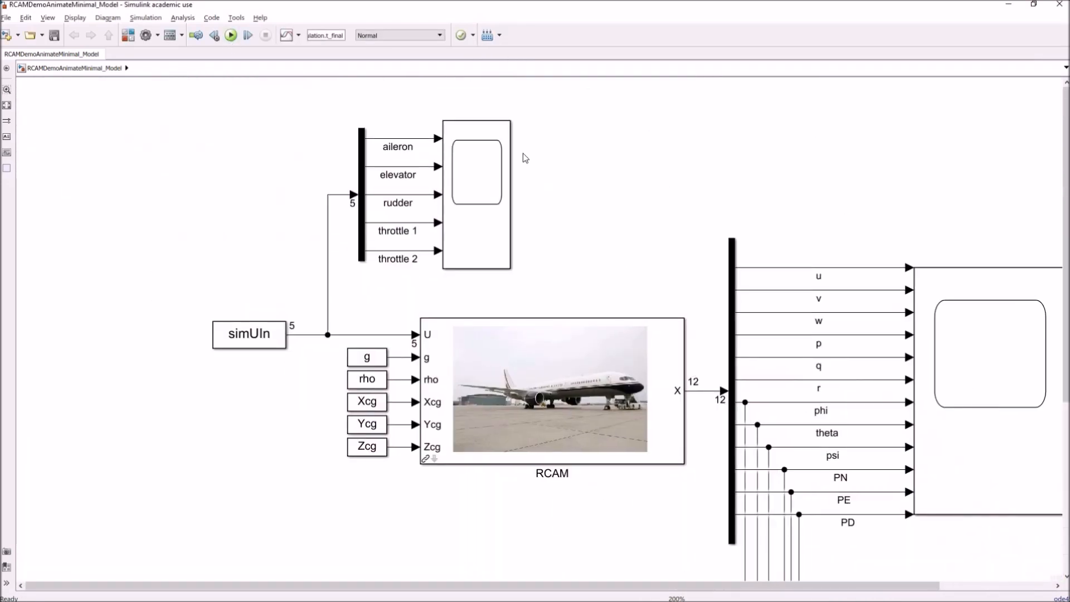
mouse_move(674, 288)
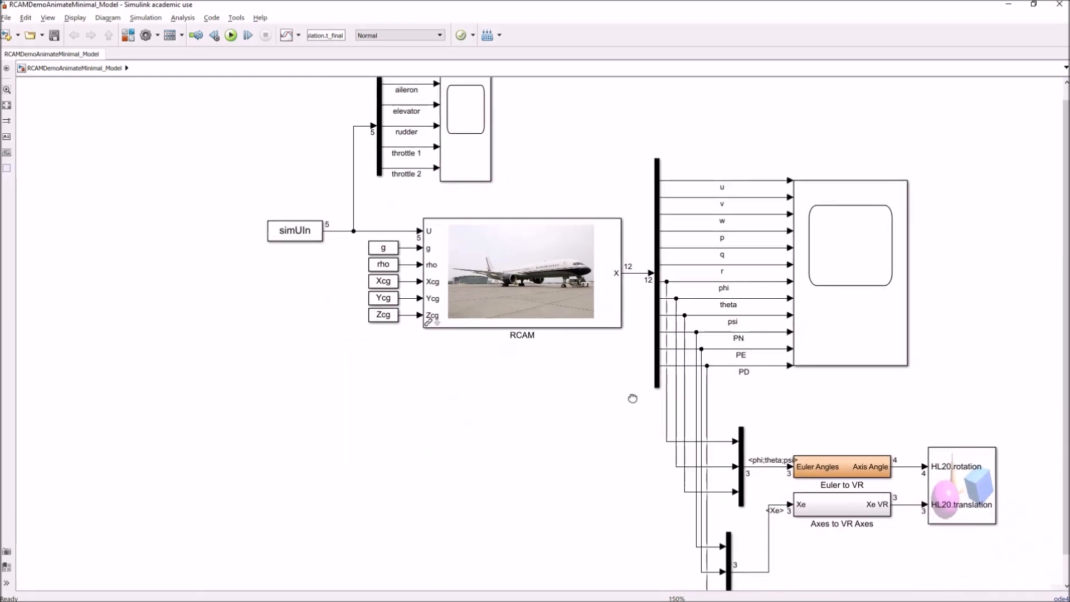
Zoom out the RCAM model diagram.
scroll(down, 3)
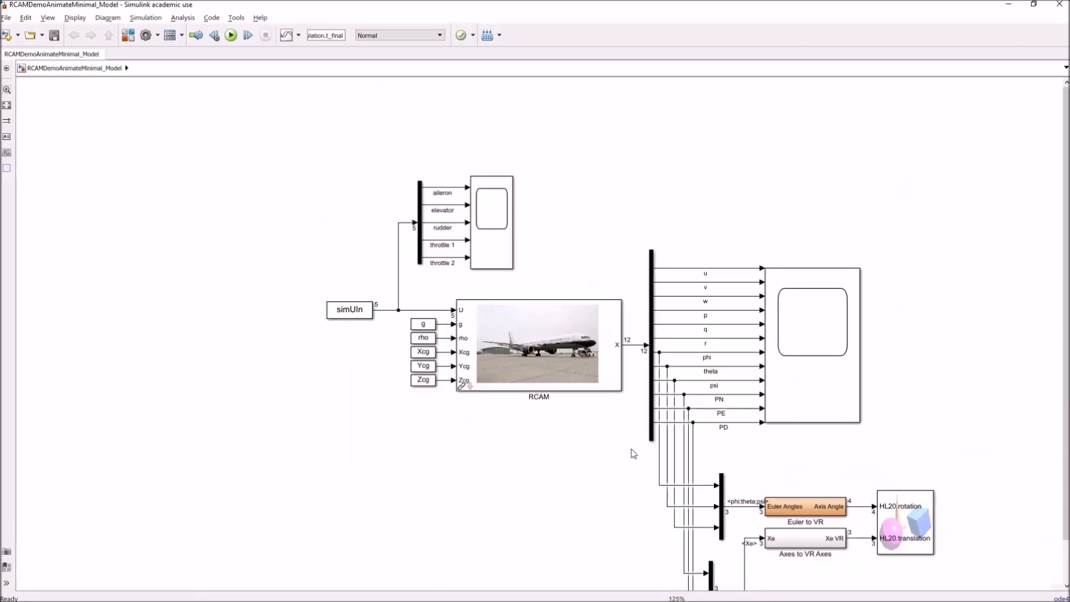
scroll(down, 3)
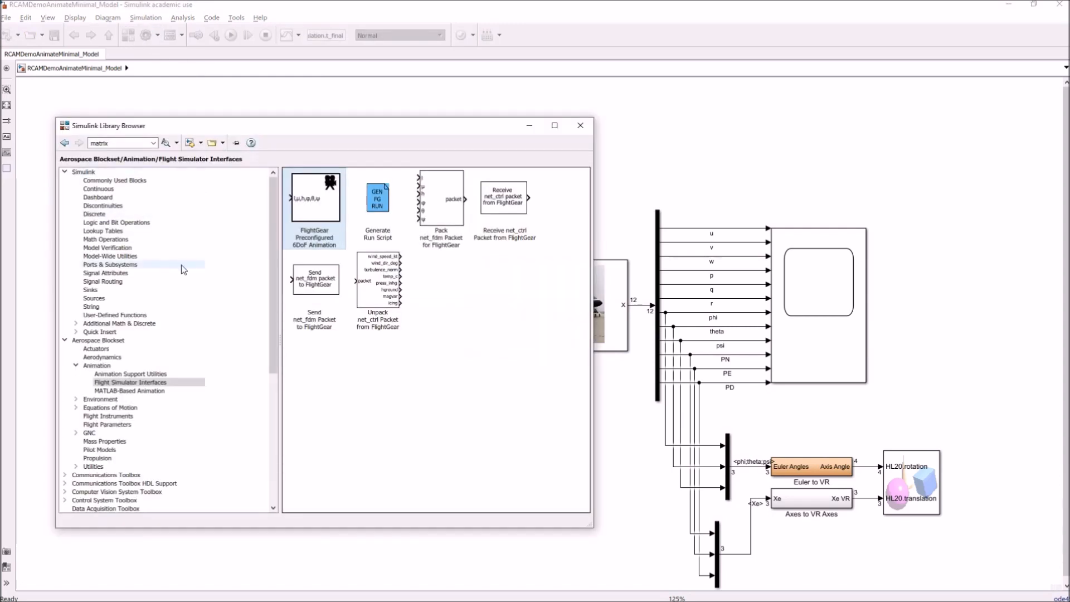
Show the Animation Support Utilities blocks in the Aerospace Blockset library.
click(130, 373)
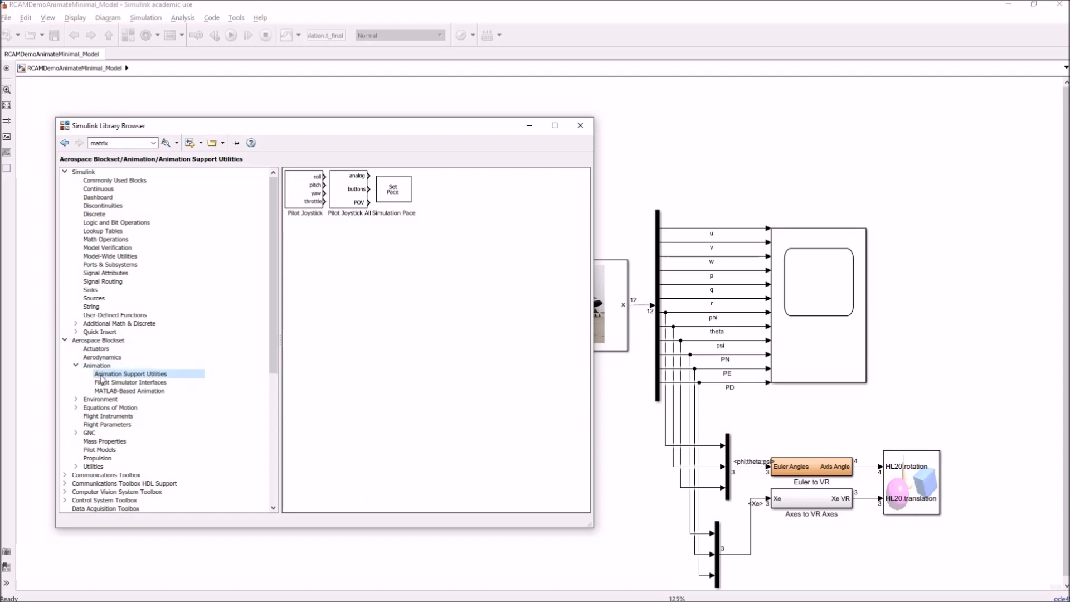
mouse_move(344, 237)
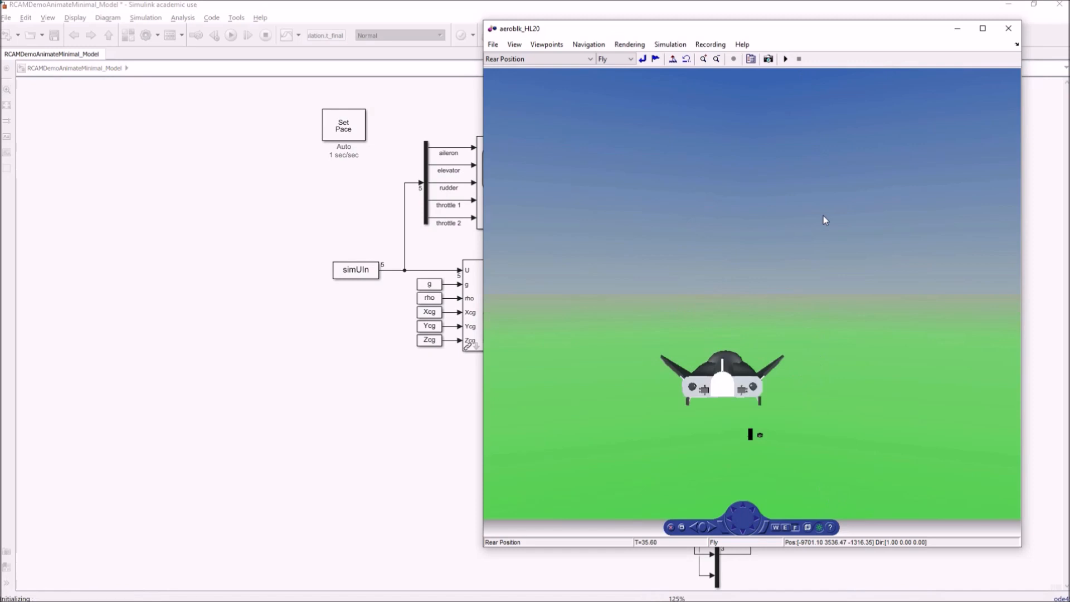
Arrange the Scope1 control-input plots beside the HL-20 viewer and watch the paced run to 60 s.
click(785, 58)
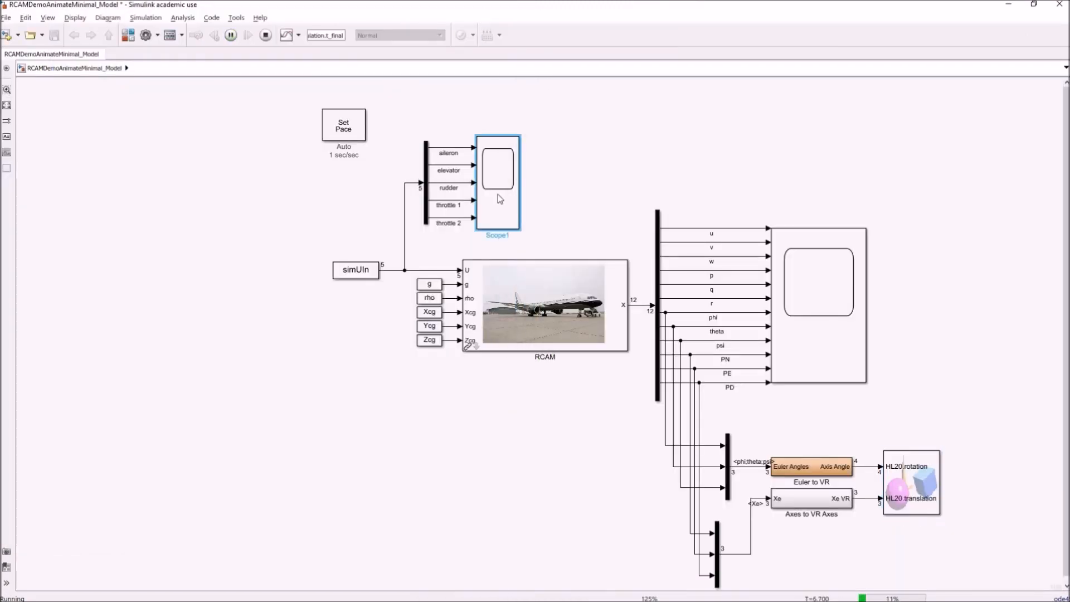
double_click(496, 185)
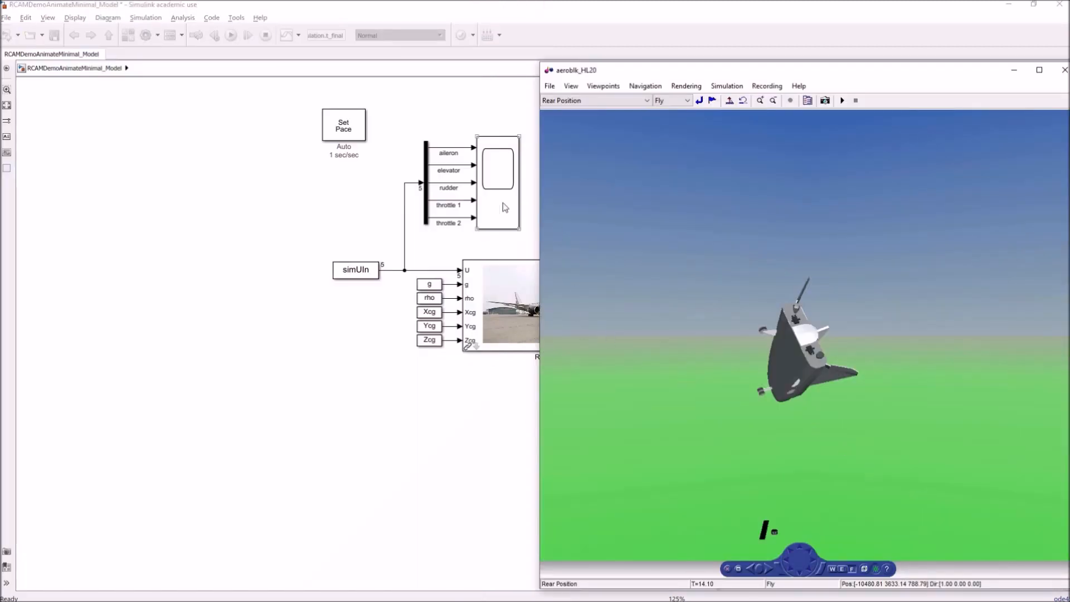
click(1063, 69)
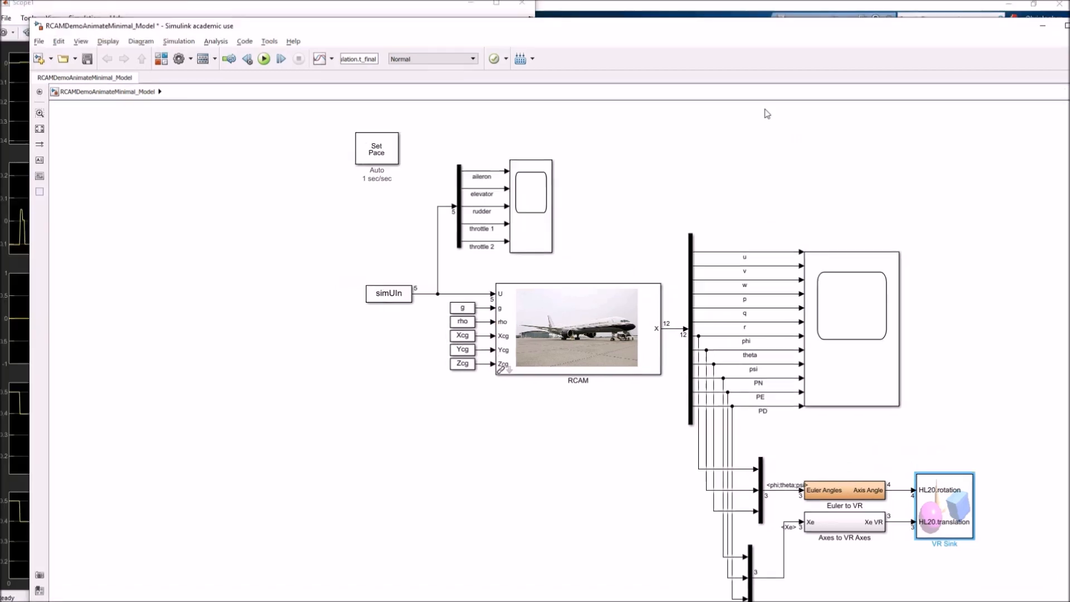
click(264, 59)
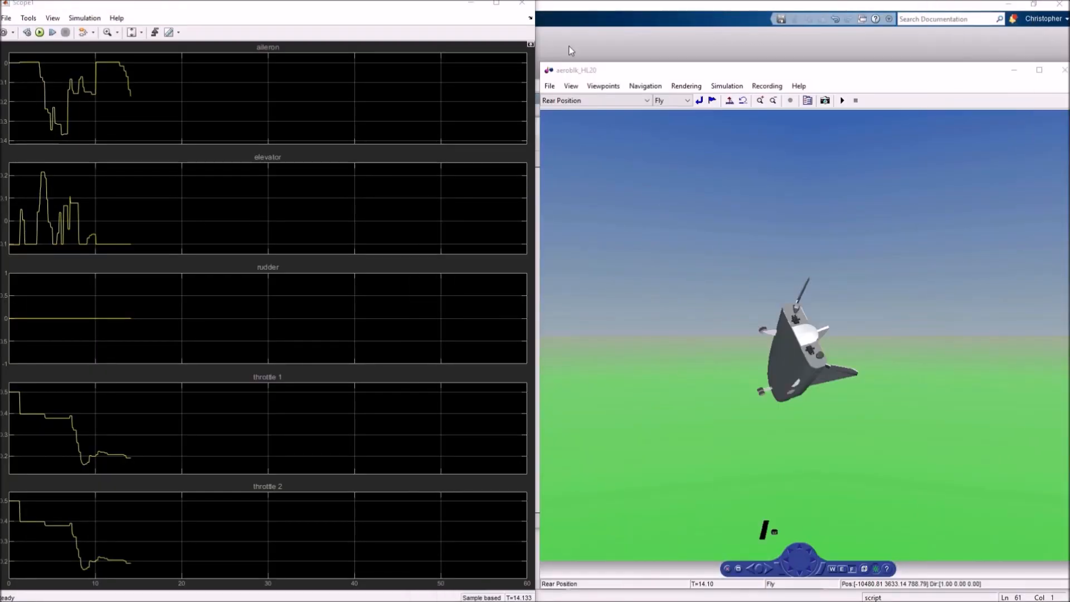
mouse_move(94, 201)
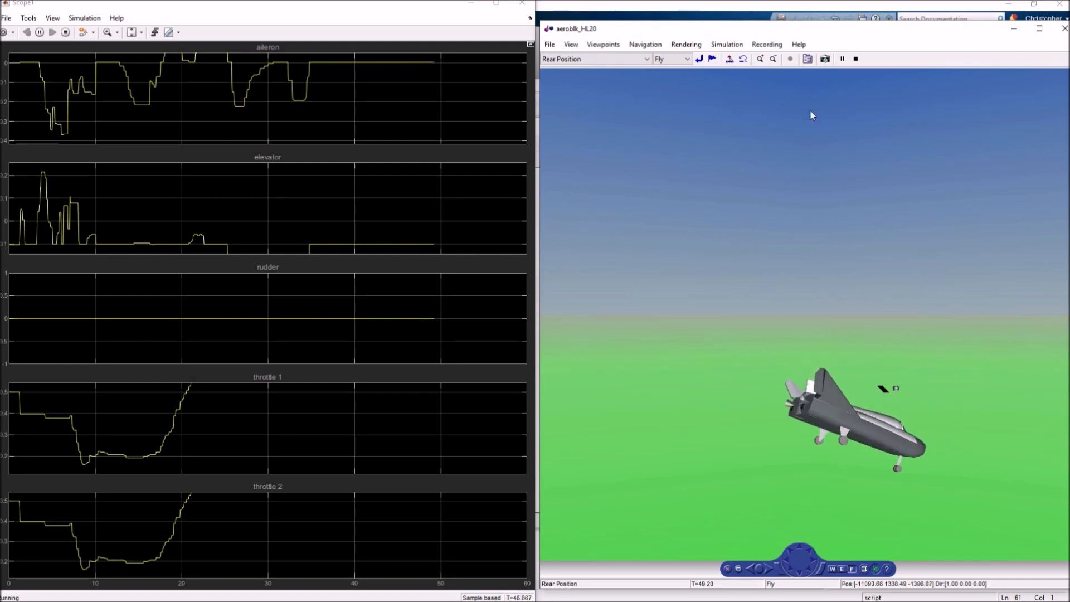
mouse_move(854, 59)
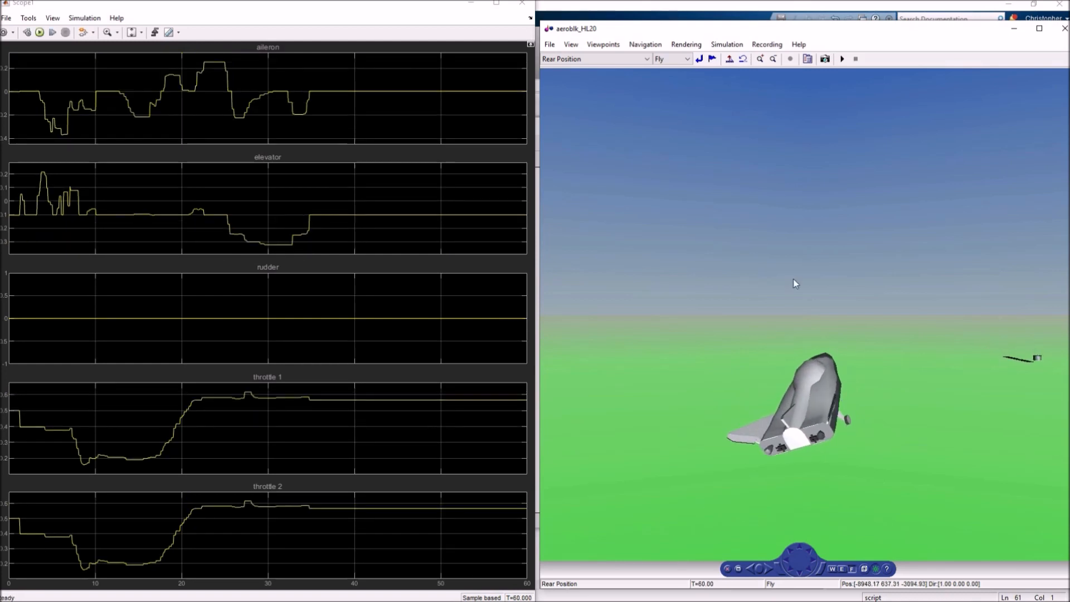
mouse_move(437, 227)
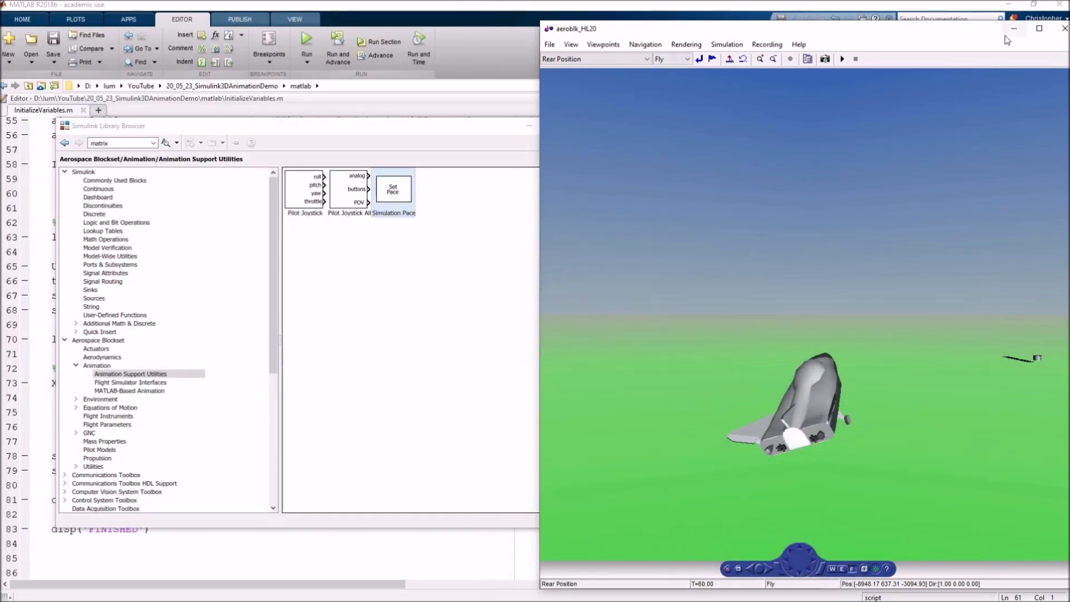
Move the viewer aside and add a Pilot Joystick block feeding RCAM through a manual switch.
click(1063, 28)
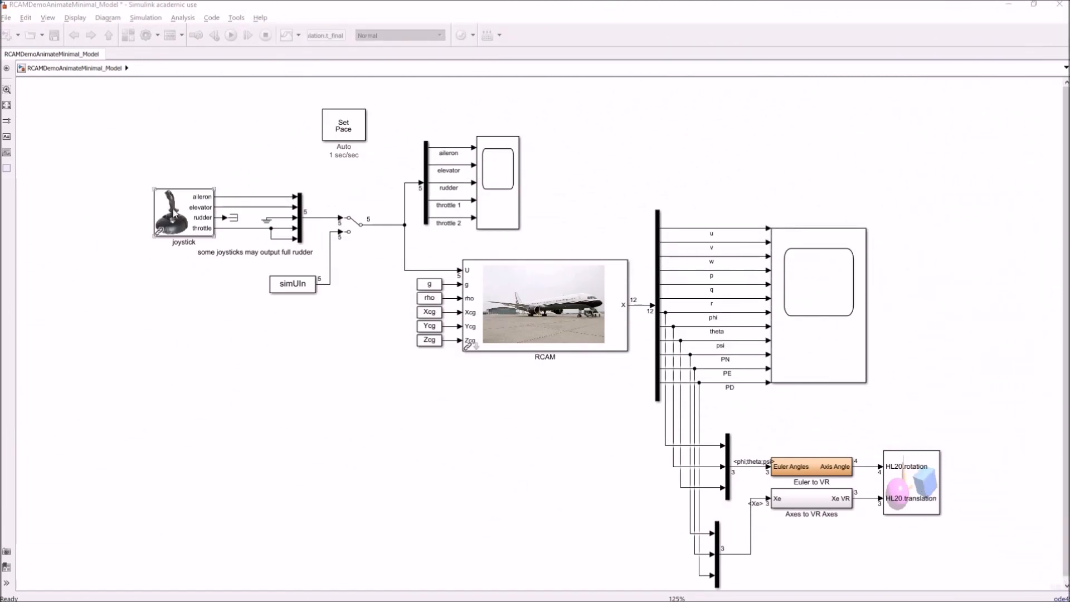
click(183, 213)
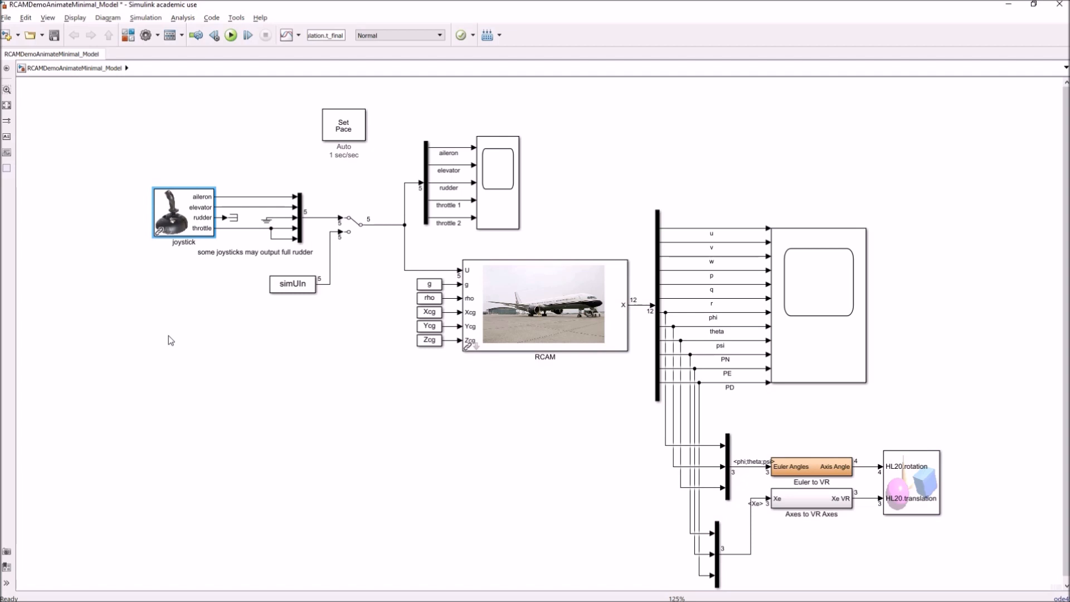
mouse_move(186, 261)
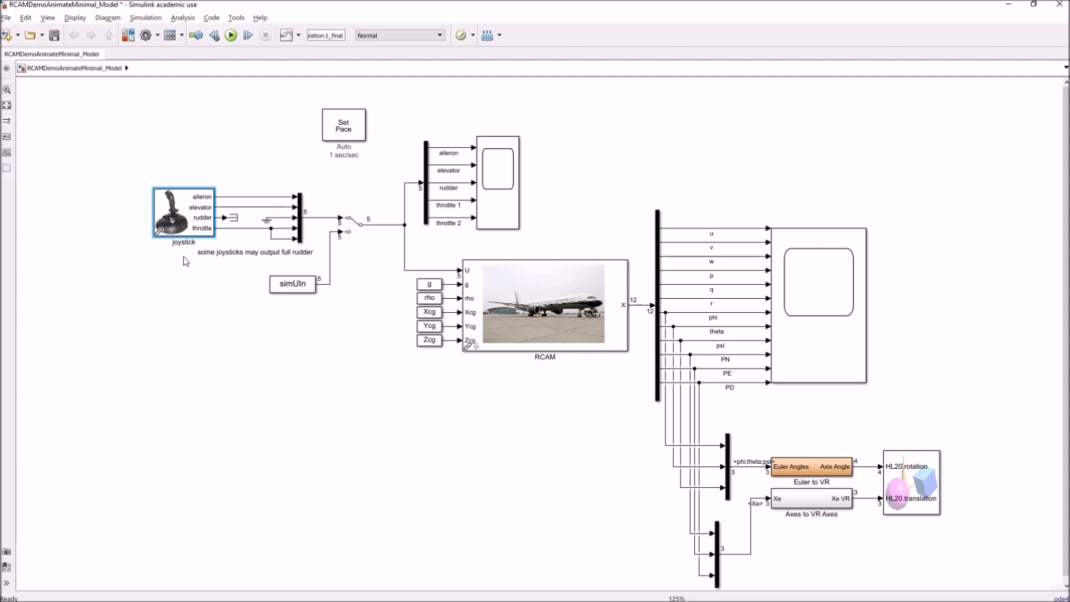
mouse_move(279, 212)
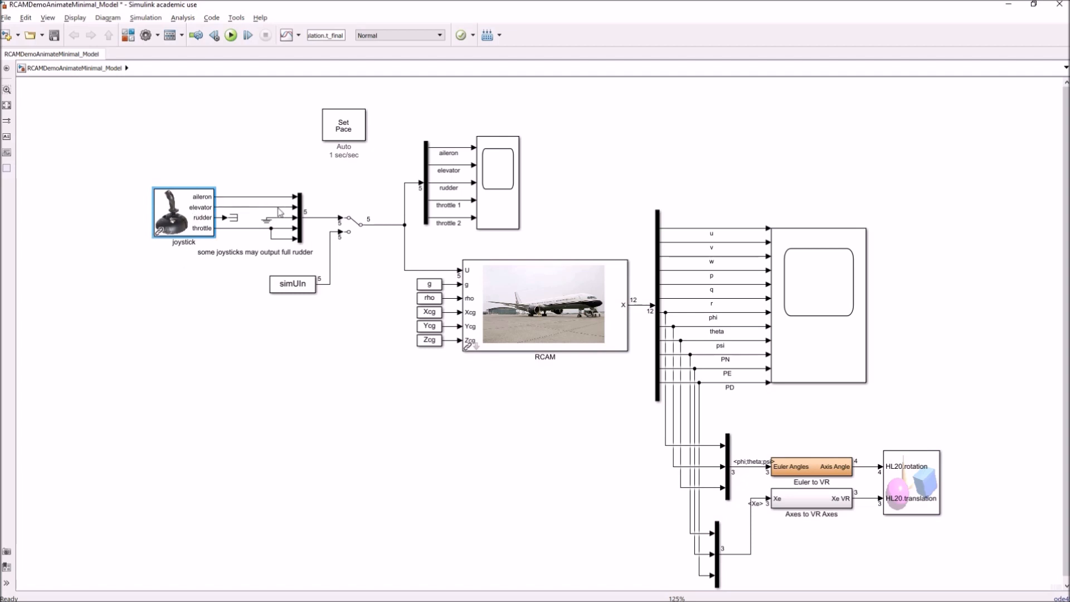
click(292, 283)
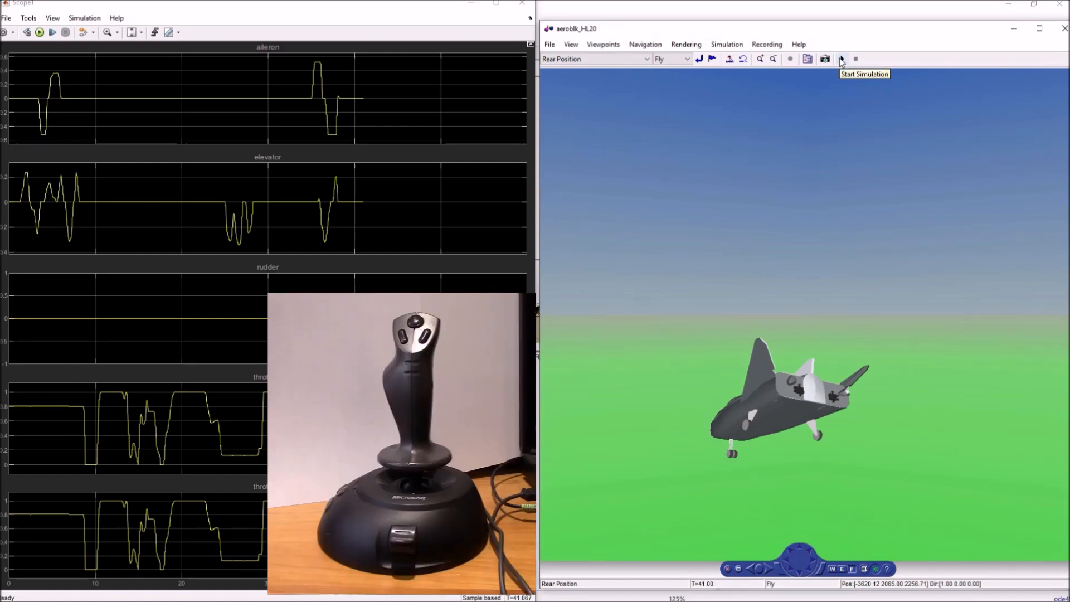
Start the simulation and fly the HL-20 live with the physical joystick.
click(842, 59)
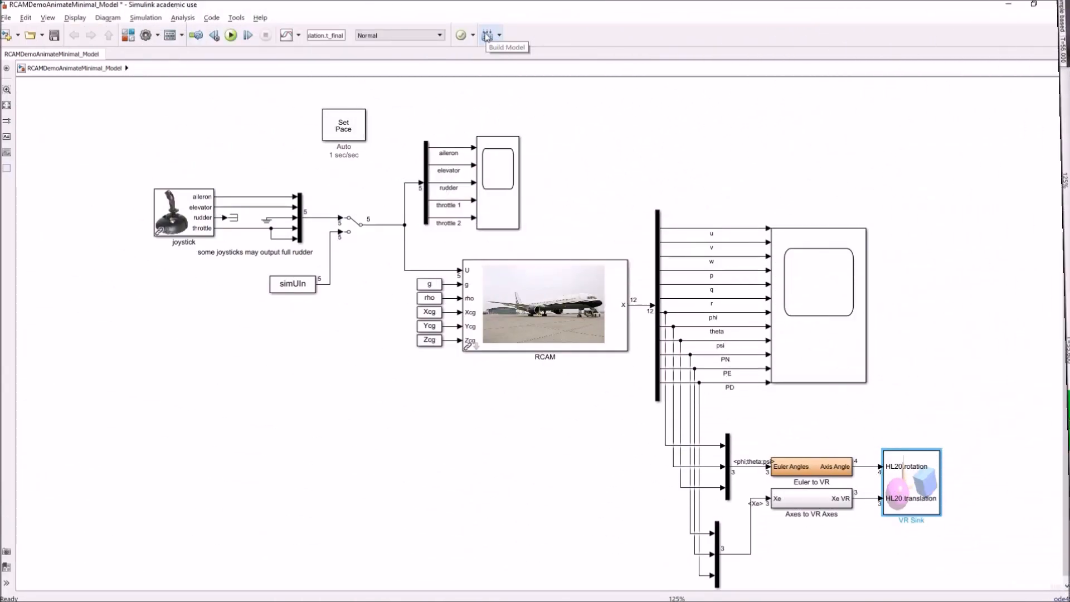
mouse_move(576, 175)
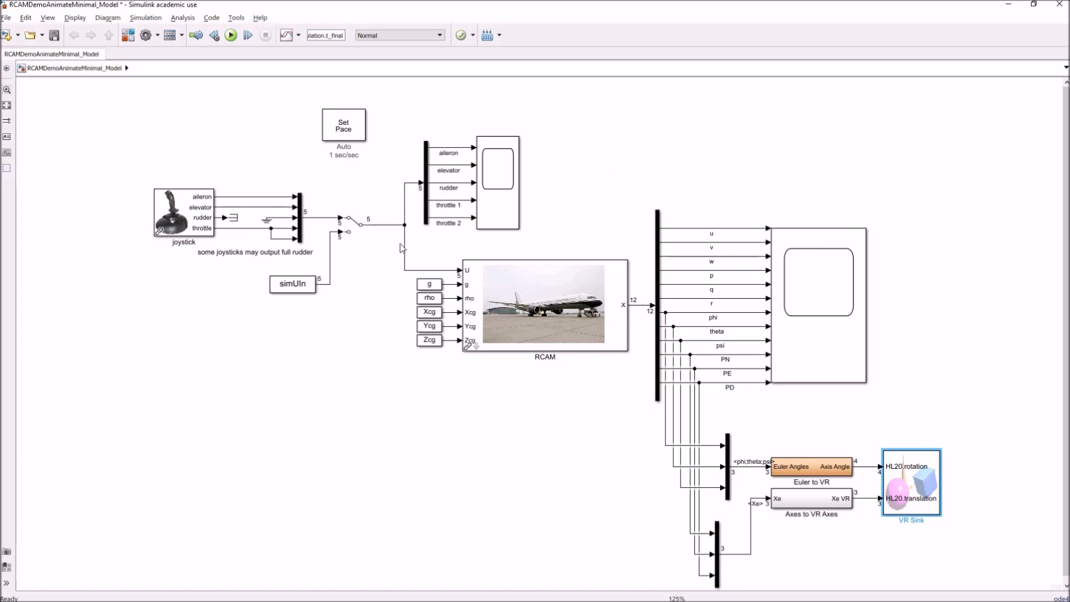
Select the manual switch choosing between joystick and simUIn control sources.
click(353, 228)
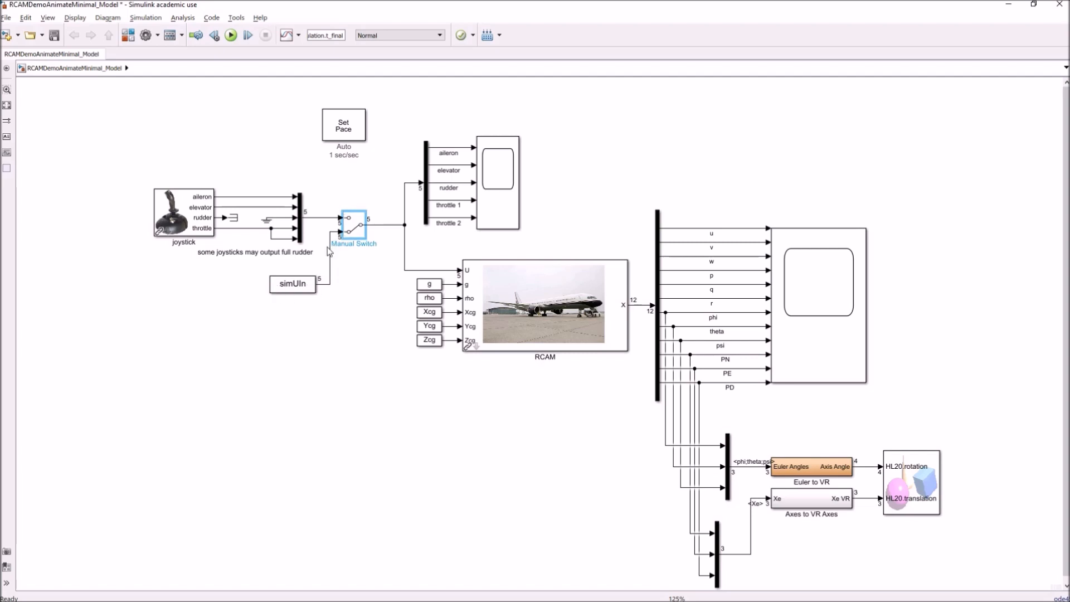
mouse_move(345, 279)
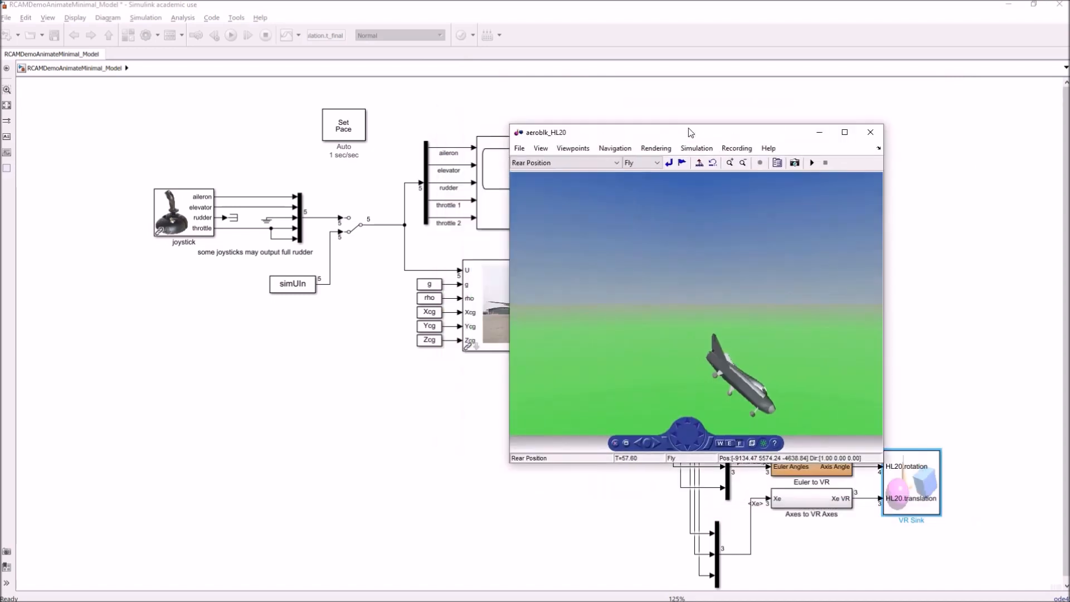
Enable Record to AVI in the viewer's recording parameters, saving to %f_anim_%n.avi.
click(618, 131)
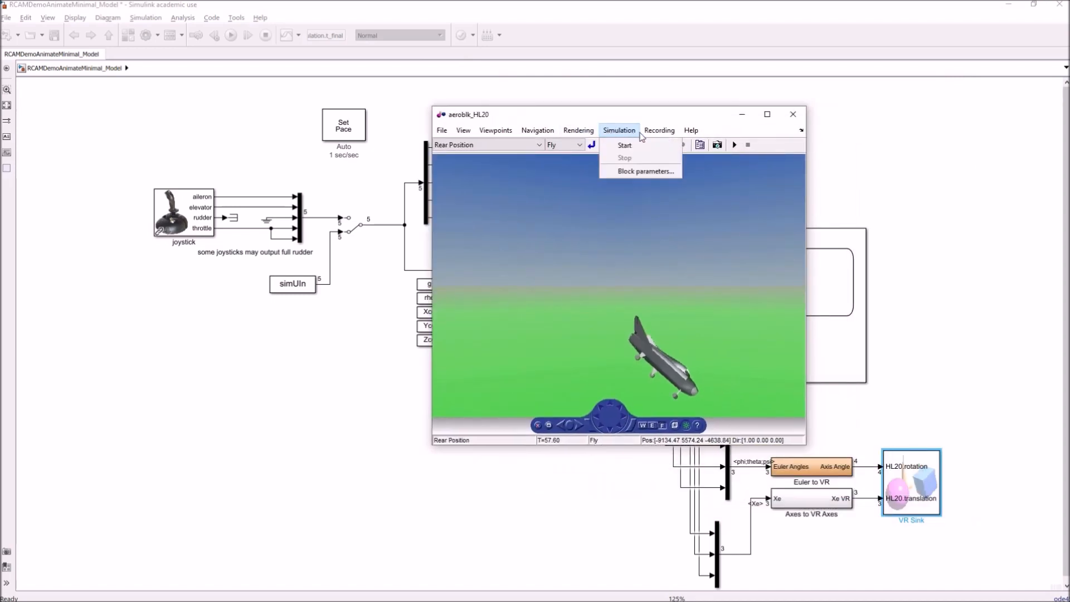
click(658, 130)
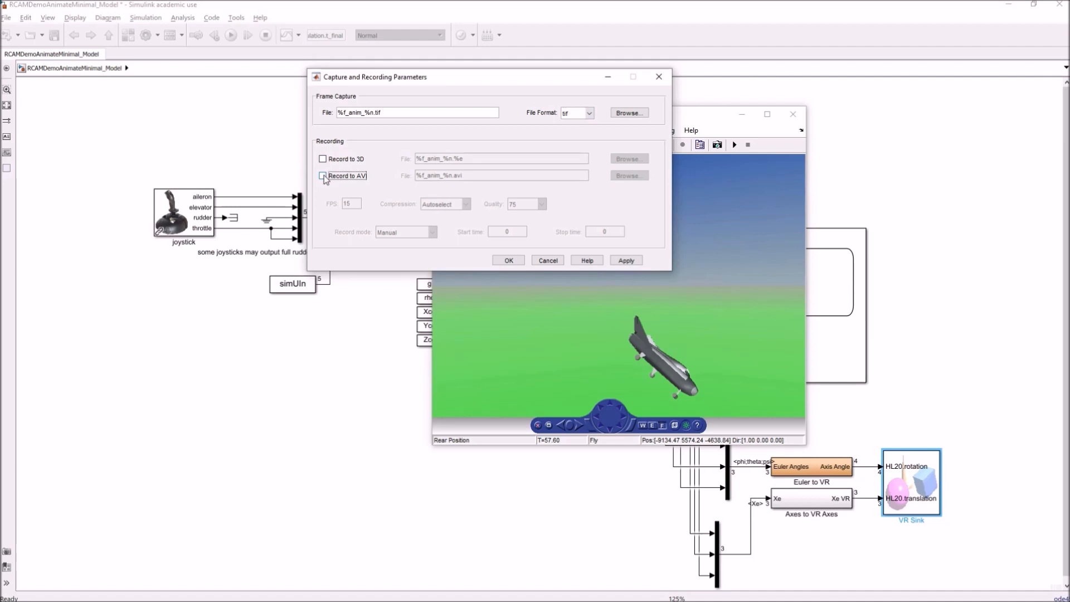
click(322, 176)
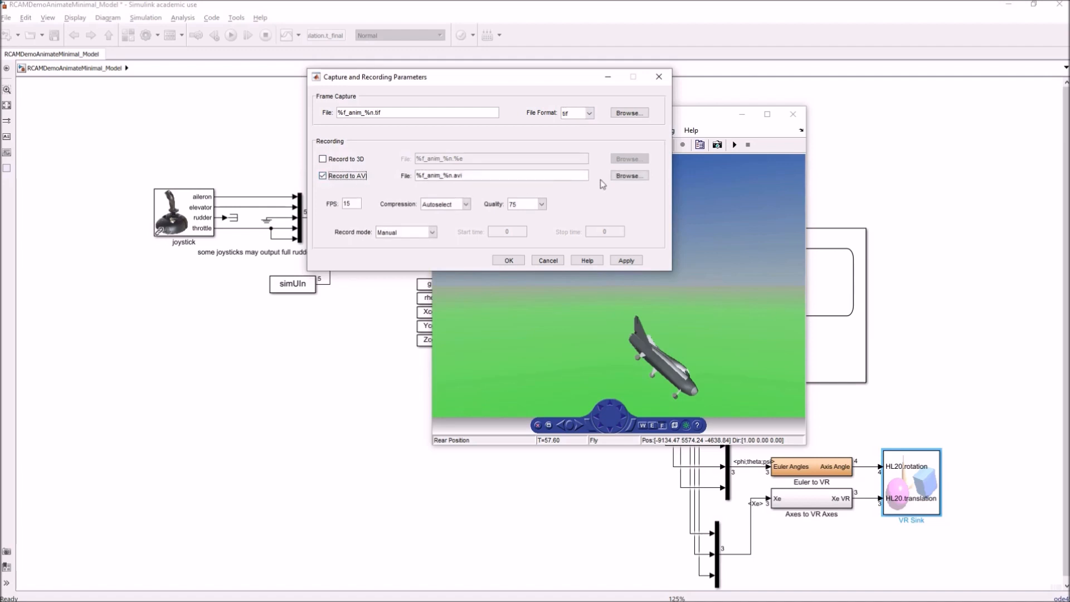
click(628, 176)
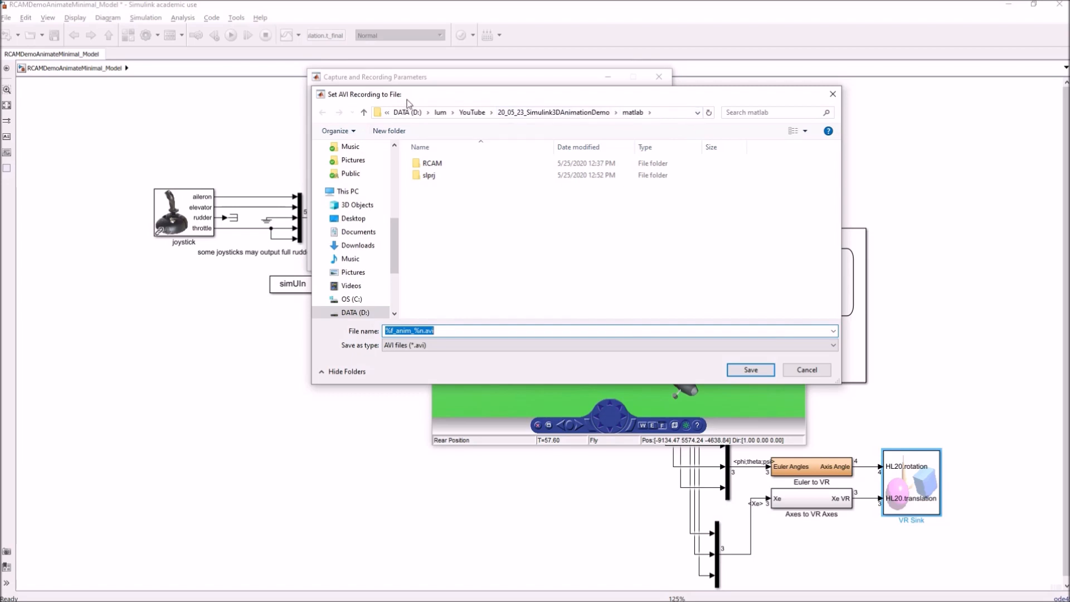
mouse_move(551, 137)
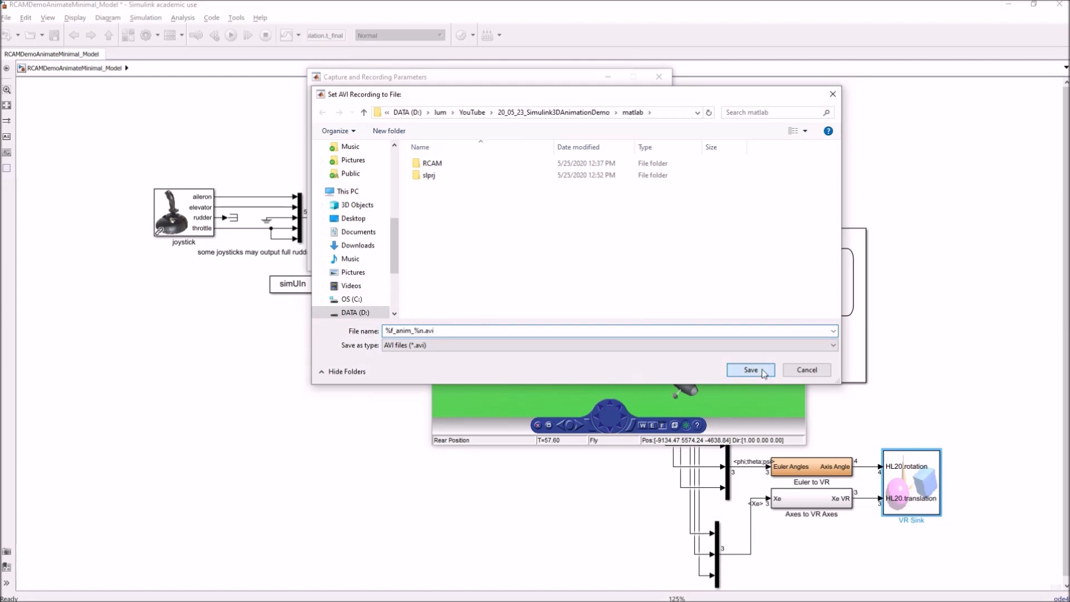
click(750, 370)
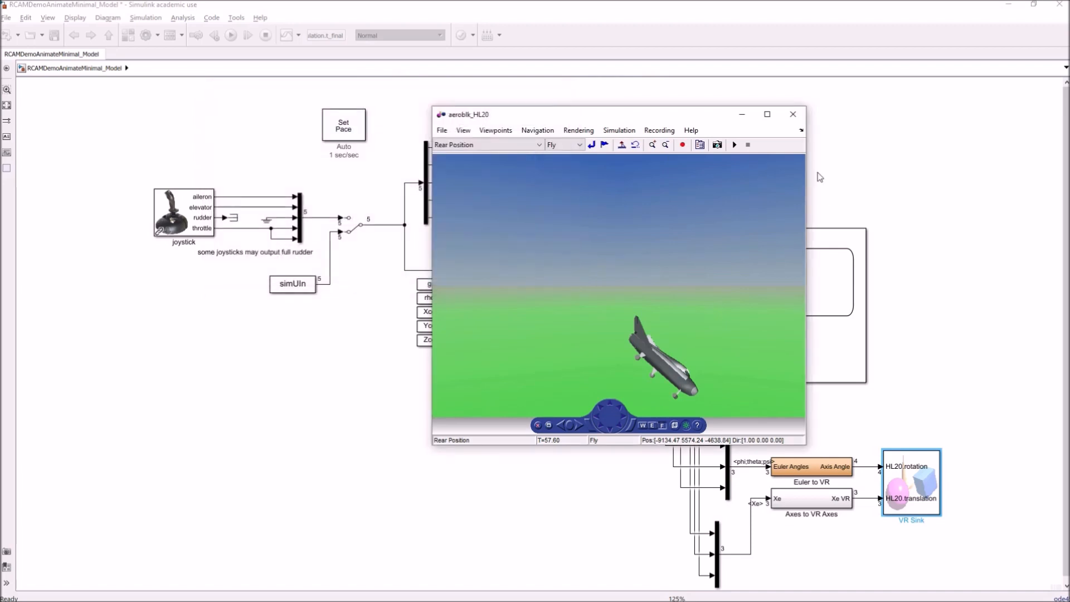
mouse_move(686, 300)
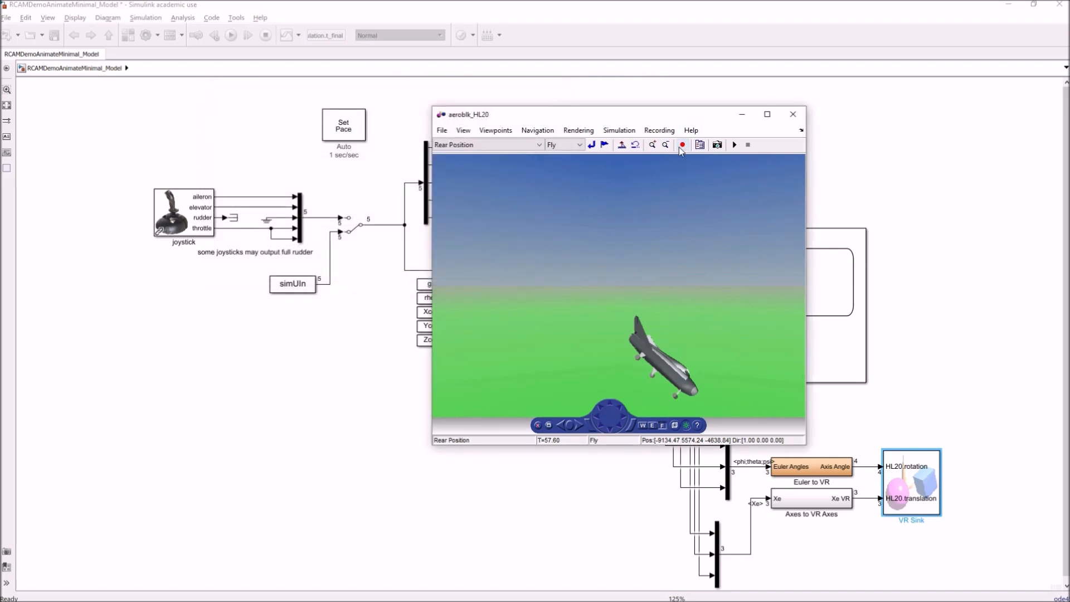
mouse_move(589, 336)
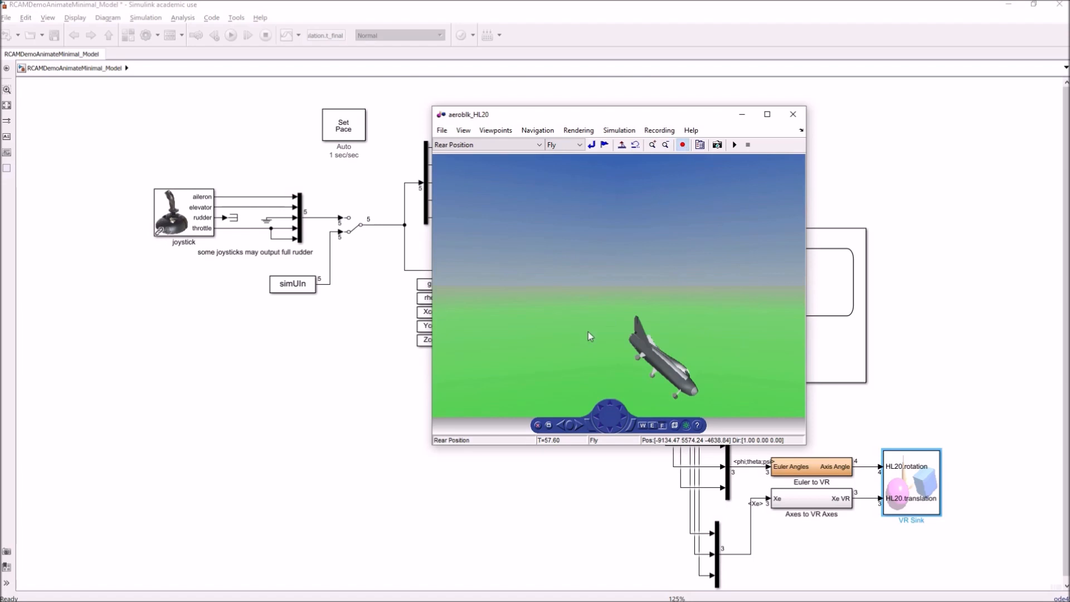
mouse_move(674, 184)
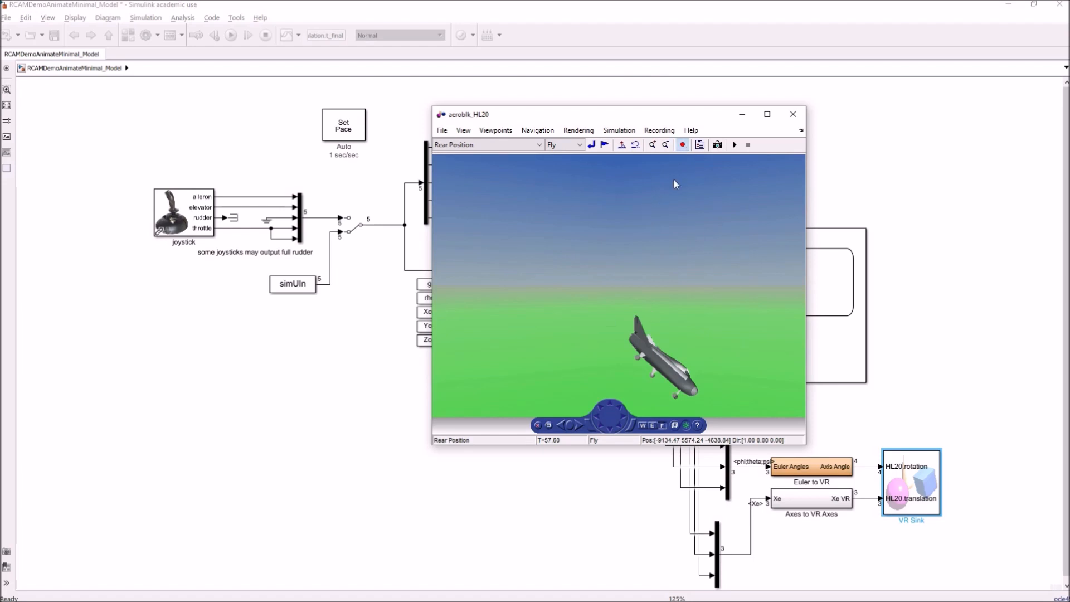
mouse_move(683, 191)
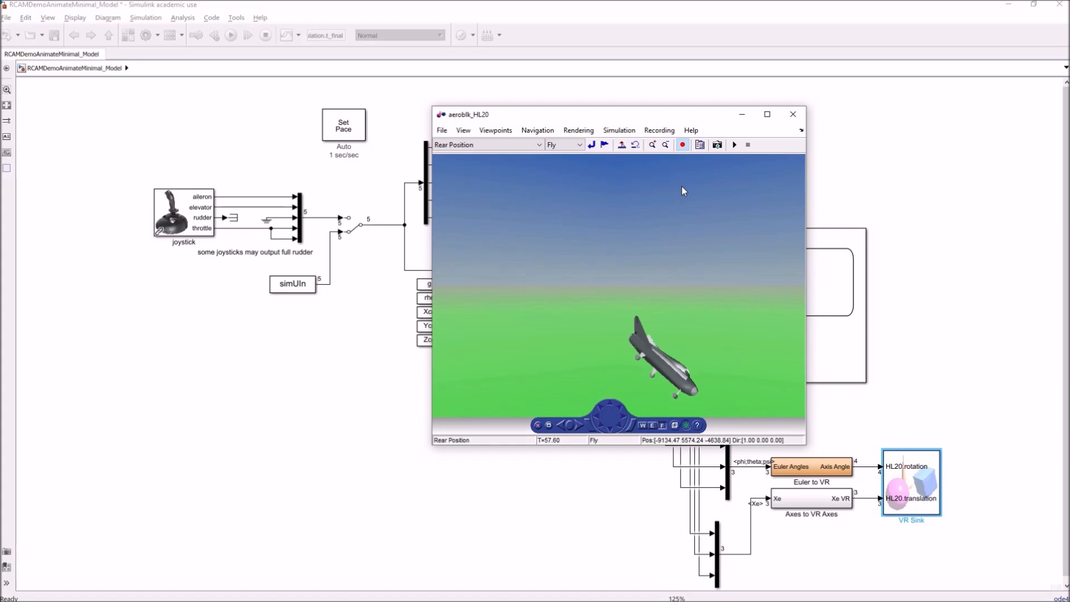
mouse_move(725, 155)
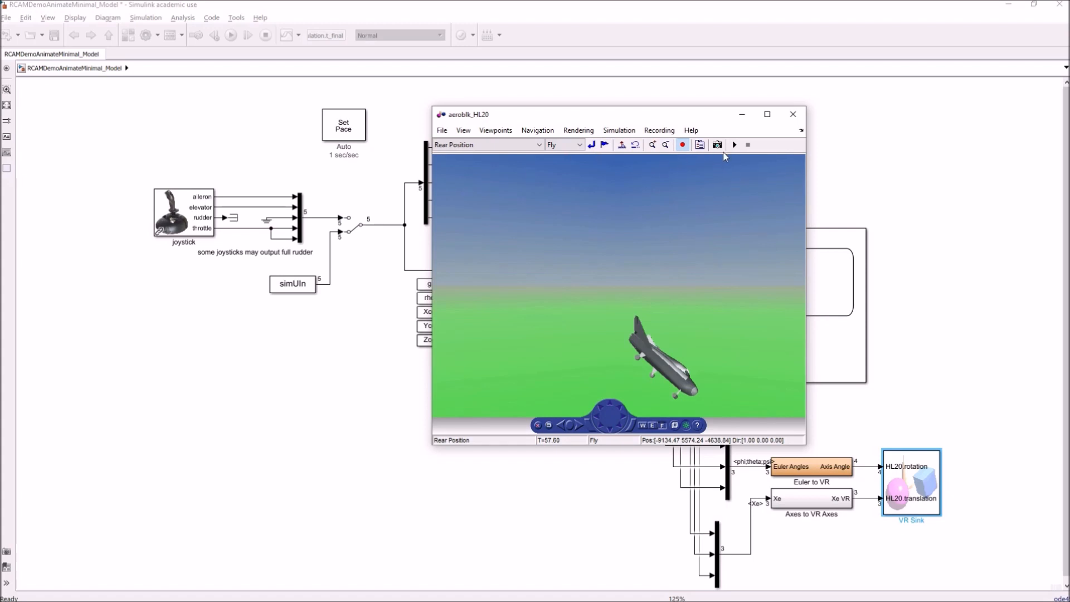
mouse_move(307, 275)
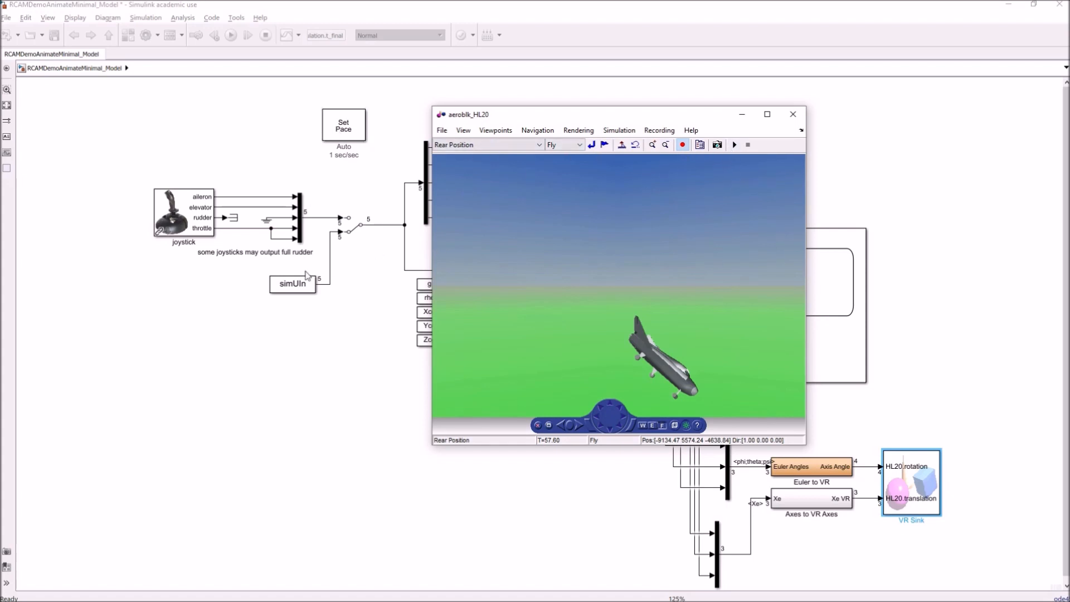
mouse_move(498, 124)
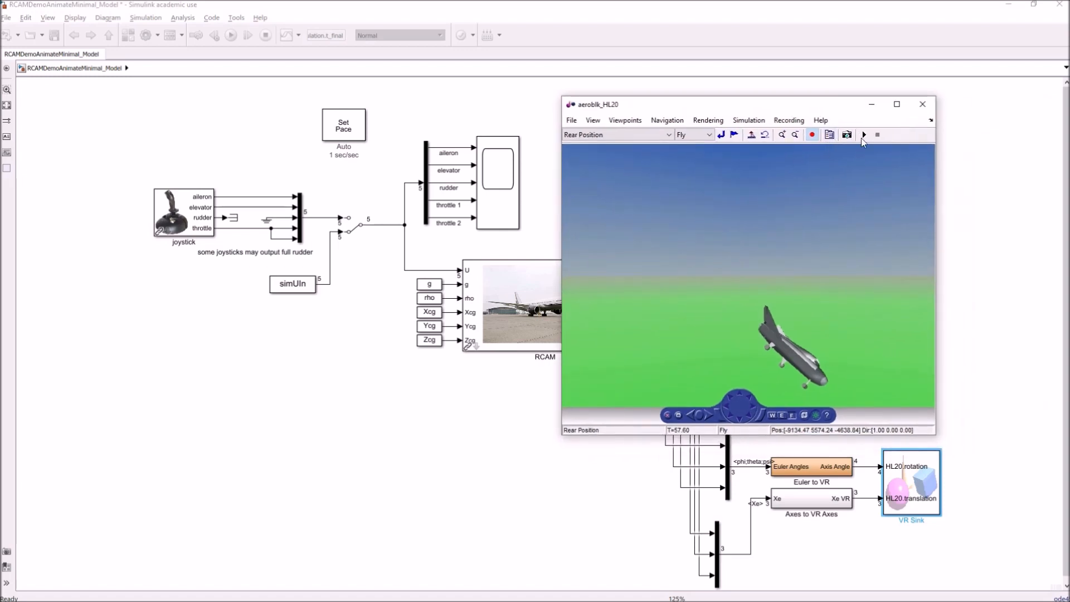
Run the HL-20 simulation with recording enabled, then stop it to capture the animation.
click(863, 134)
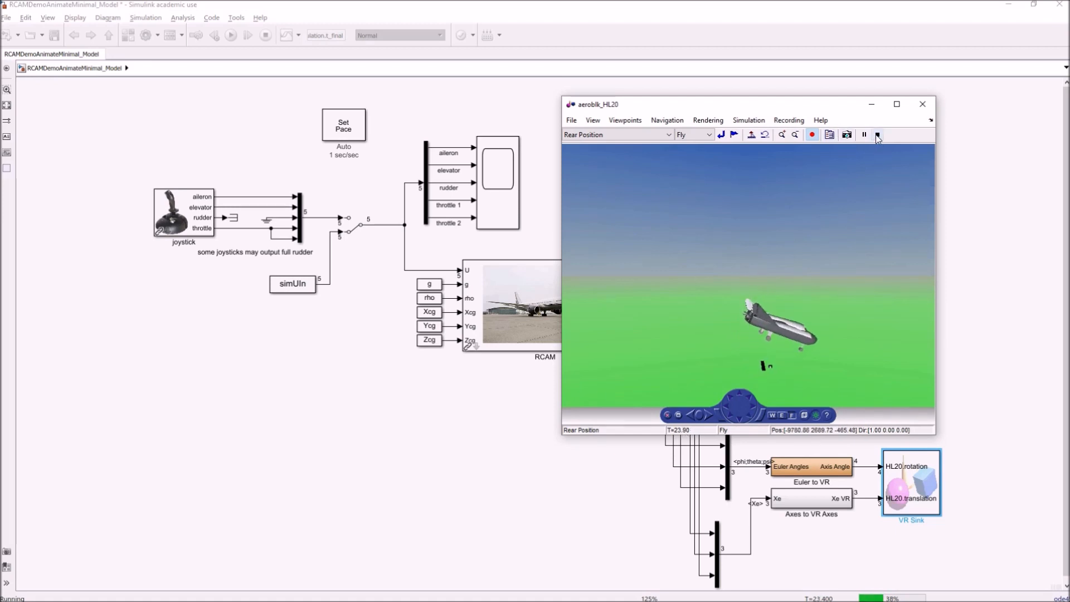
click(877, 135)
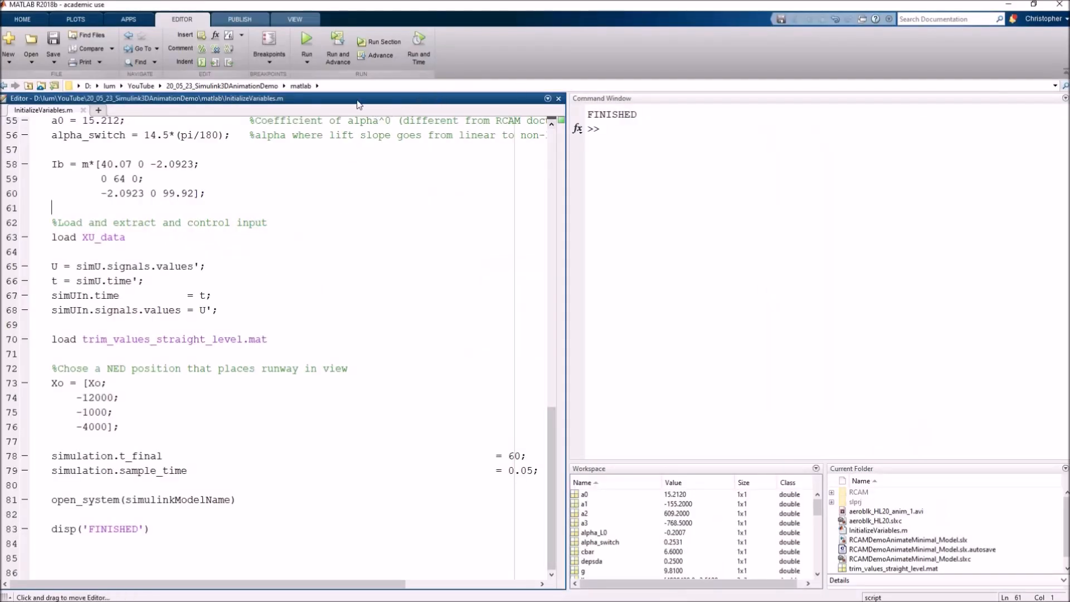
Browse the matlab project folder and select the recorded aeroblk_HL20_anim_1.avi file.
click(164, 85)
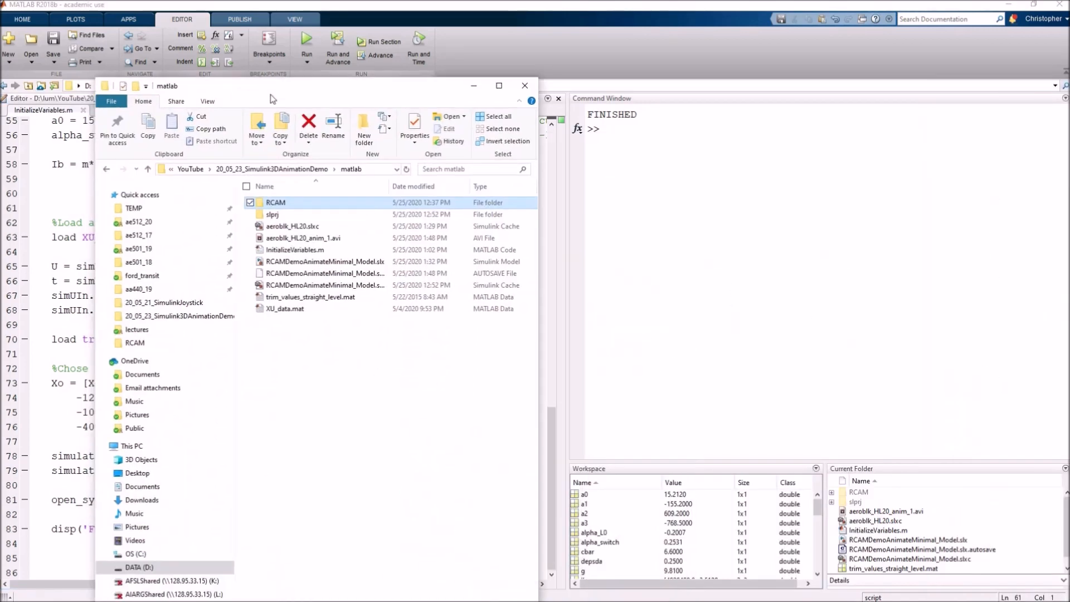
right_click(273, 168)
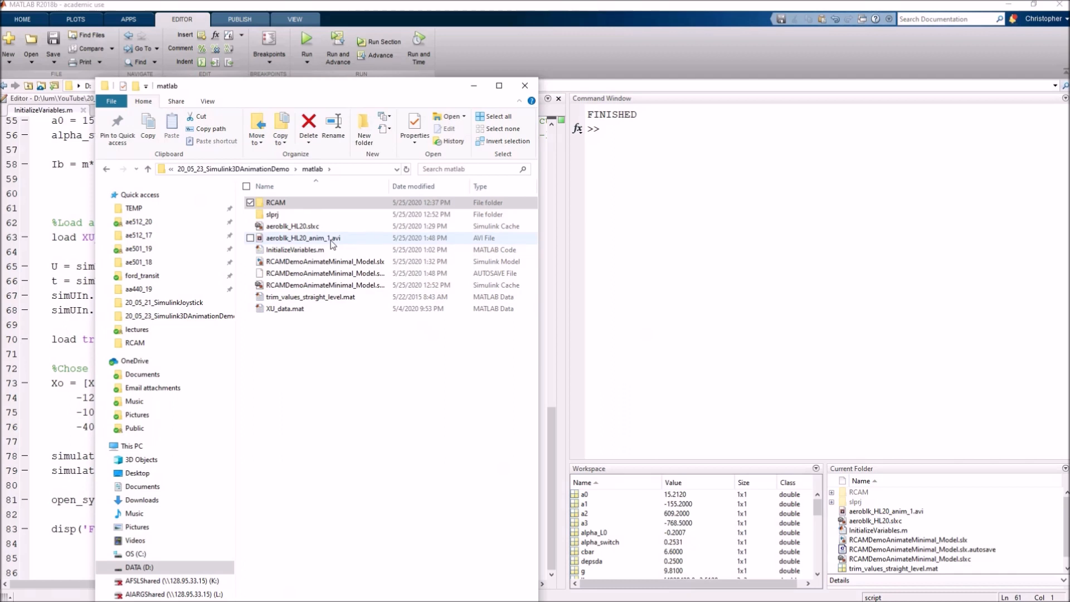
click(304, 237)
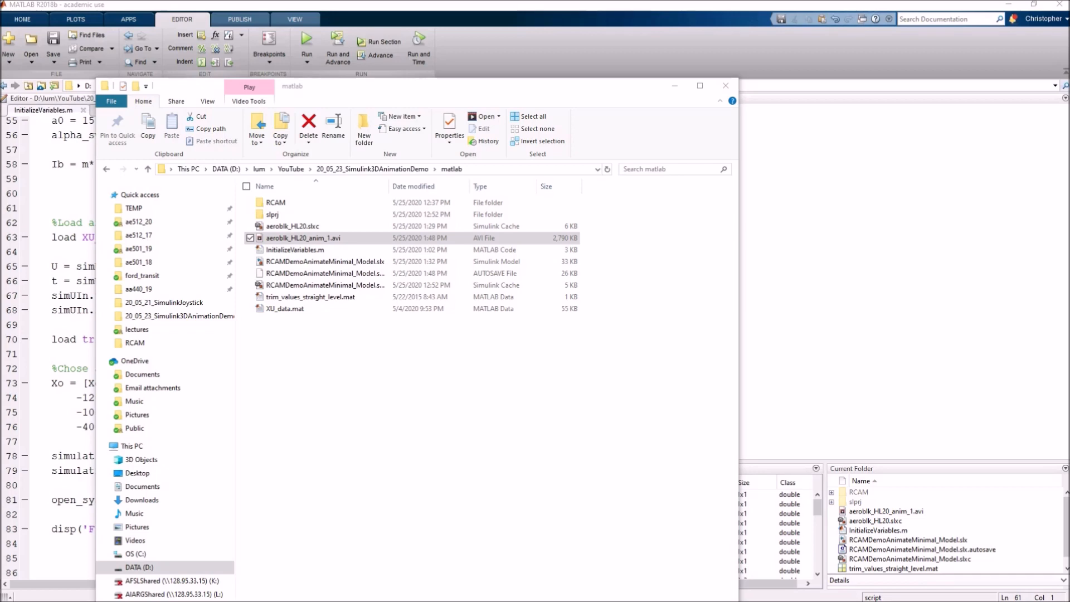
Play aeroblk_HL20_anim_1.avi in Windows Media Player, seeking through to its end.
double_click(303, 237)
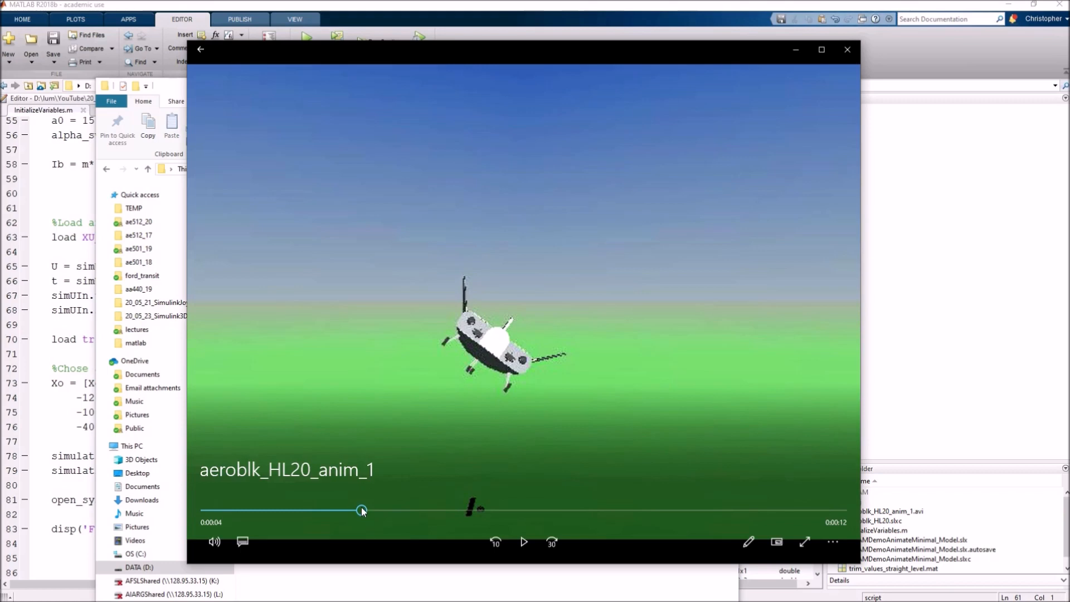
click(523, 541)
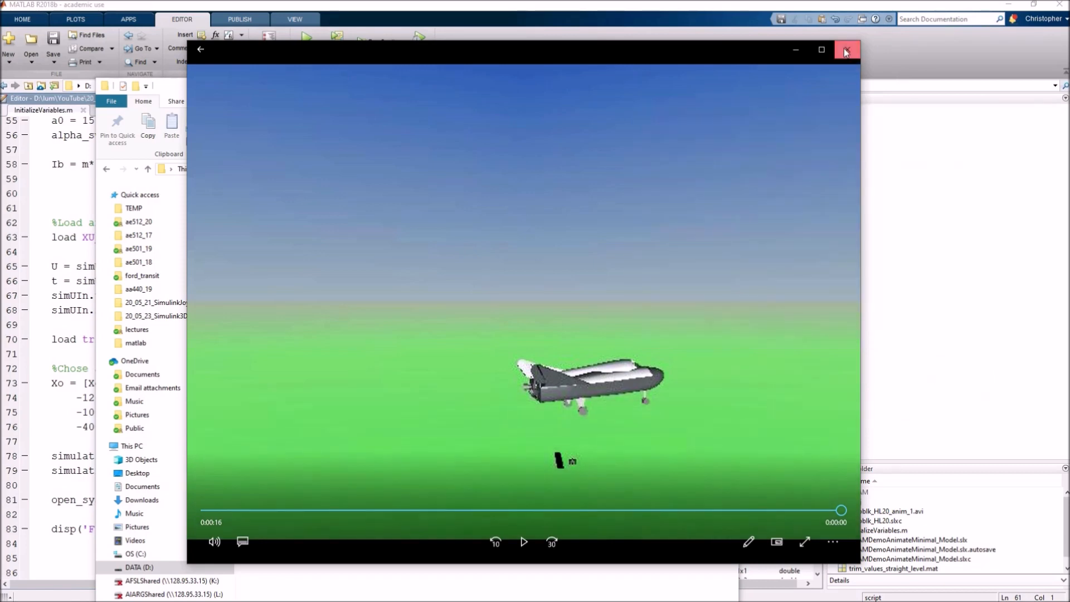
Close the media player and select the VR Sink block in the RCAM model.
click(845, 50)
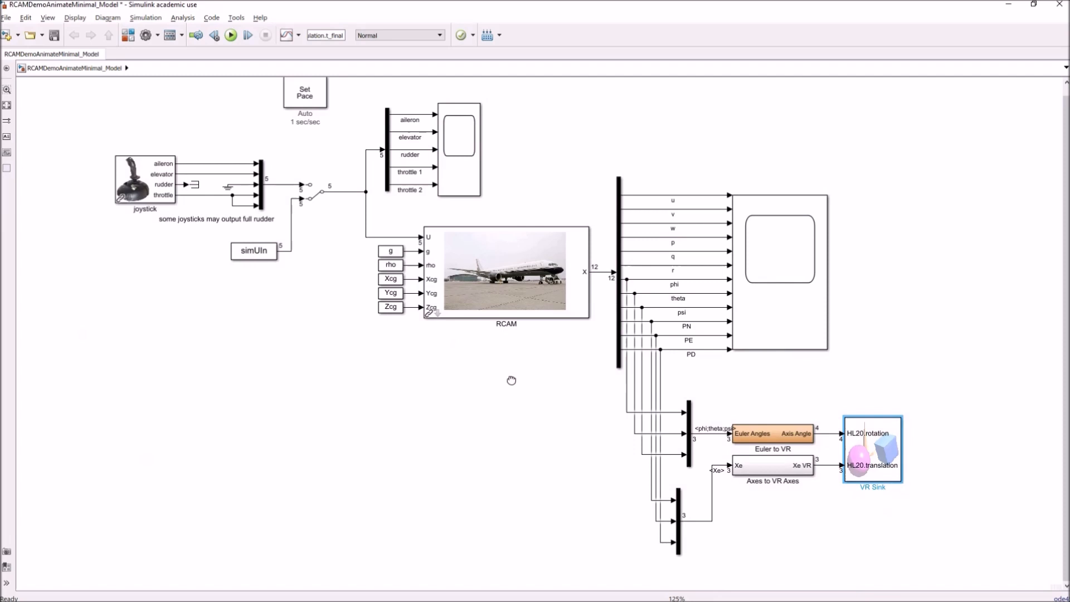
mouse_move(904, 481)
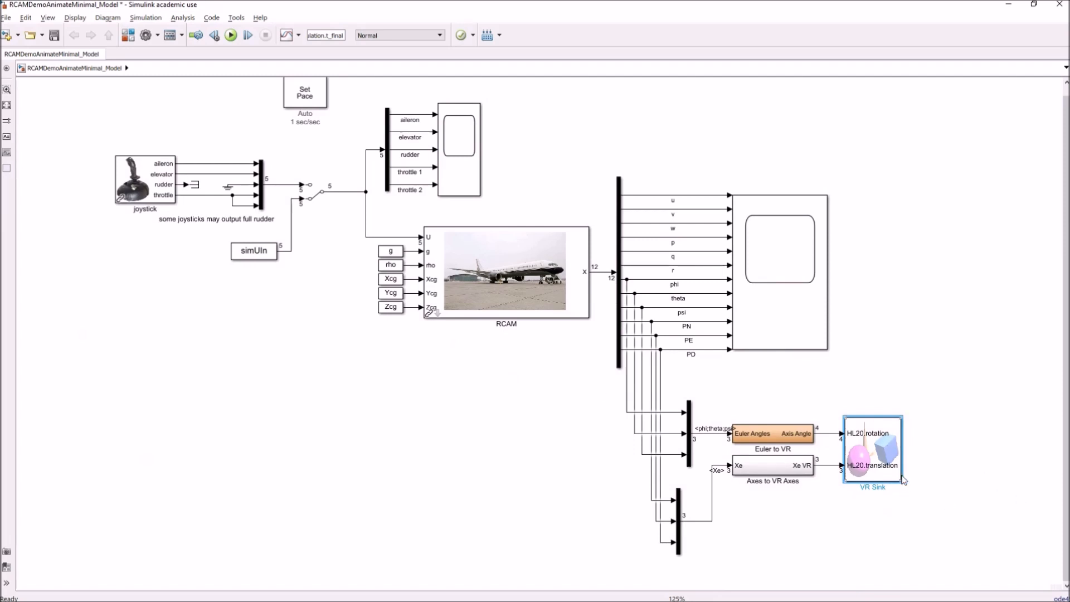
mouse_move(889, 483)
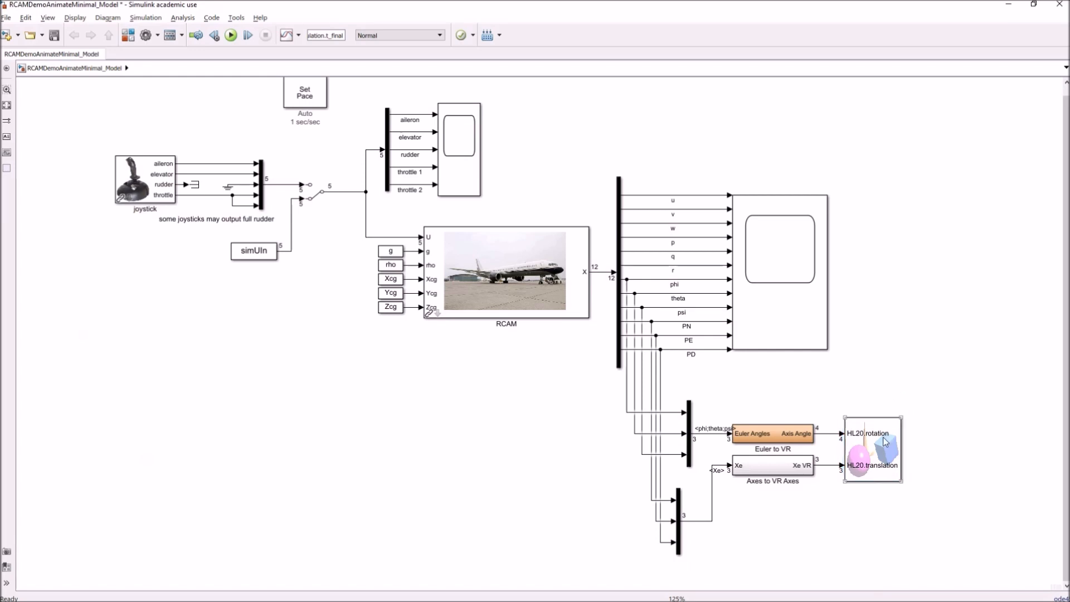
click(872, 451)
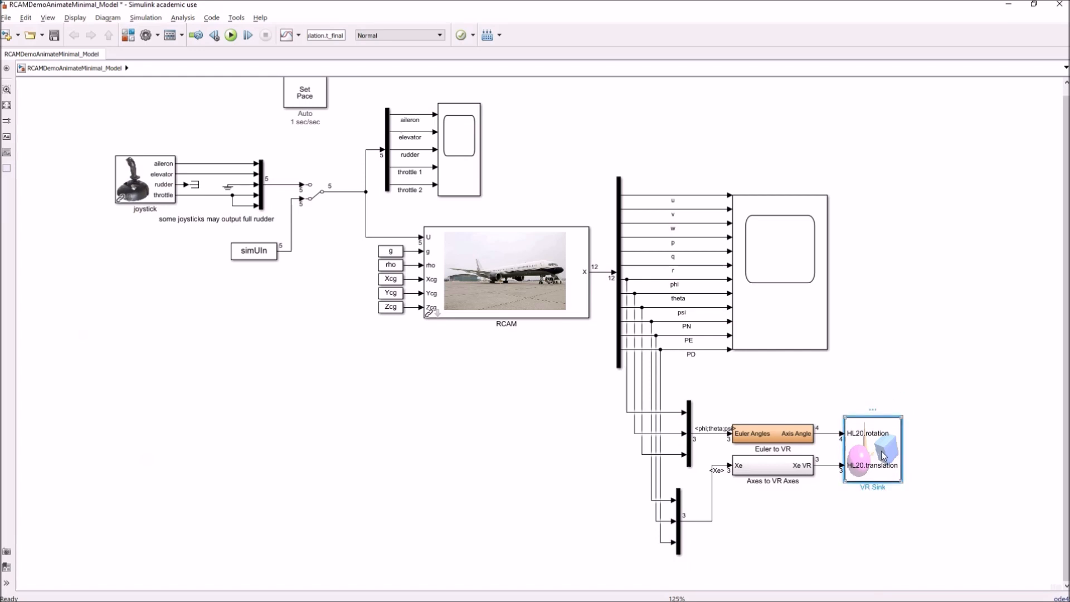
mouse_move(910, 402)
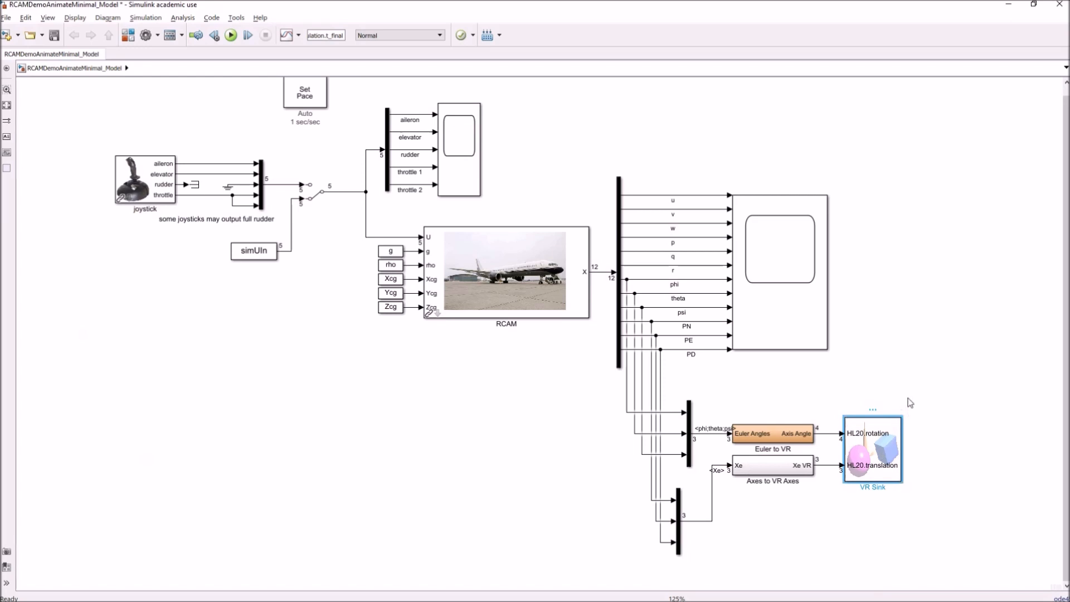
mouse_move(533, 434)
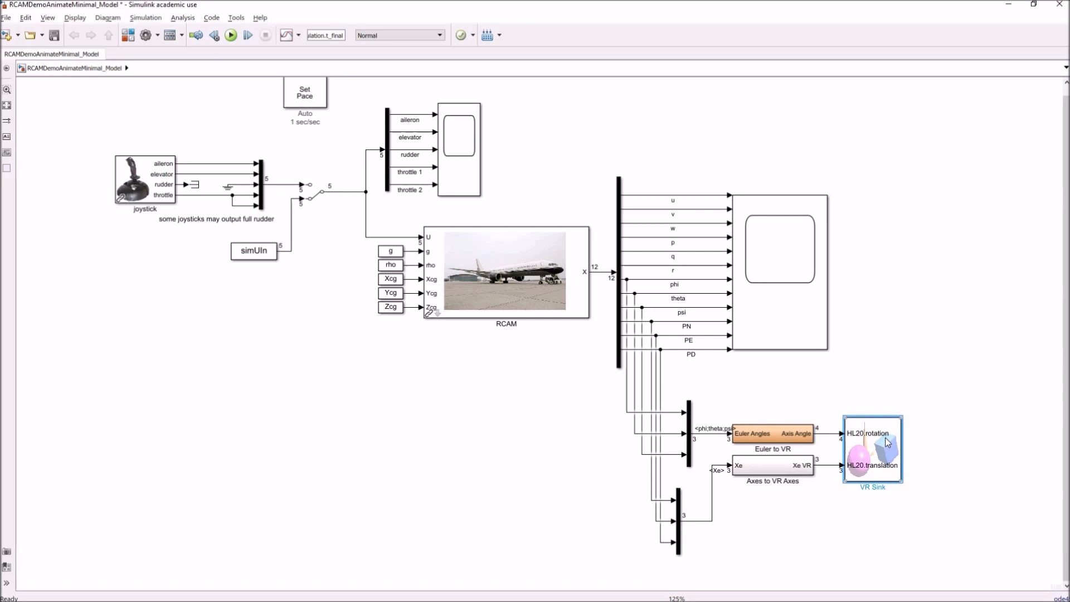
mouse_move(940, 382)
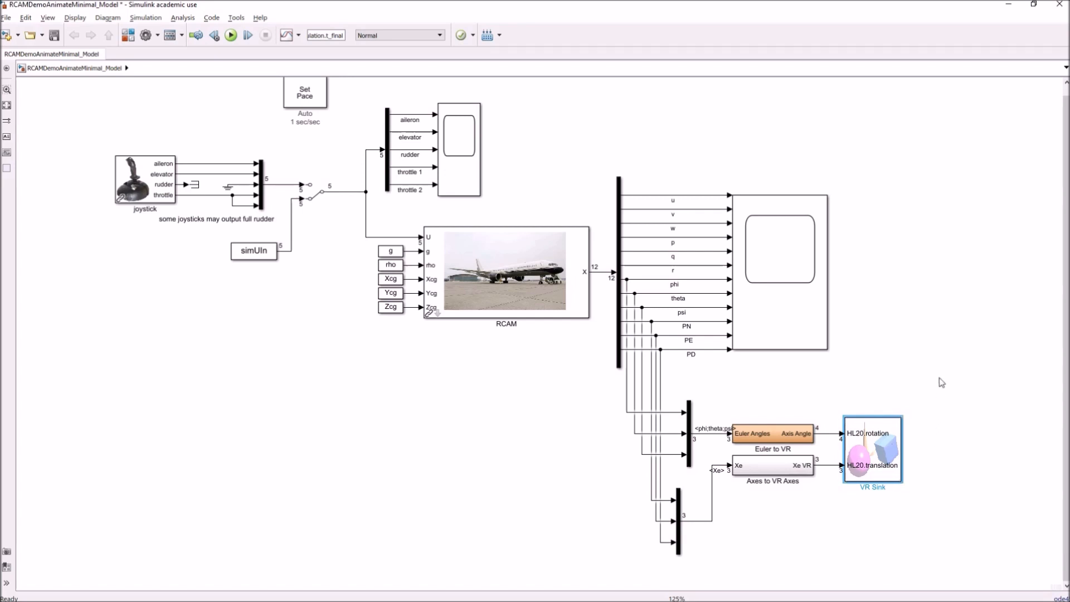